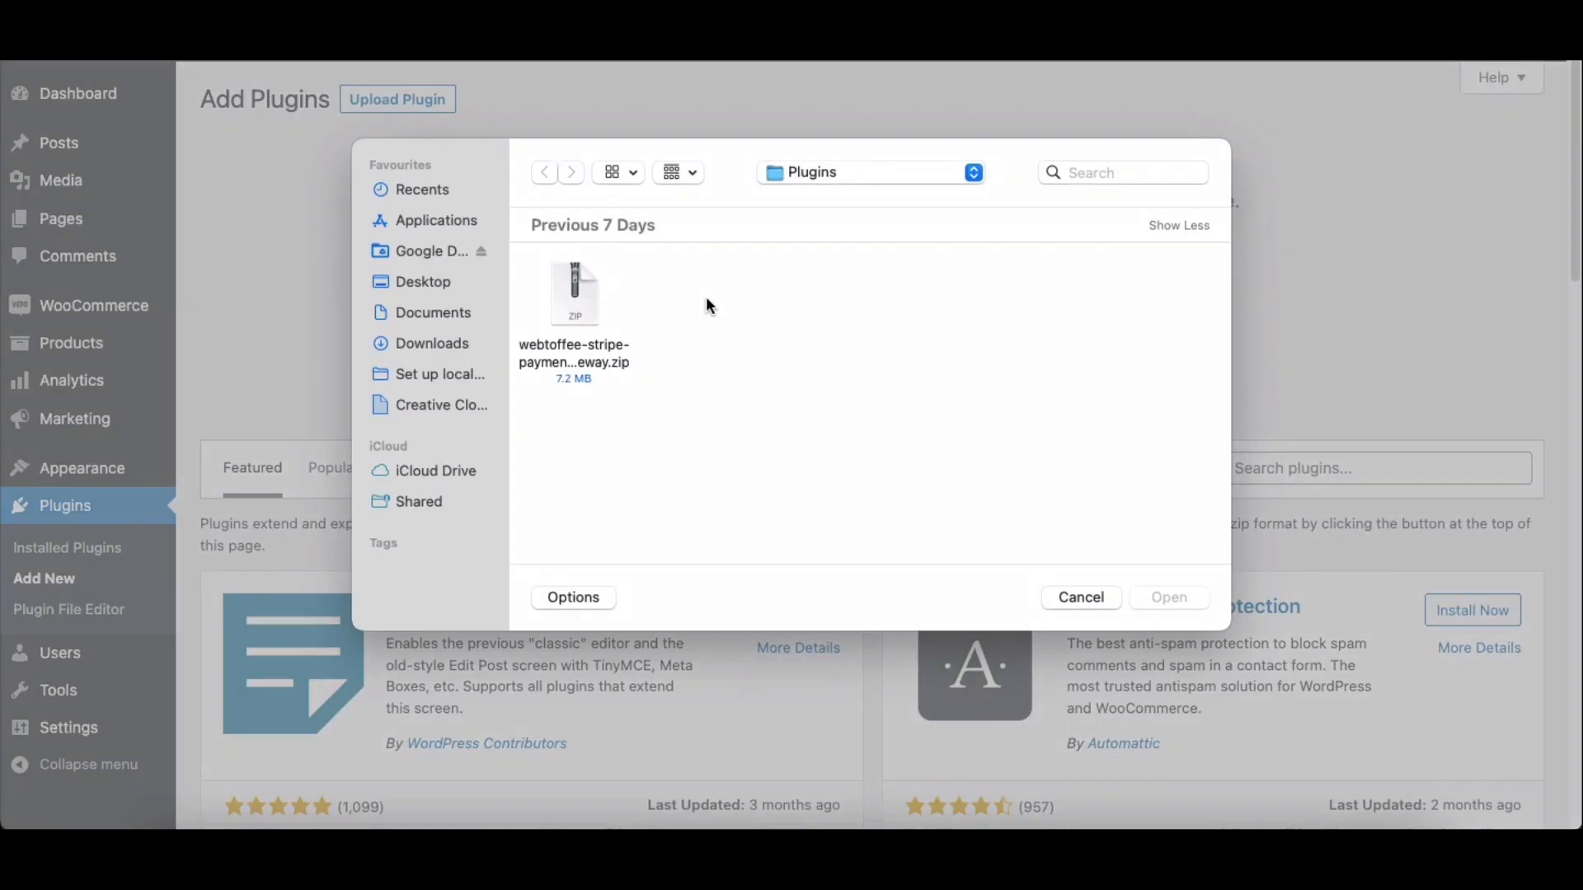
# Step: Install the WebToffee Stripe plugin from its uploaded zip and activate it
pyautogui.click(1167, 596)
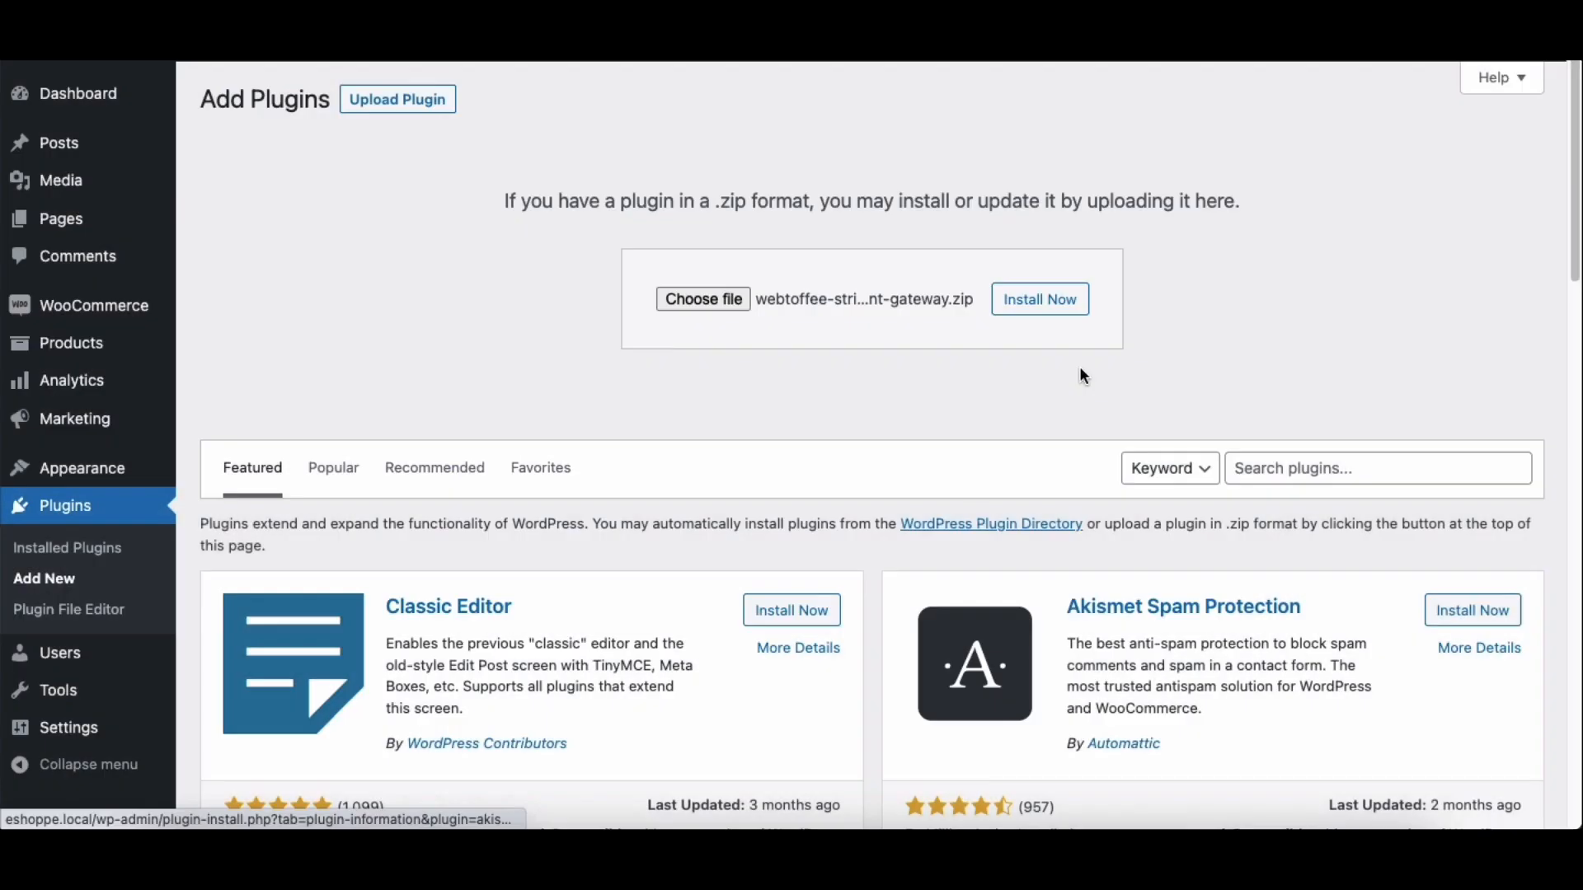
pyautogui.click(1040, 299)
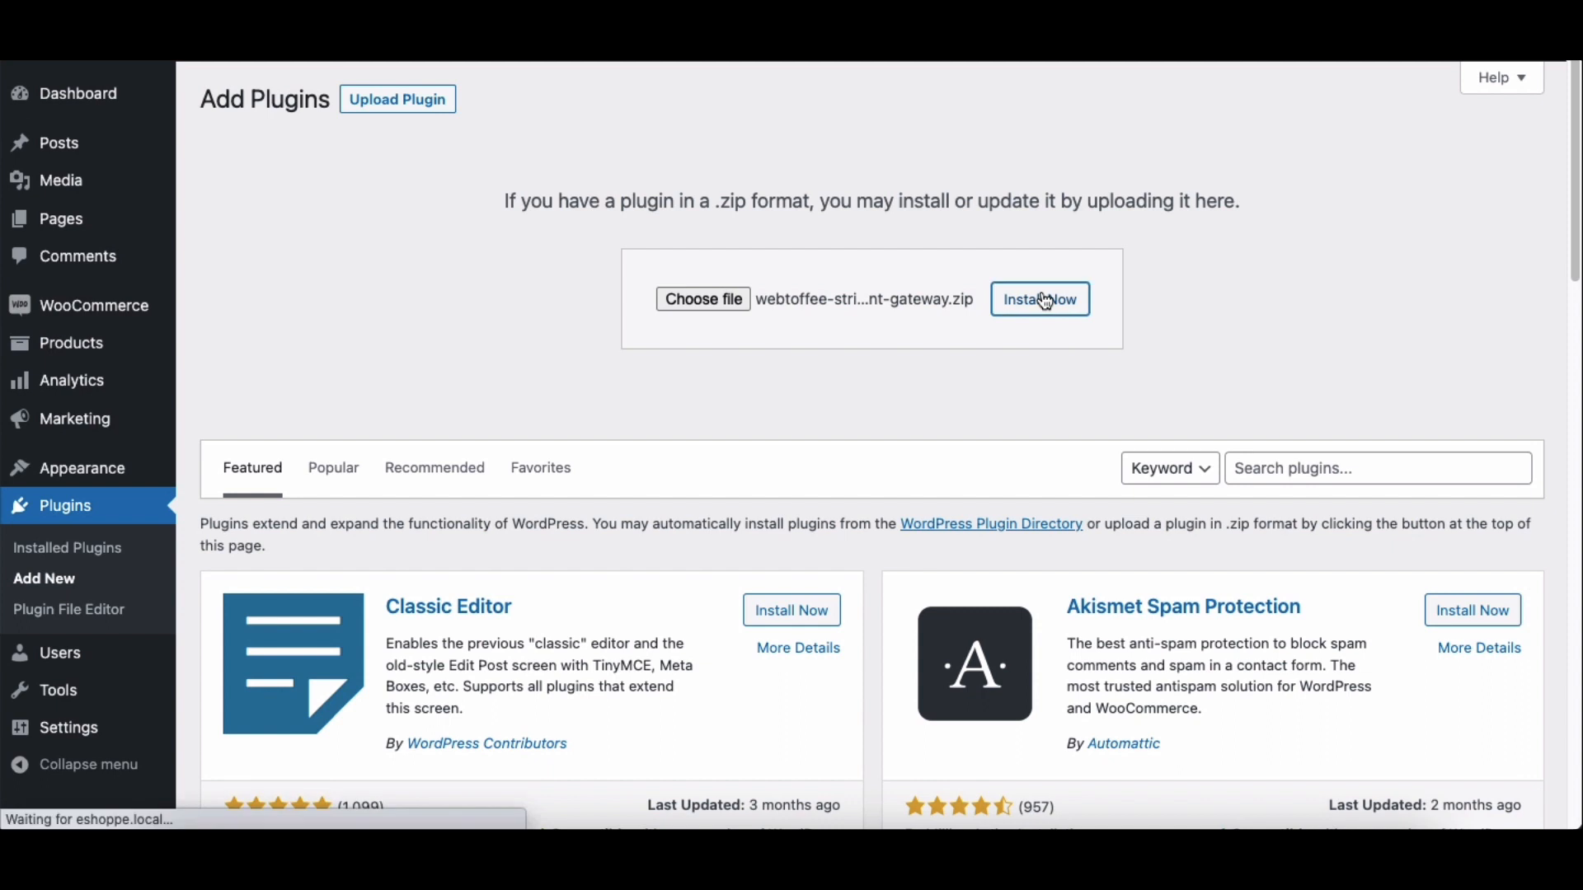
pyautogui.click(1038, 298)
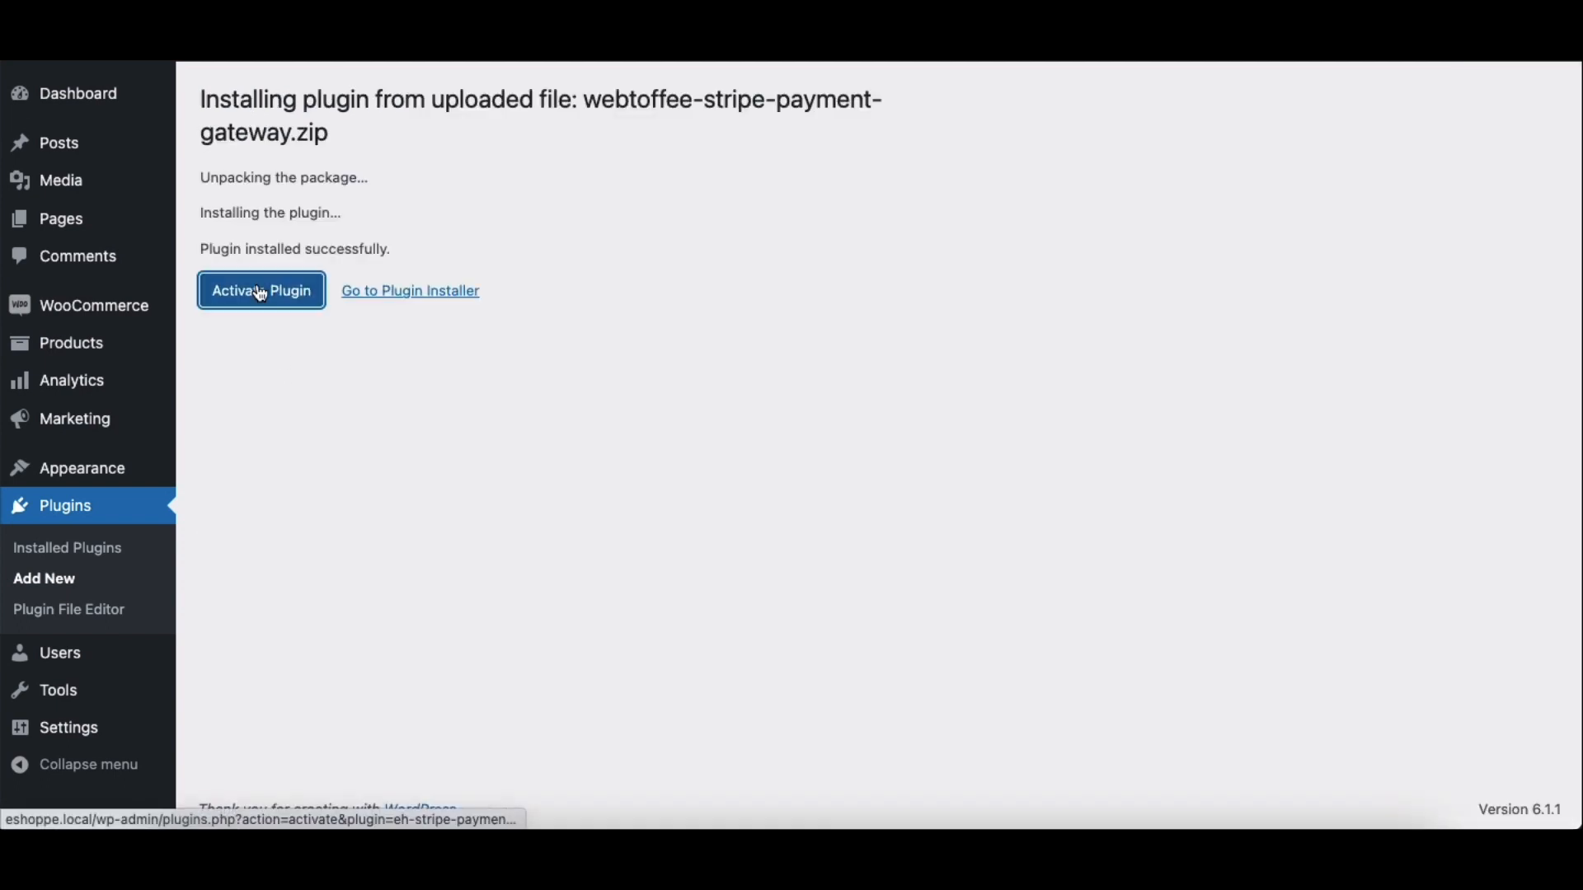
pyautogui.click(260, 290)
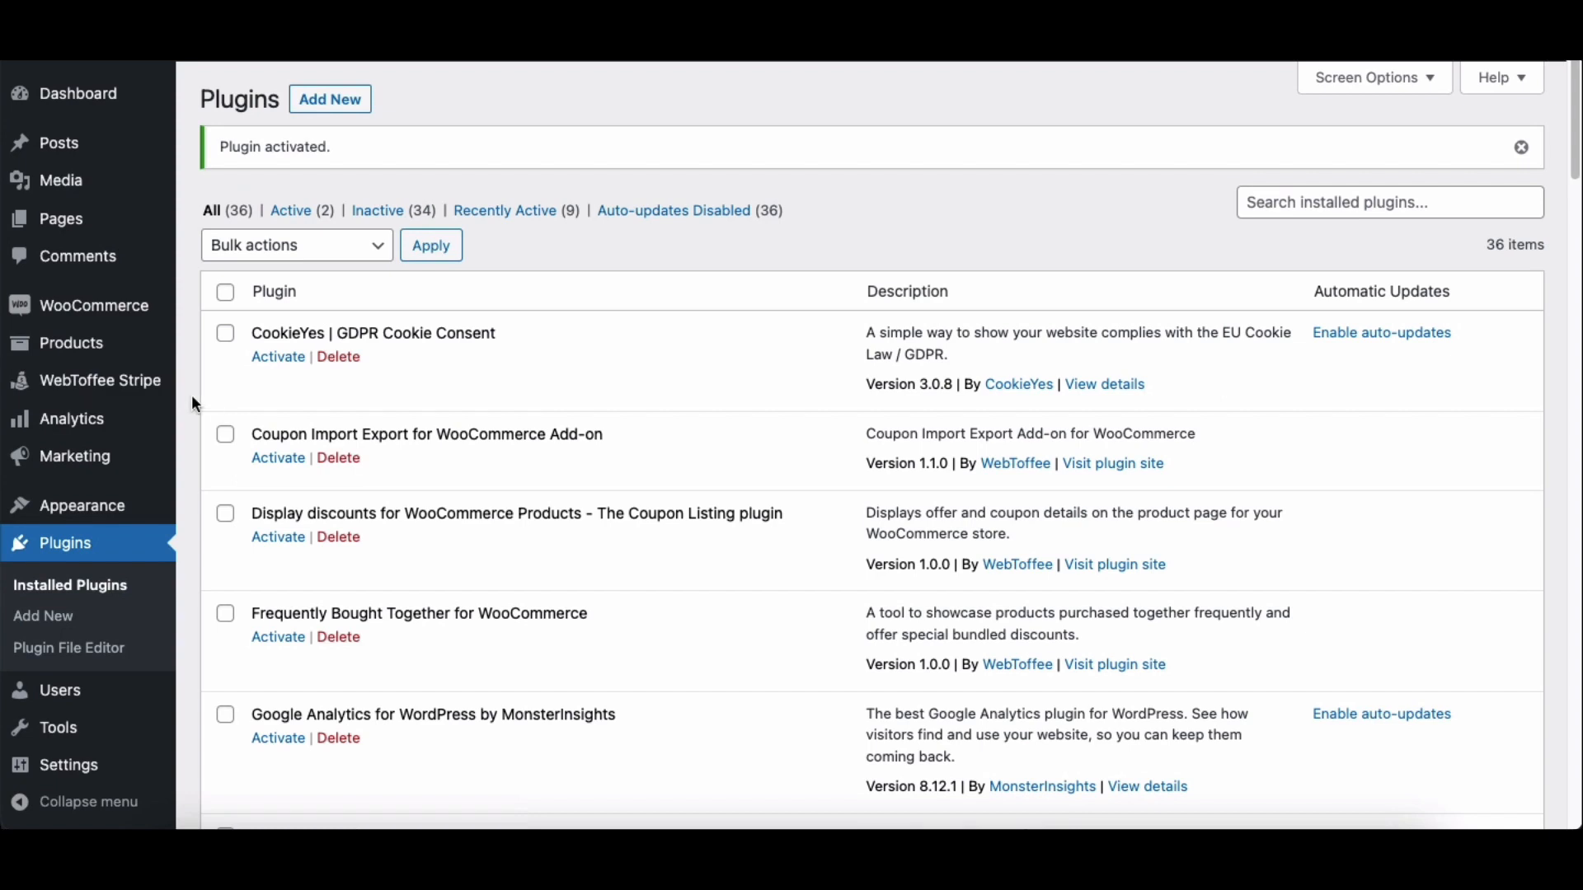
pyautogui.moveTo(101, 381)
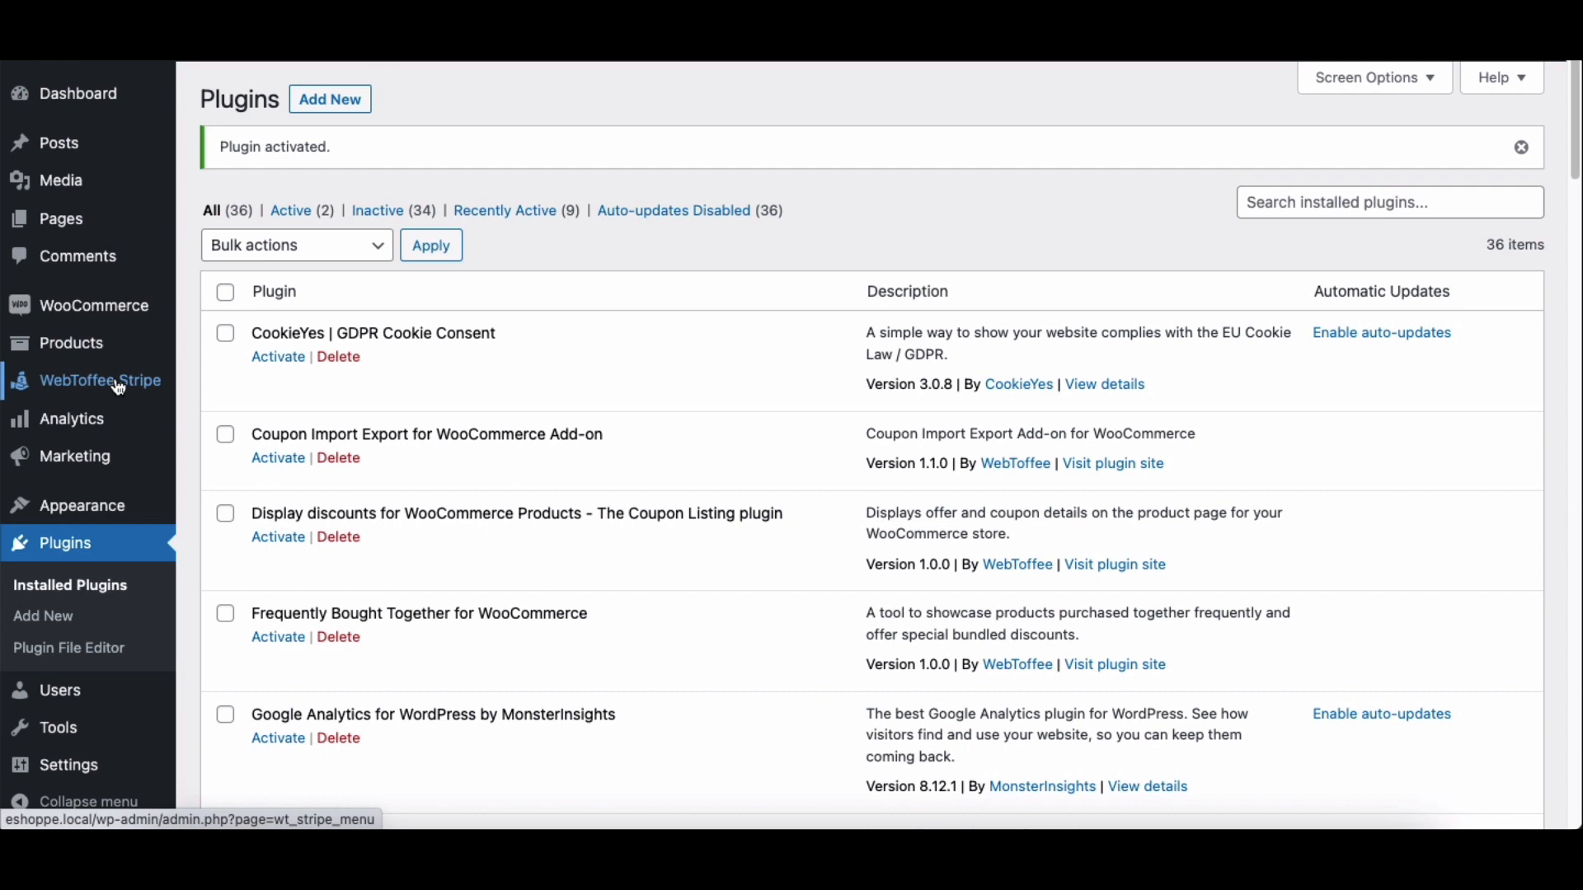
# Step: Go to the WebToffee Stripe General Settings with its Stripe credentials fields
pyautogui.click(101, 381)
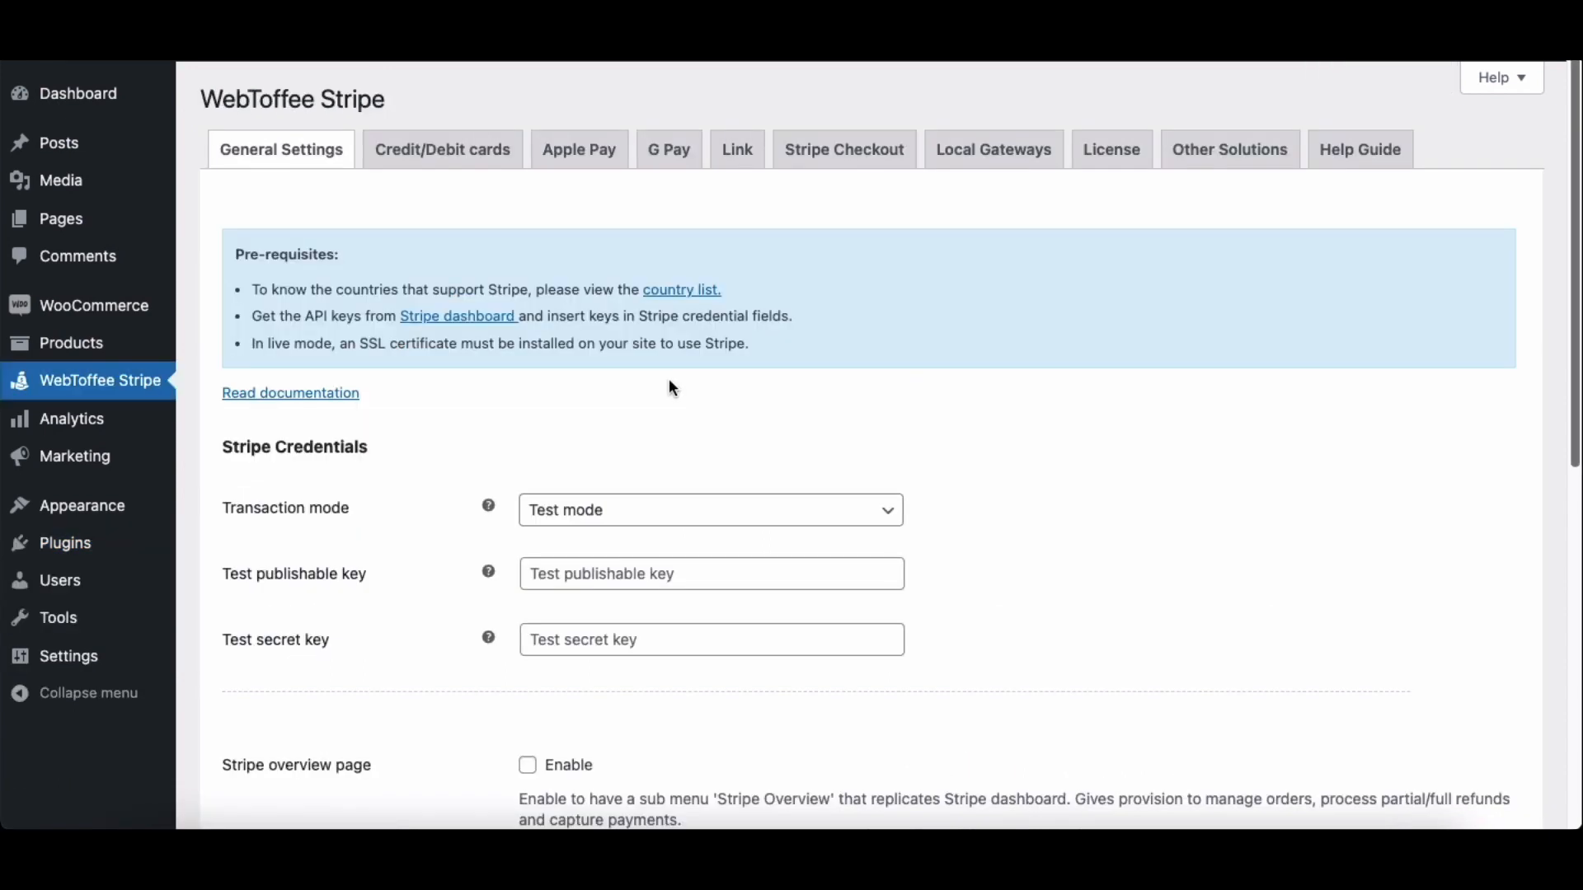
pyautogui.moveTo(676, 304)
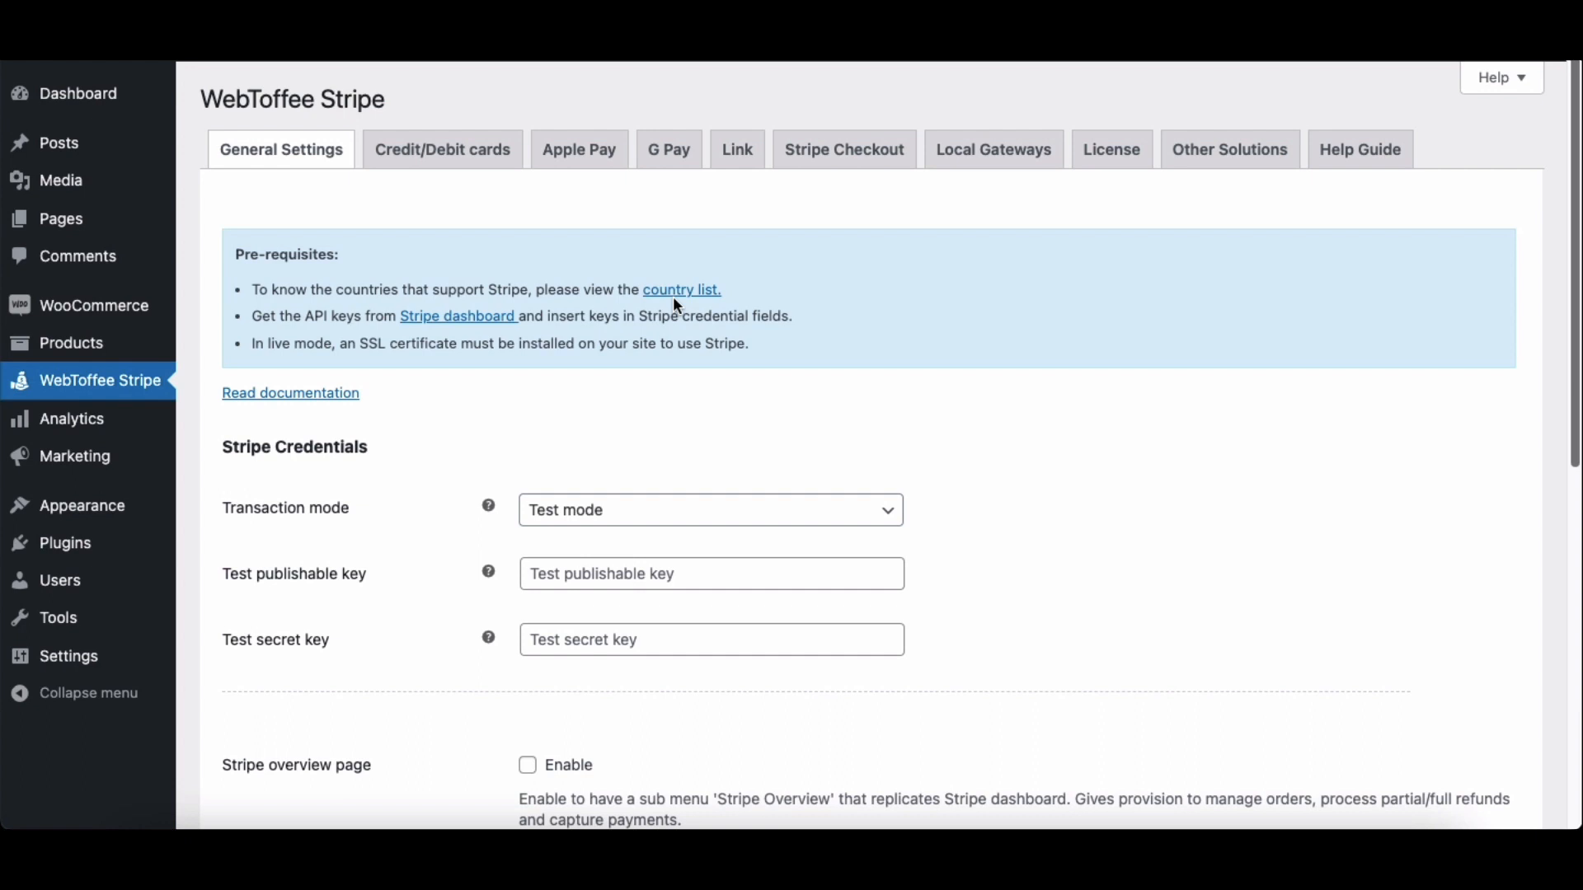
pyautogui.moveTo(457, 322)
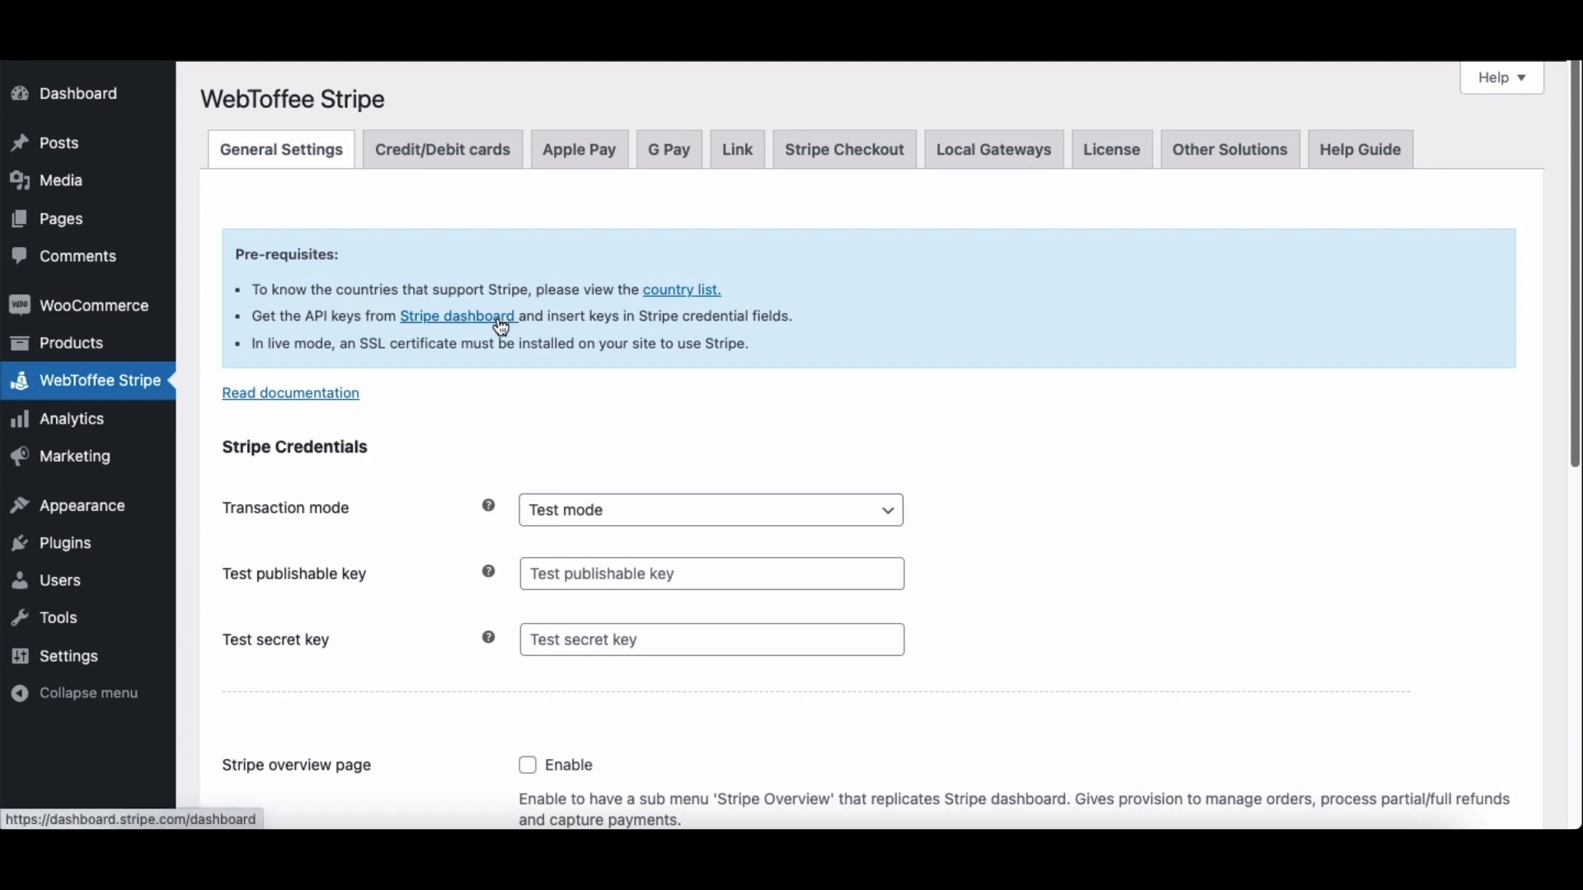
pyautogui.moveTo(495, 359)
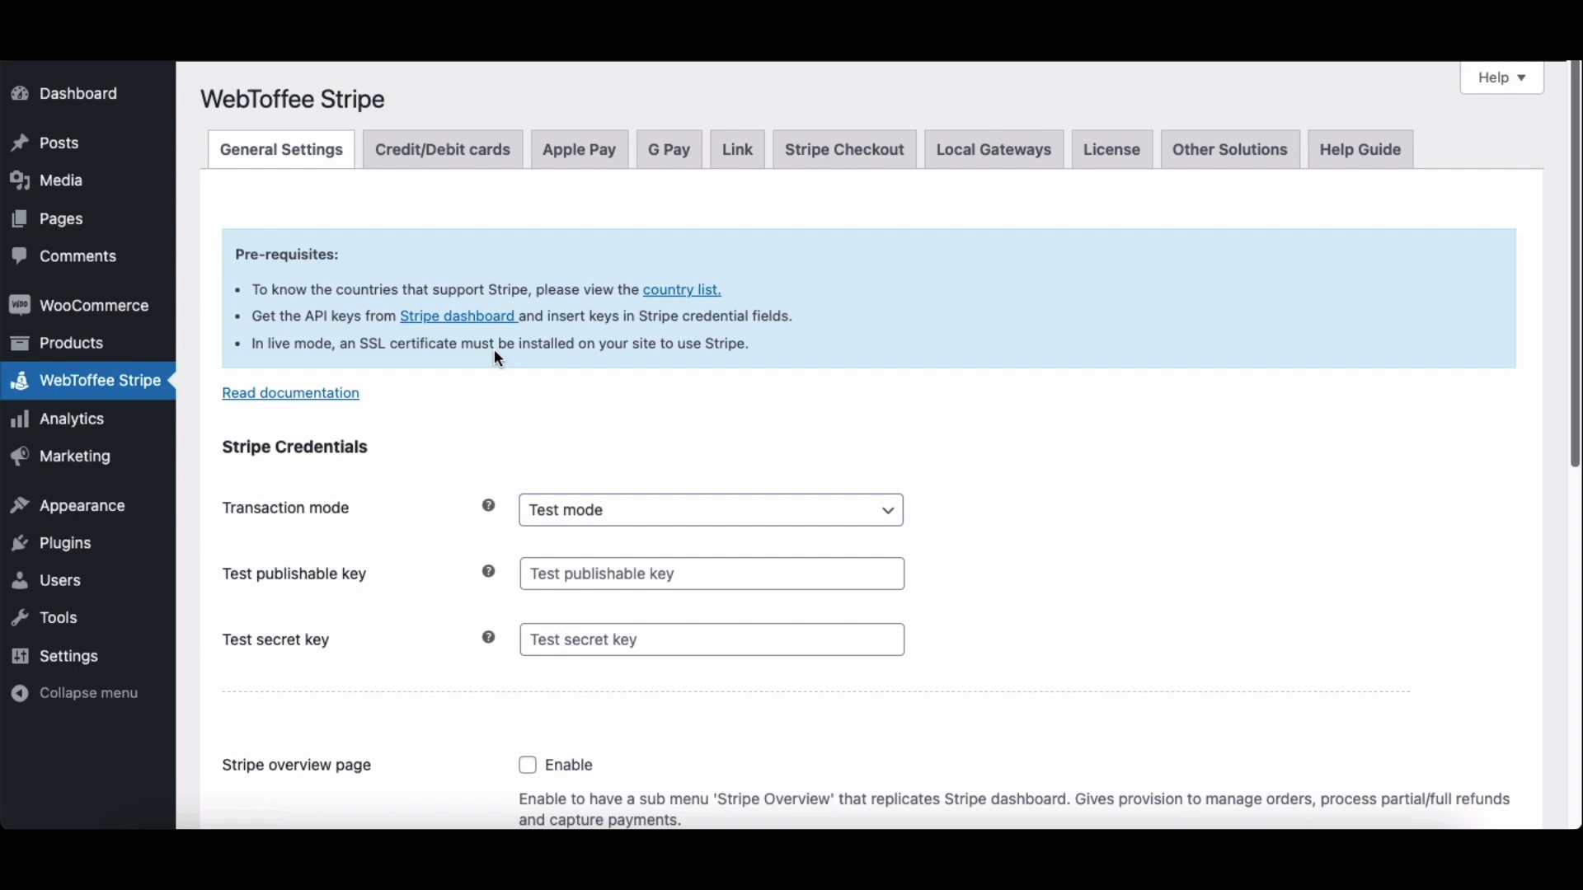
pyautogui.moveTo(504, 546)
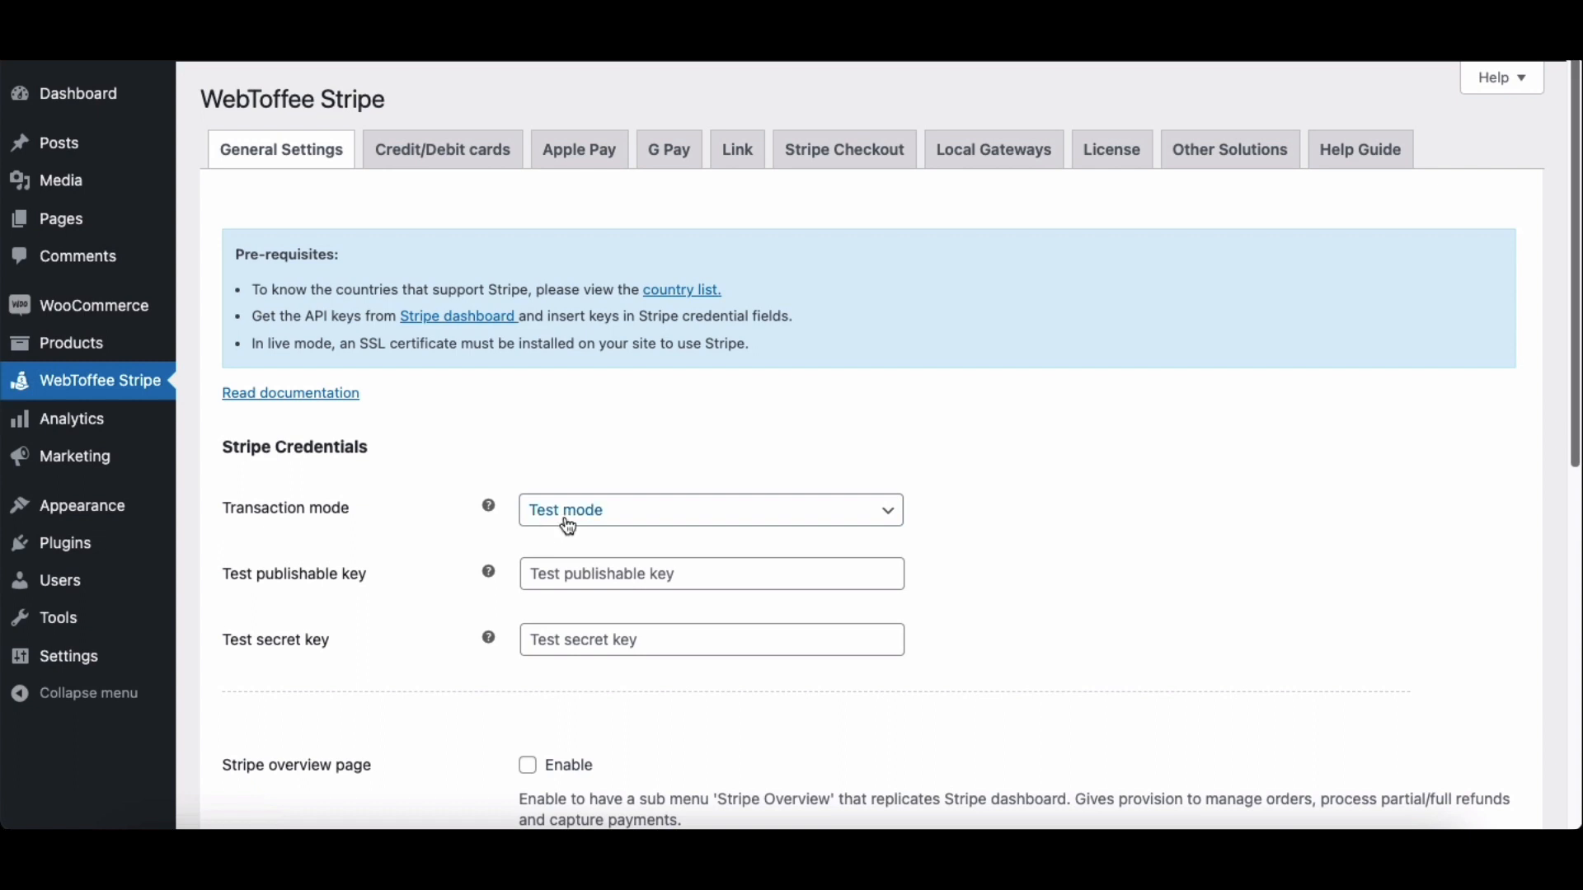
pyautogui.click(707, 510)
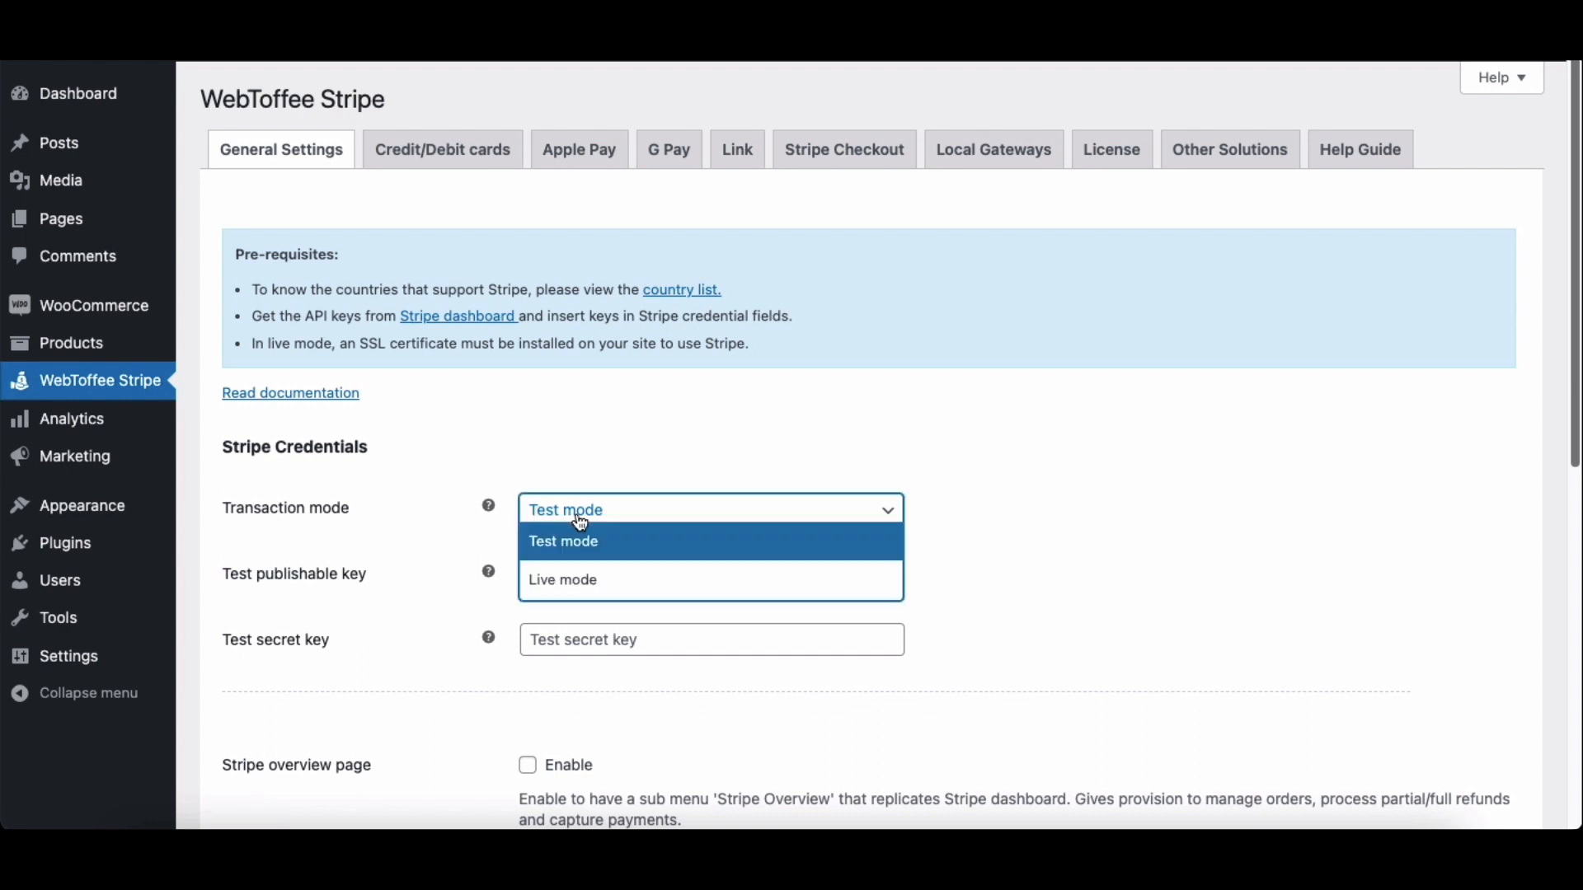
pyautogui.moveTo(581, 546)
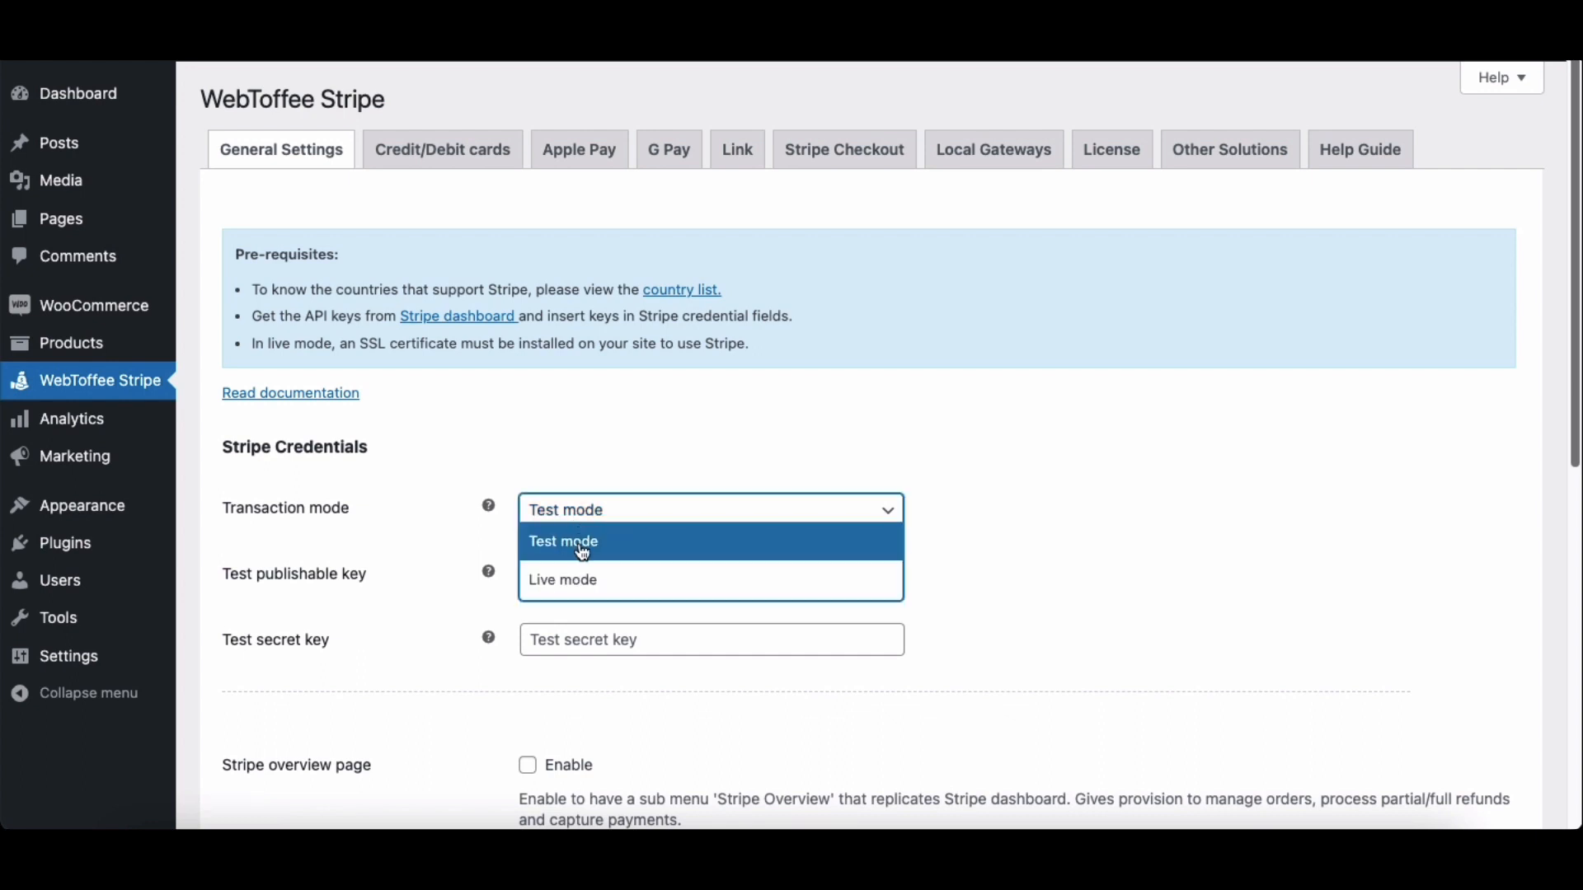
pyautogui.moveTo(580, 578)
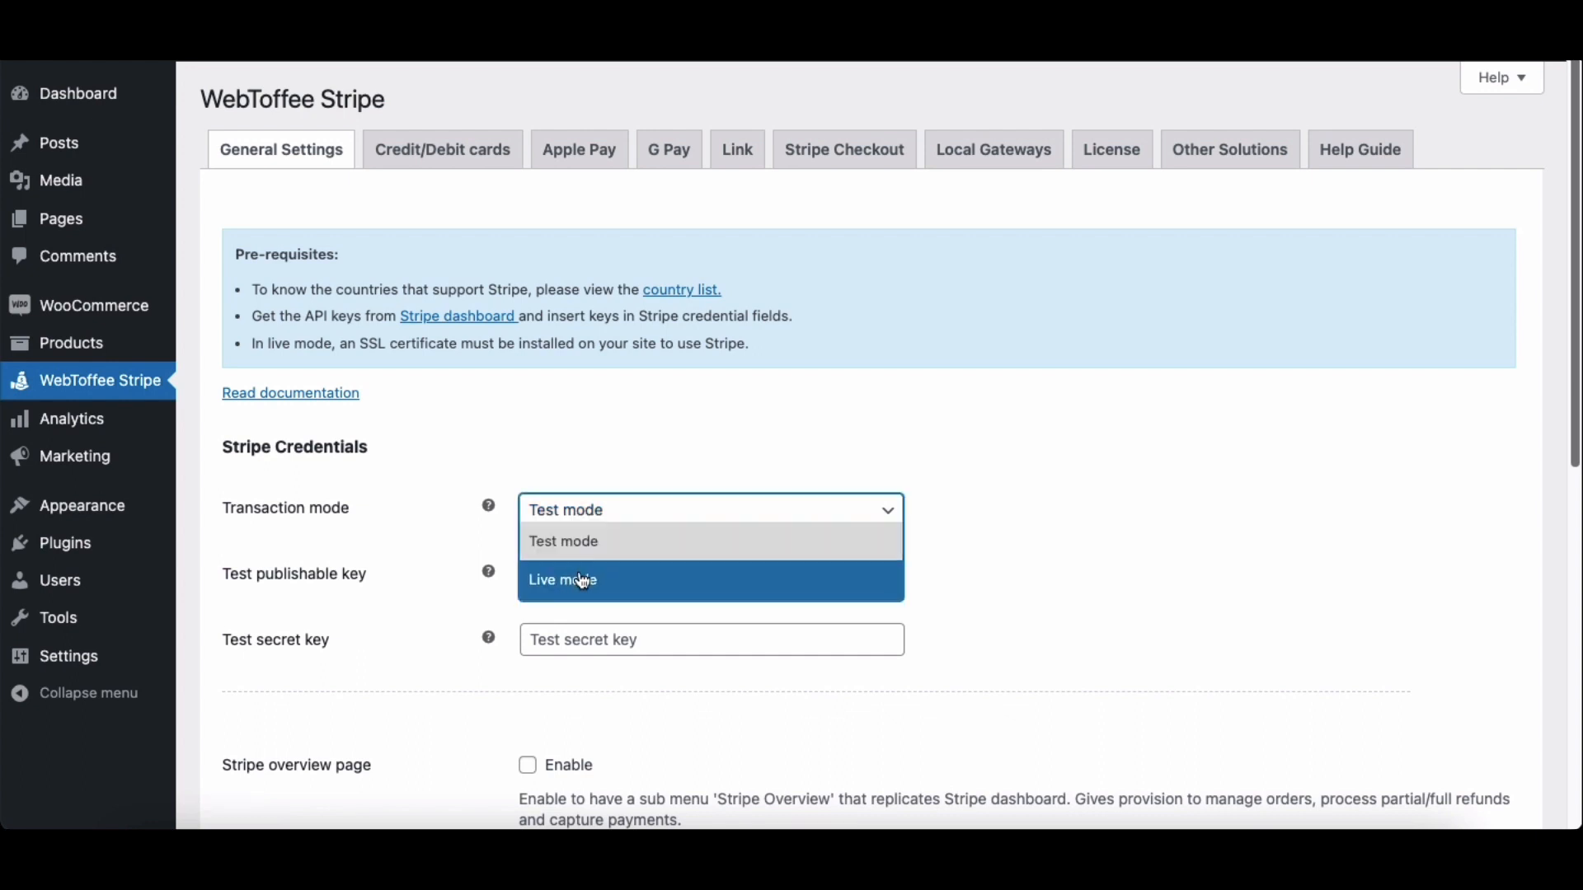
pyautogui.click(564, 540)
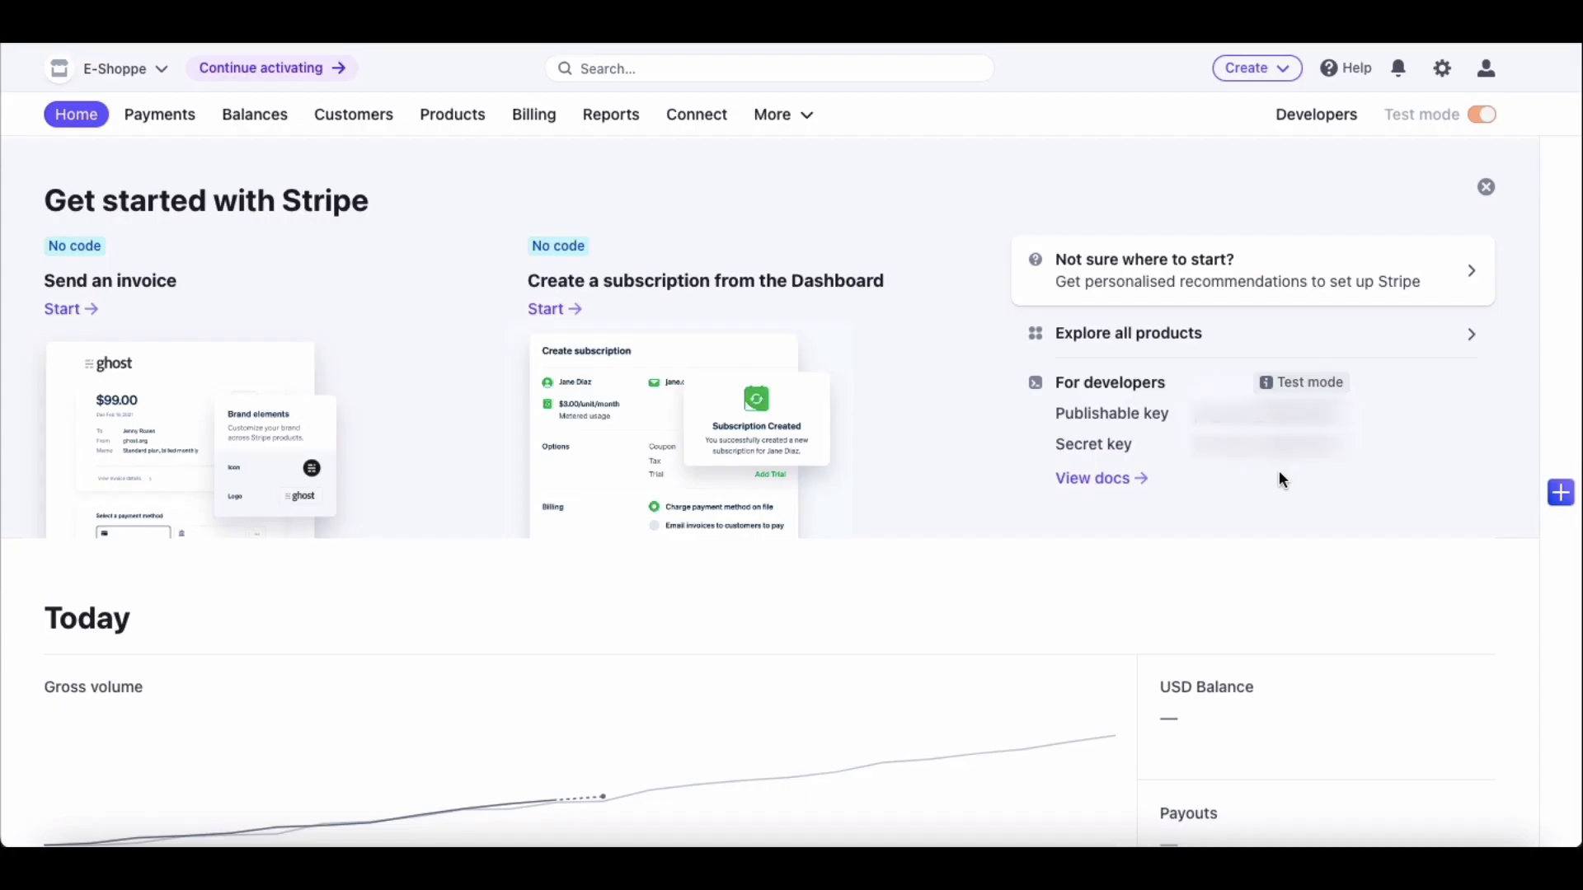
pyautogui.moveTo(1269, 430)
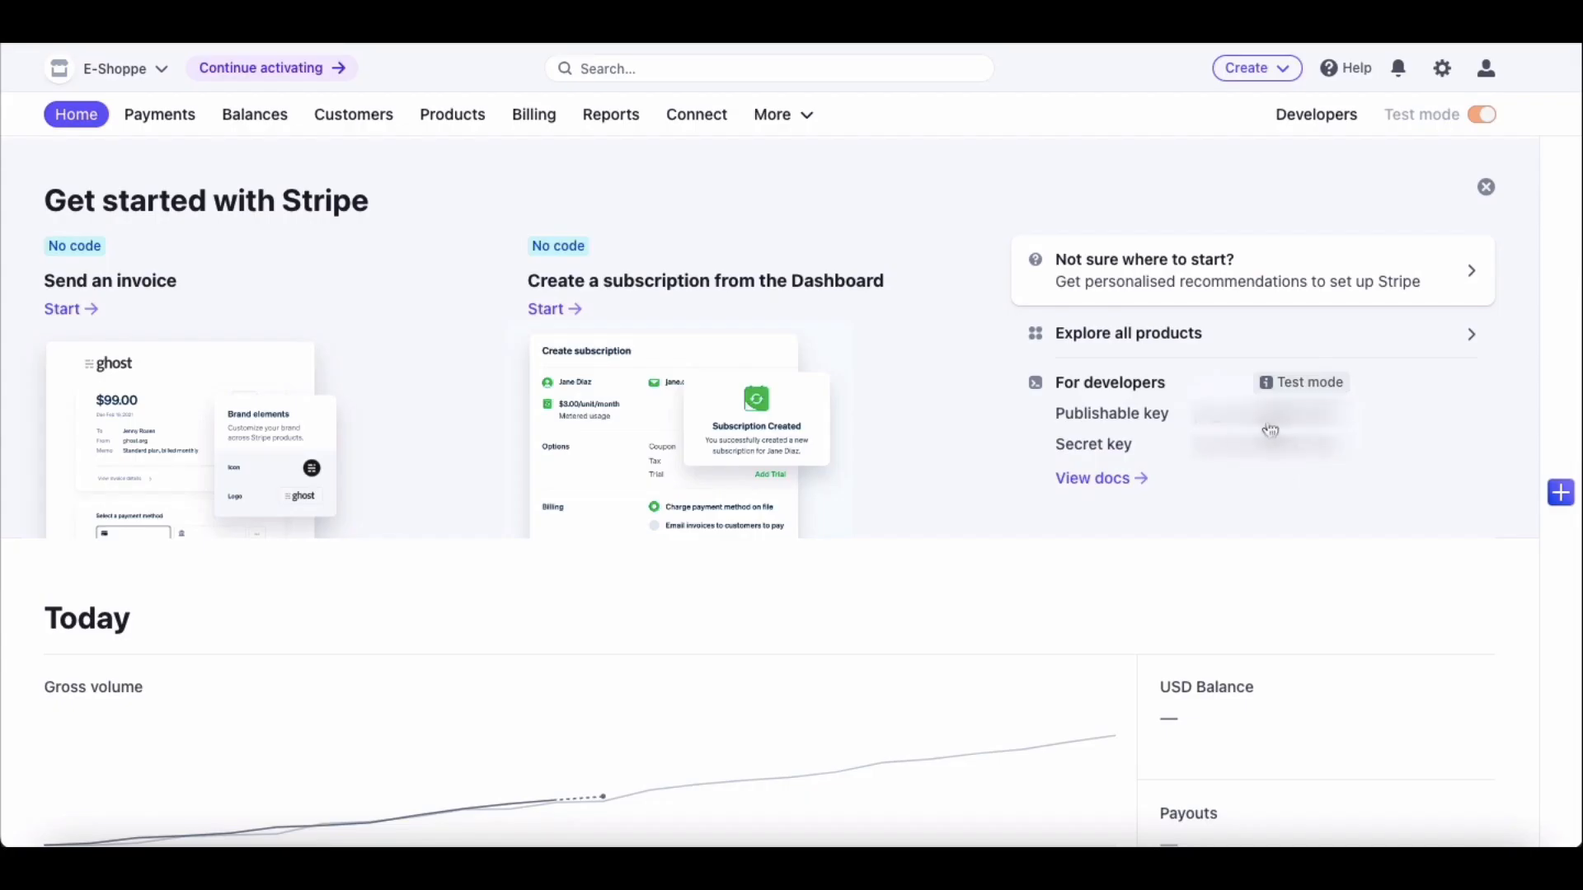
pyautogui.moveTo(1269, 412)
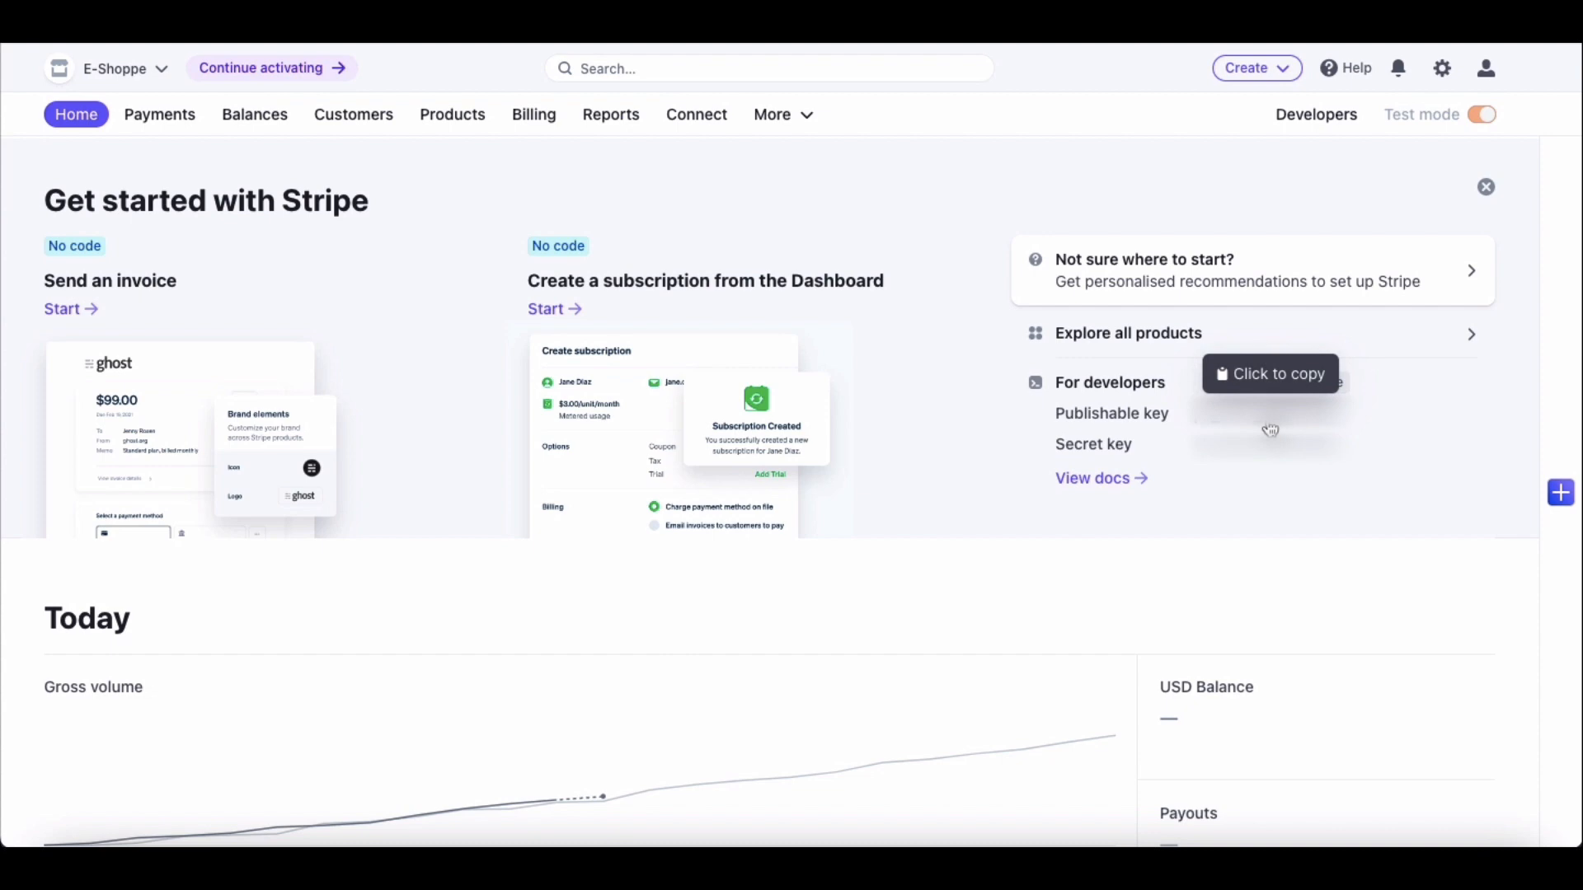
pyautogui.moveTo(1295, 496)
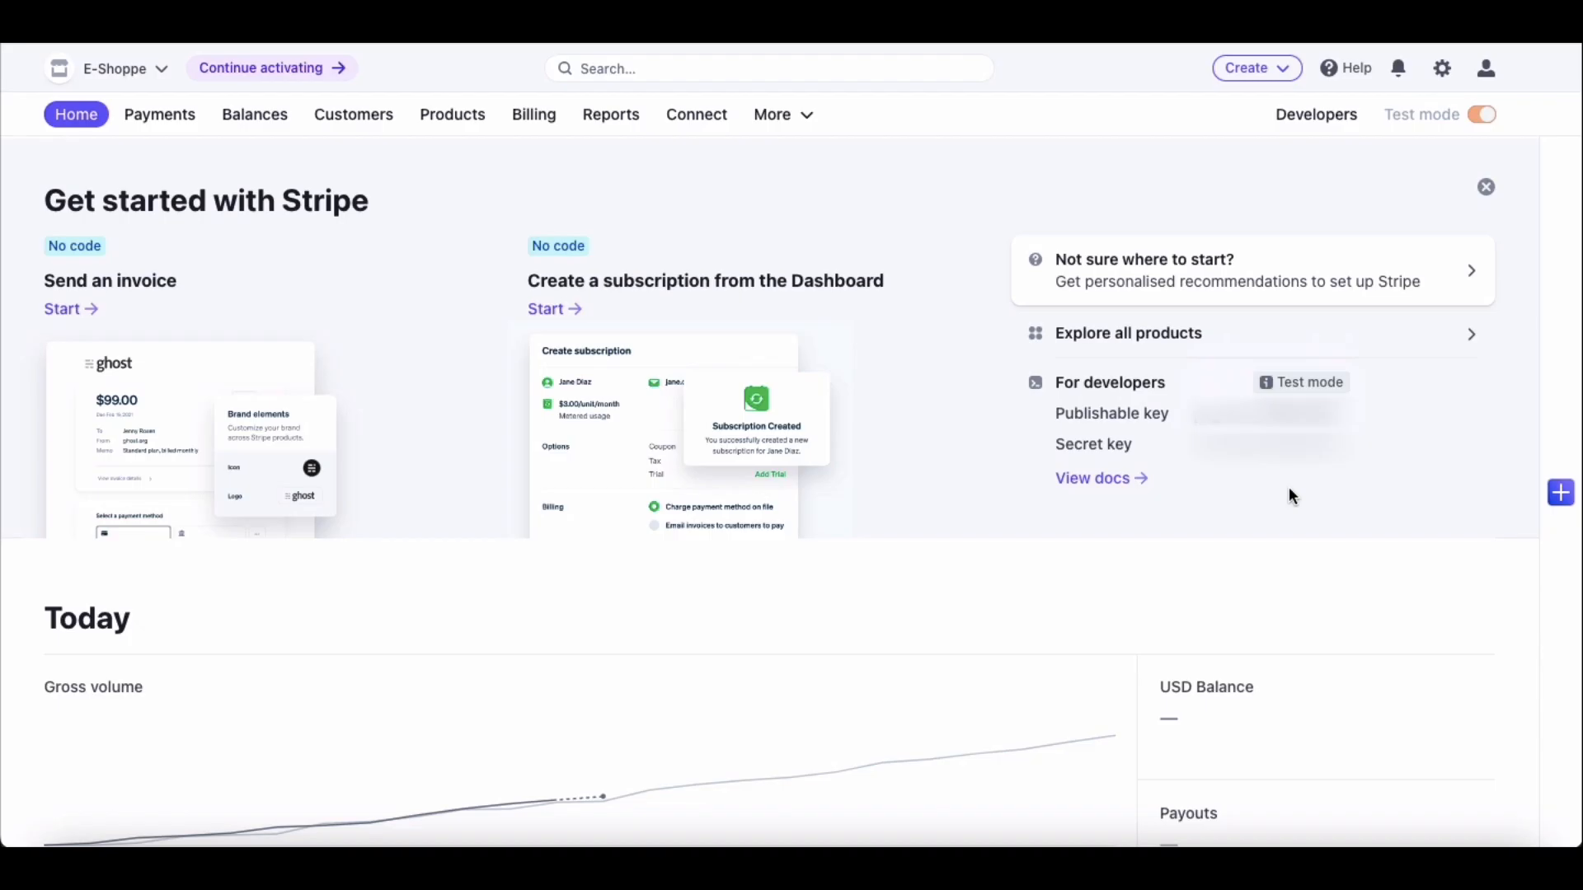
pyautogui.moveTo(1271, 412)
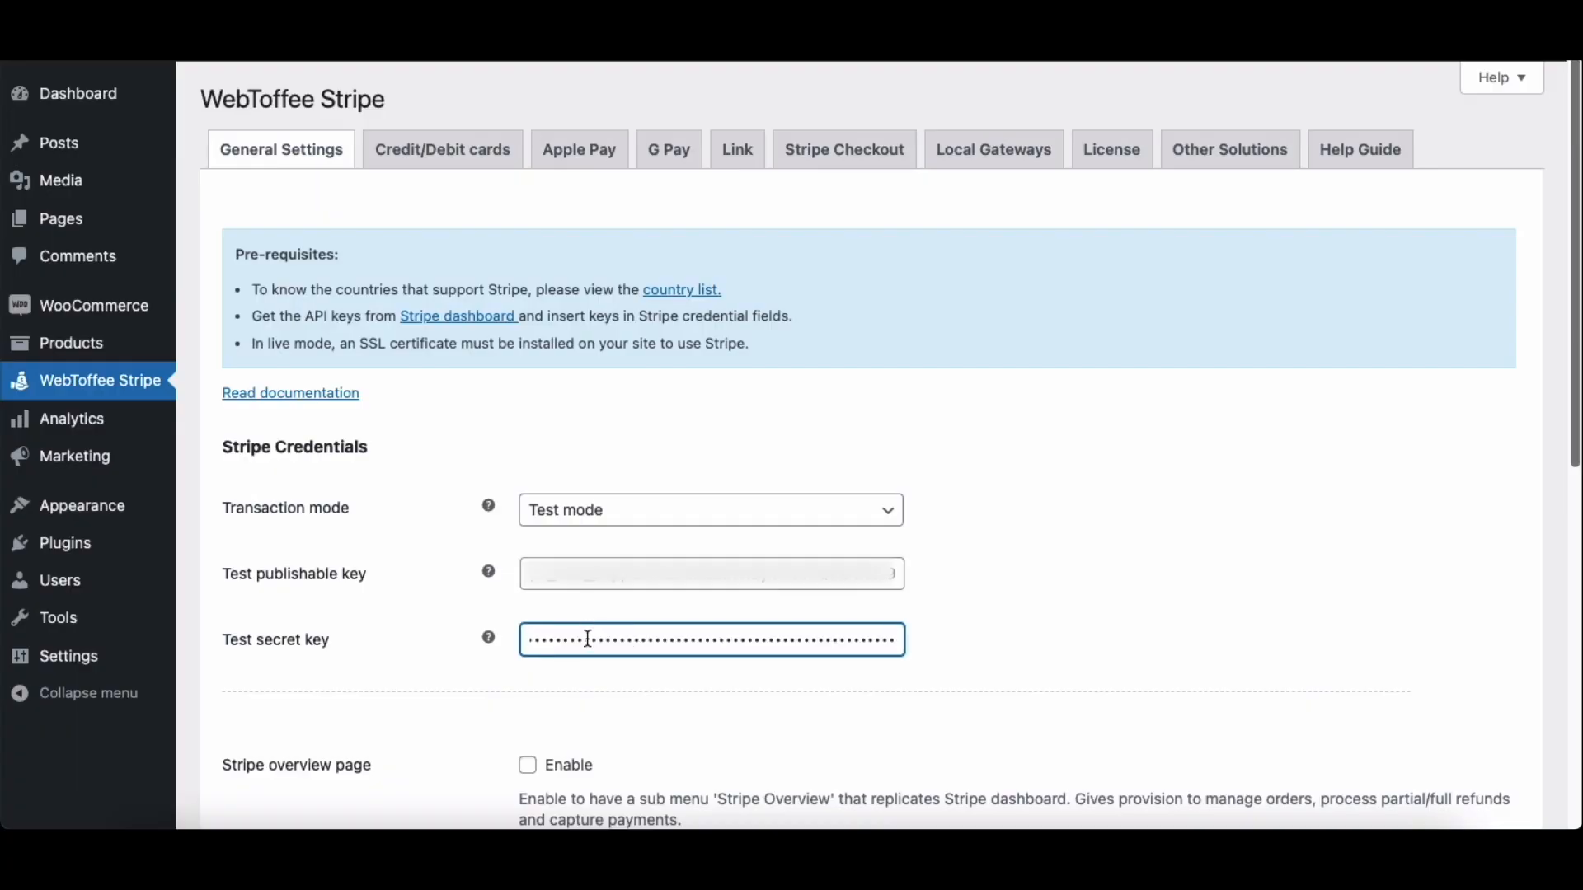
# Step: Enable the Stripe overview page alongside transaction logging and immediate capture
pyautogui.scroll(-3)
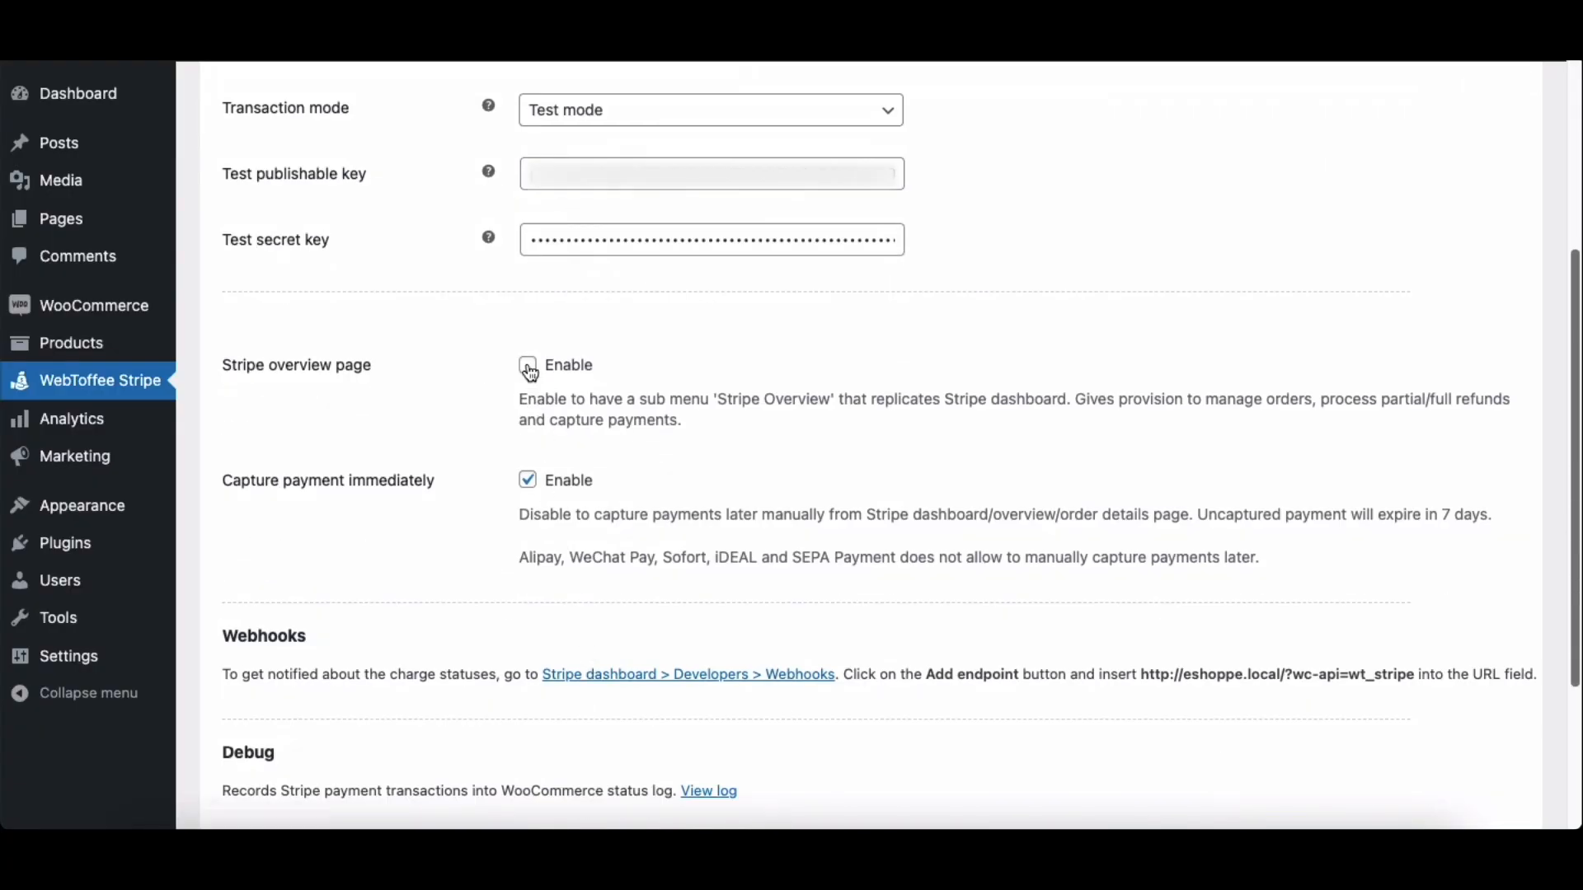
pyautogui.click(528, 366)
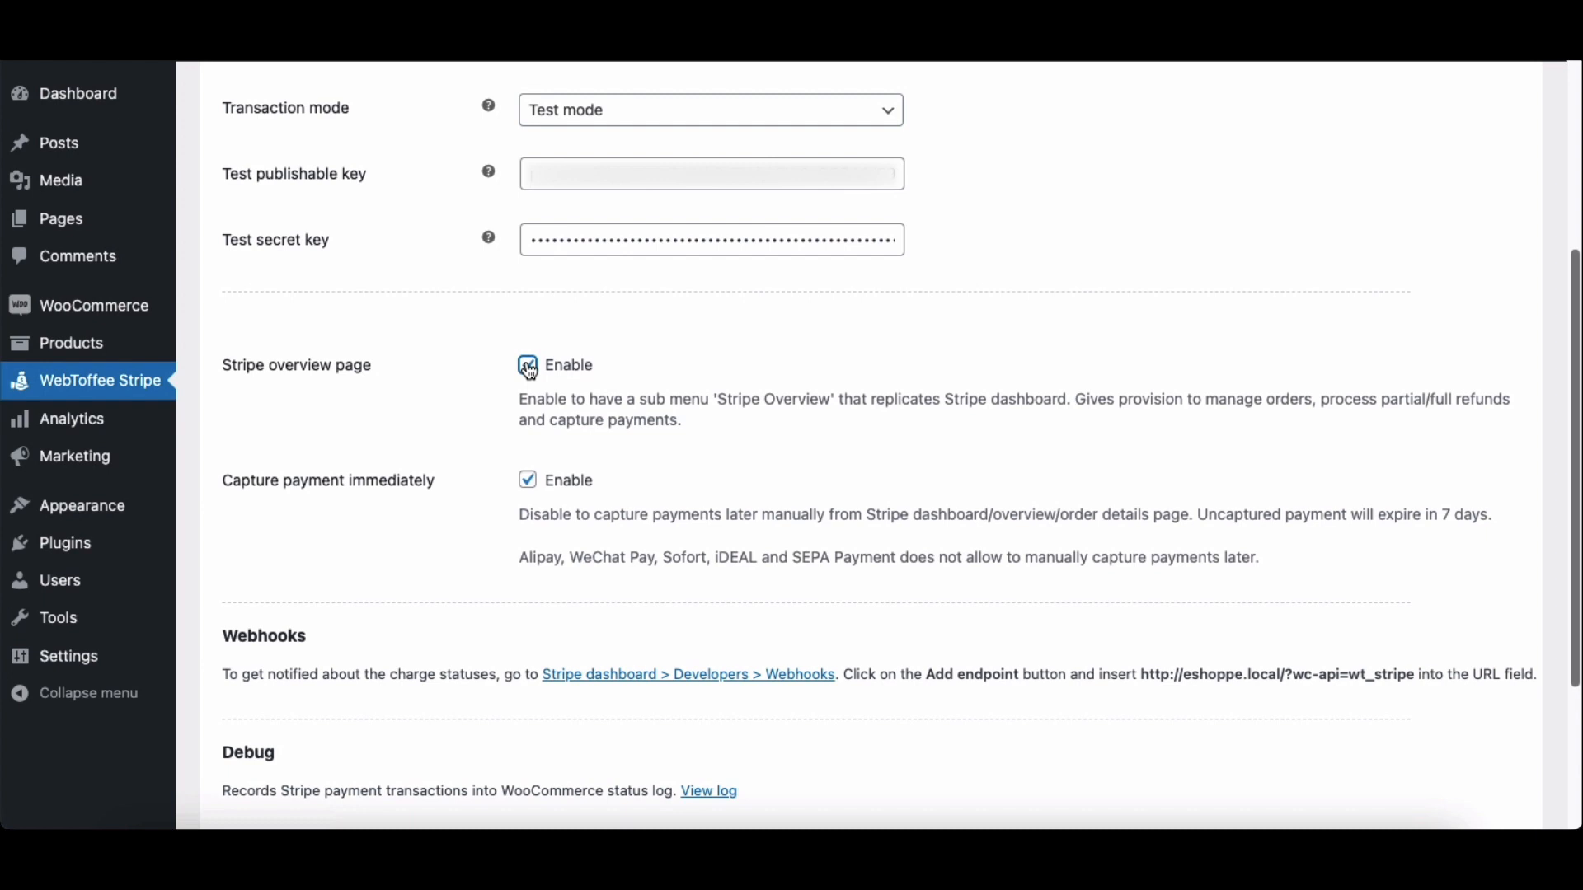
pyautogui.click(527, 364)
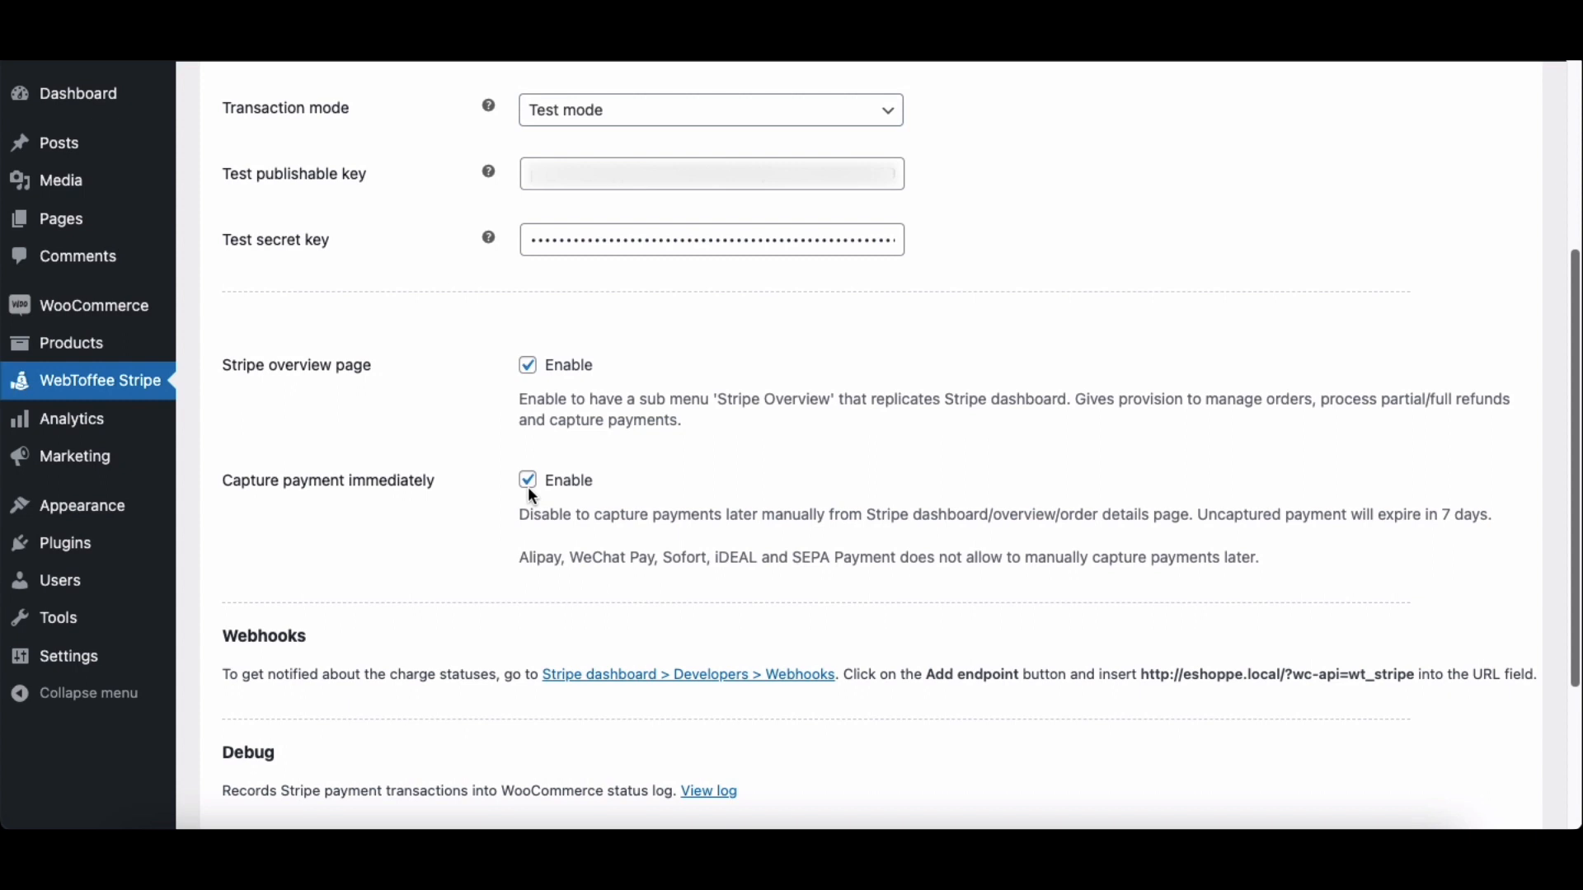
pyautogui.scroll(-3)
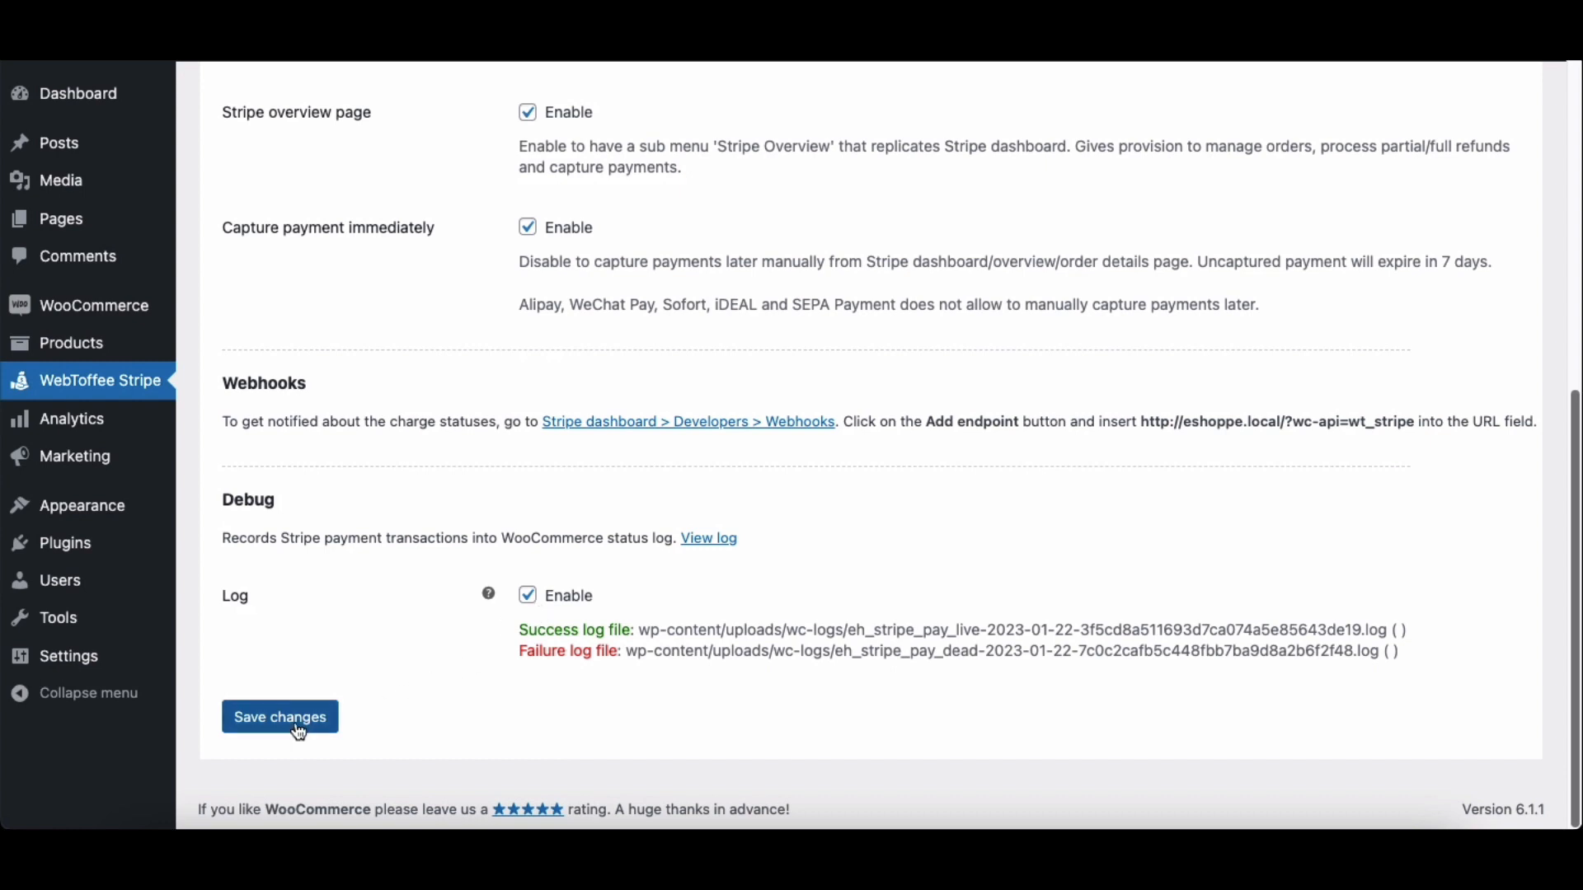
# Step: Save the Stripe general settings and move to the Stripe Checkout settings
pyautogui.click(280, 717)
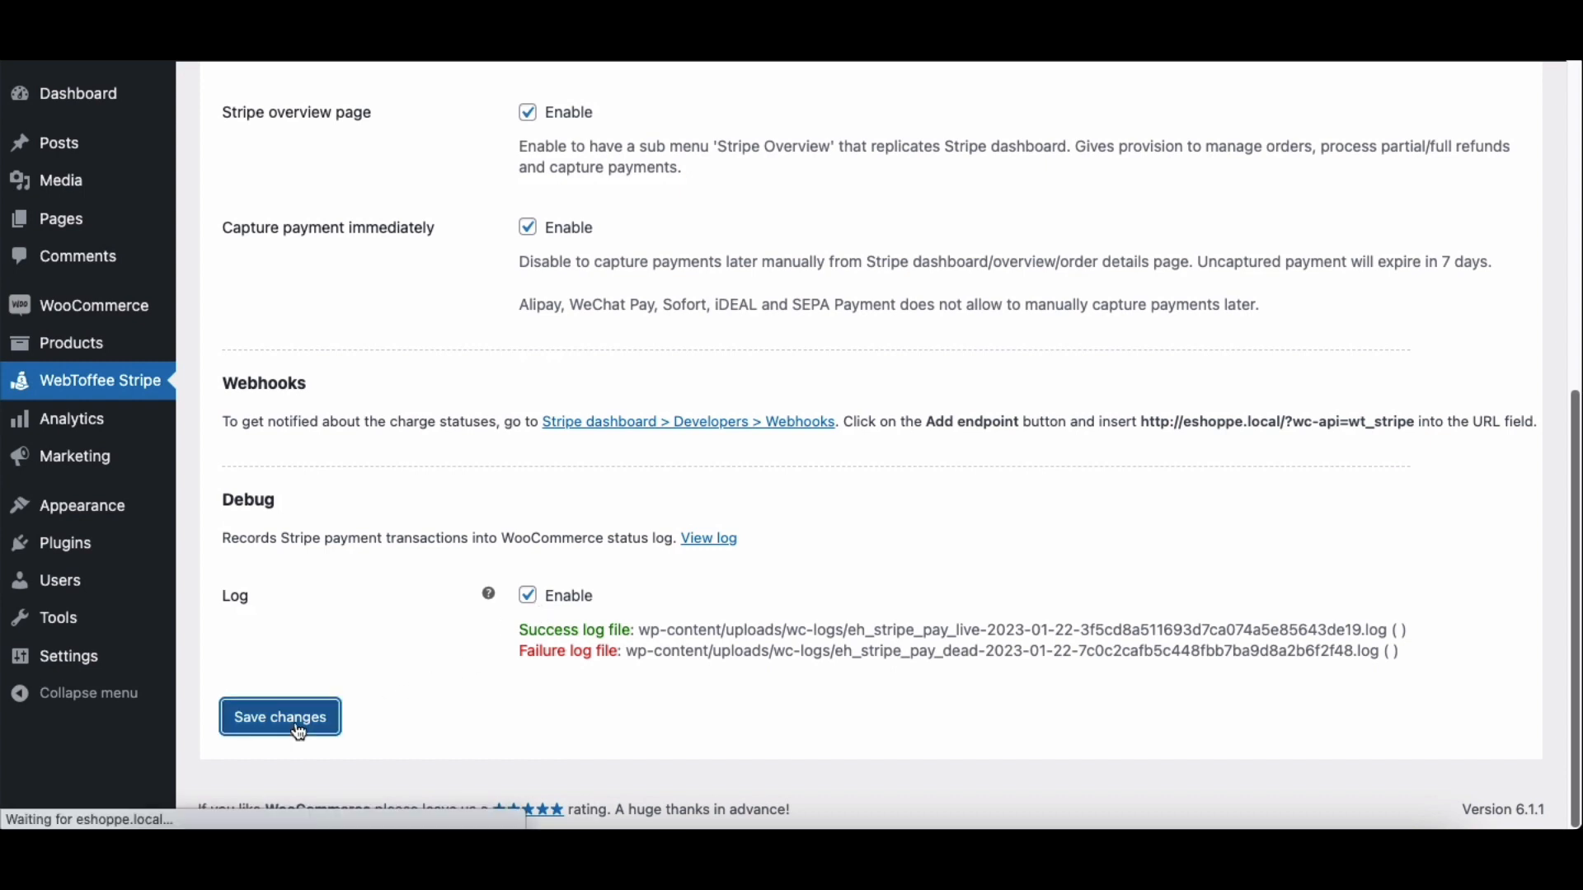
pyautogui.click(280, 718)
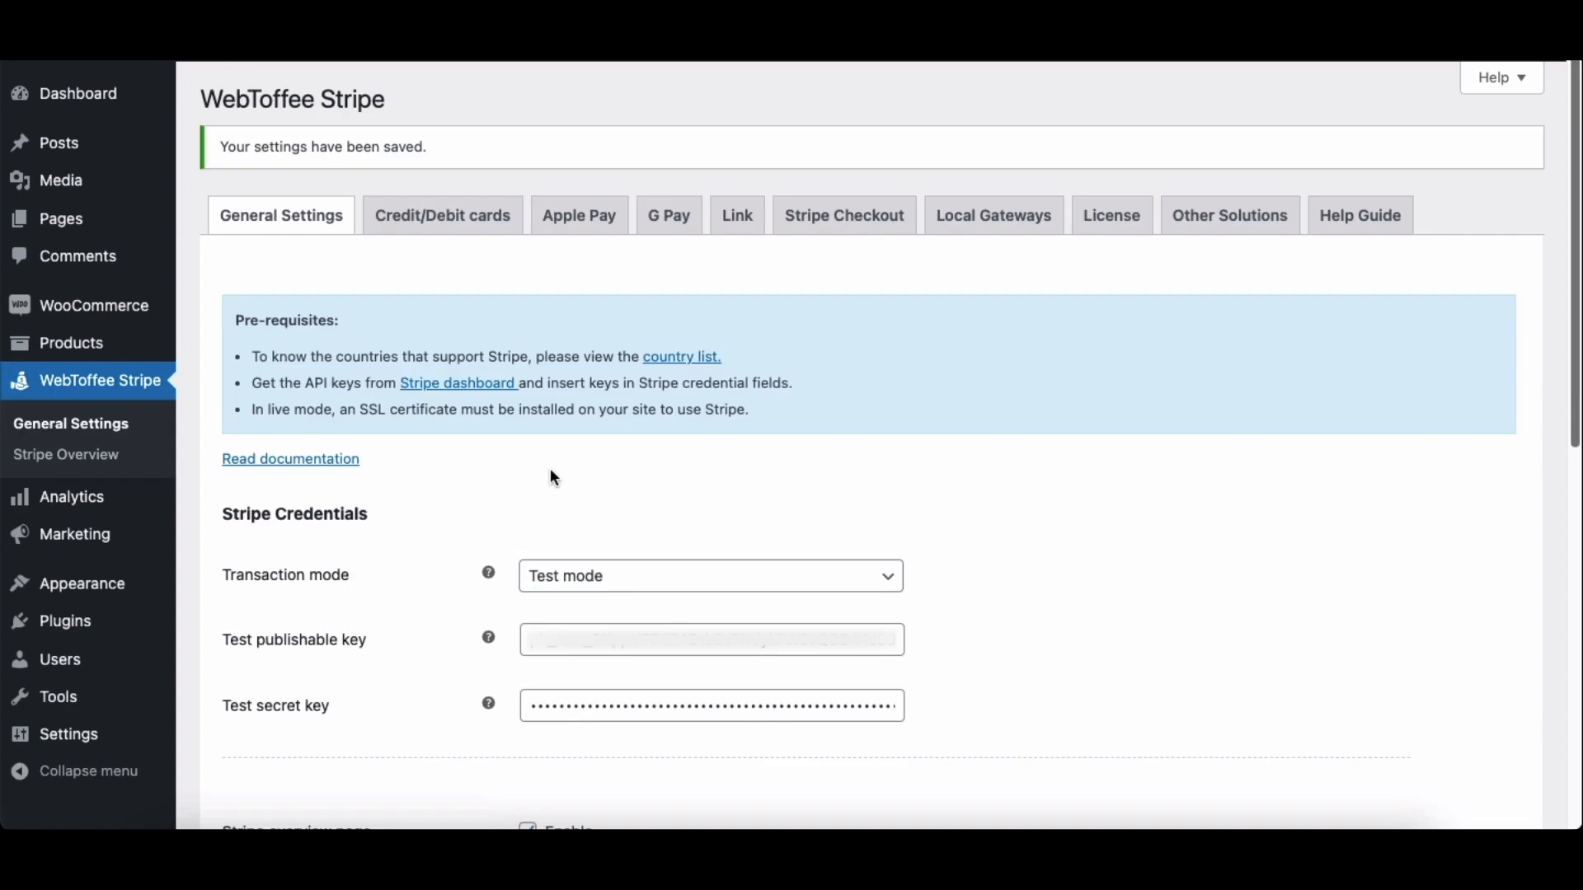
pyautogui.click(842, 214)
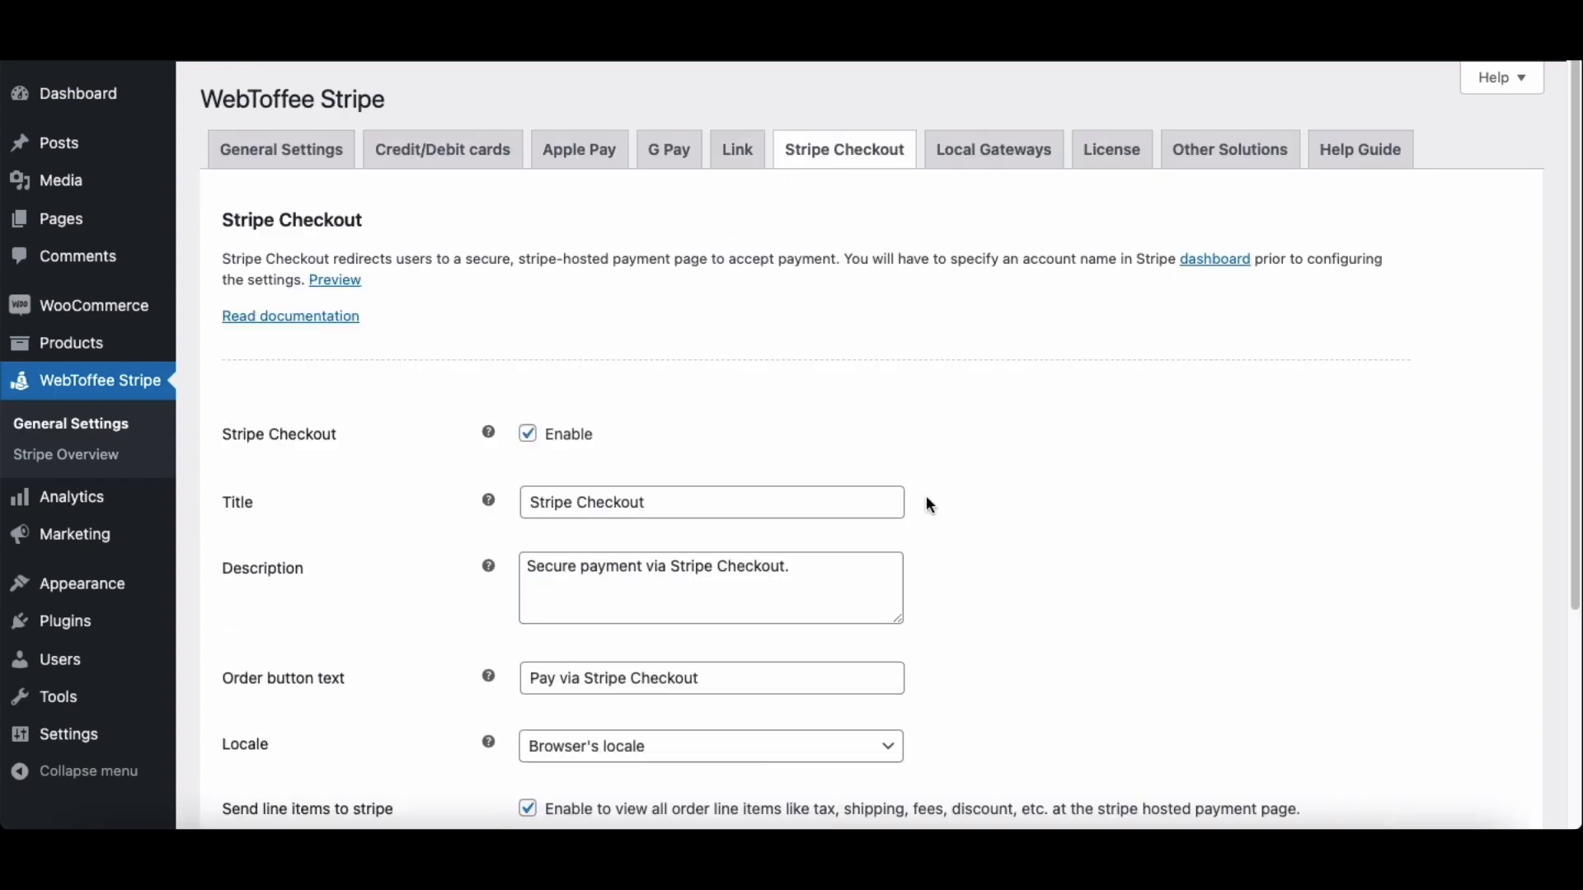
pyautogui.moveTo(524, 460)
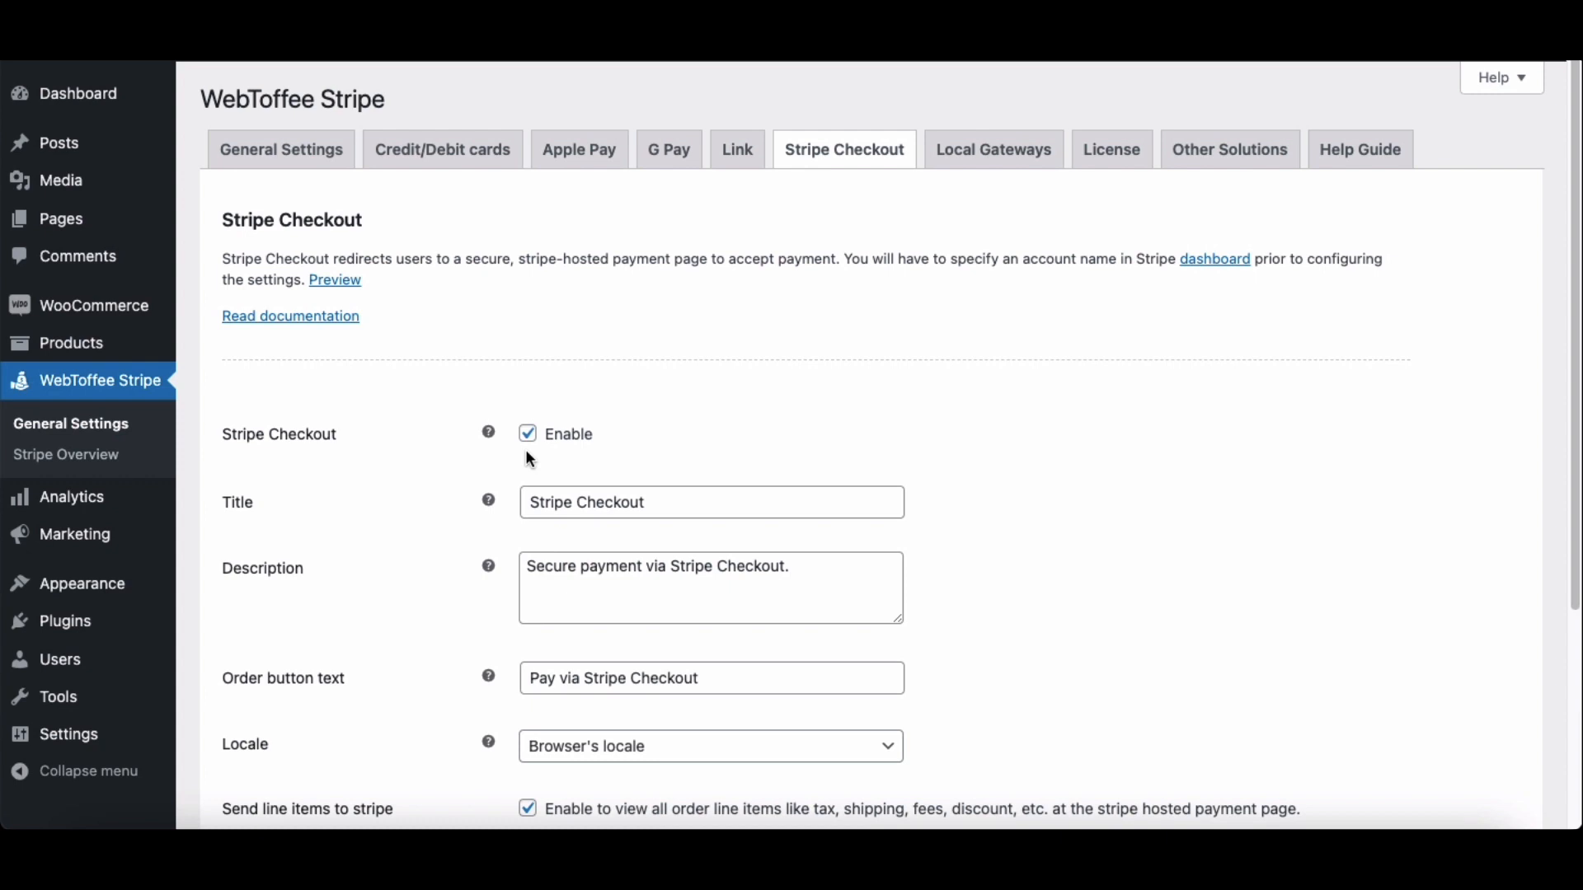
pyautogui.moveTo(540, 534)
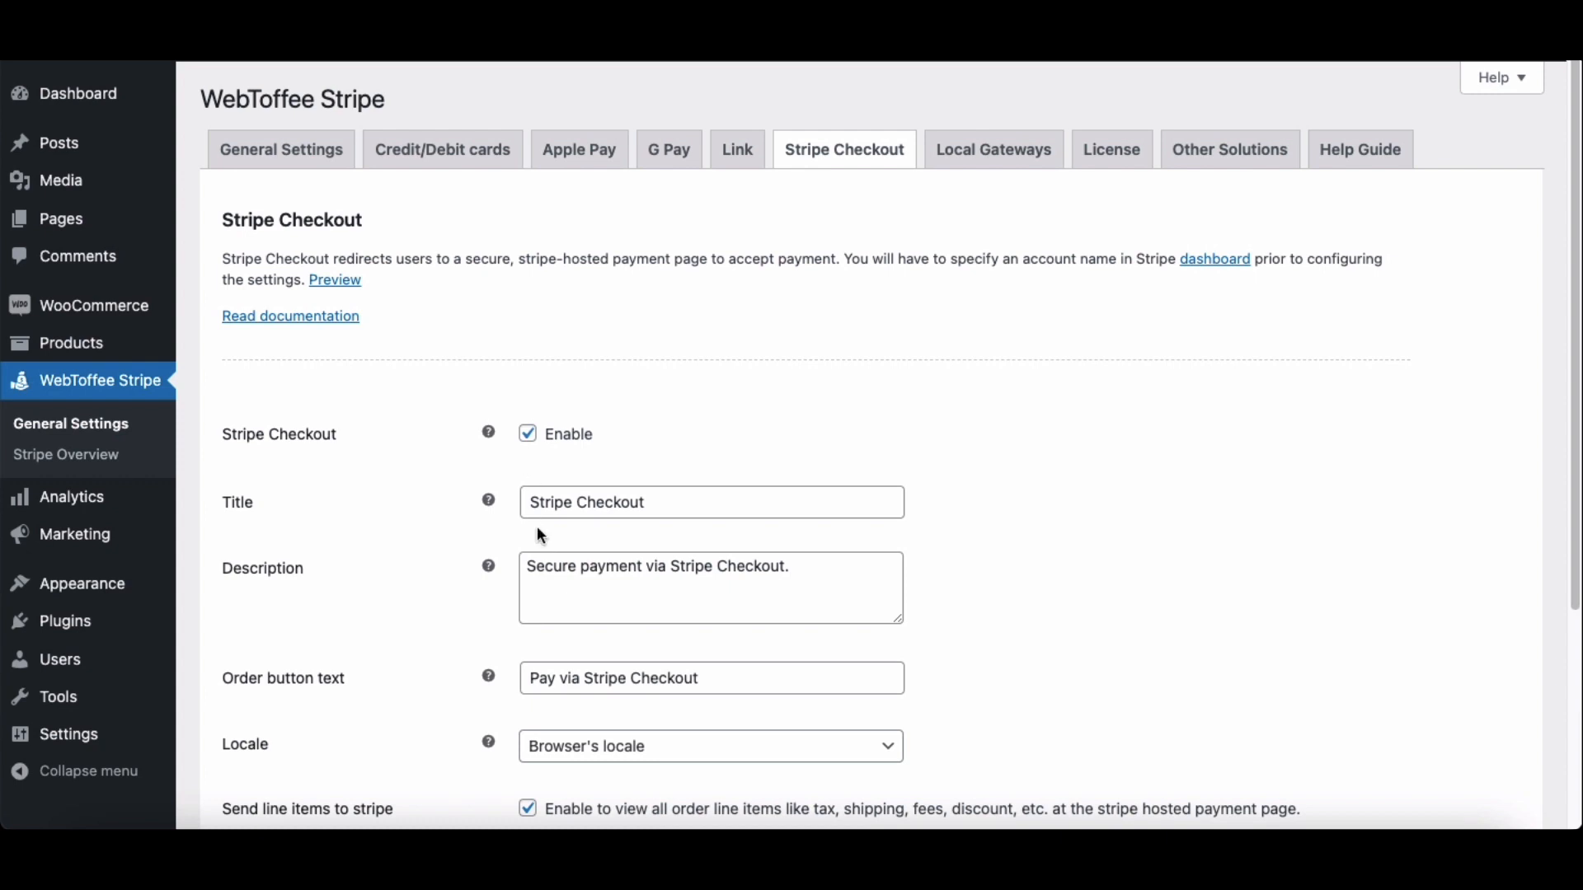
pyautogui.moveTo(542, 631)
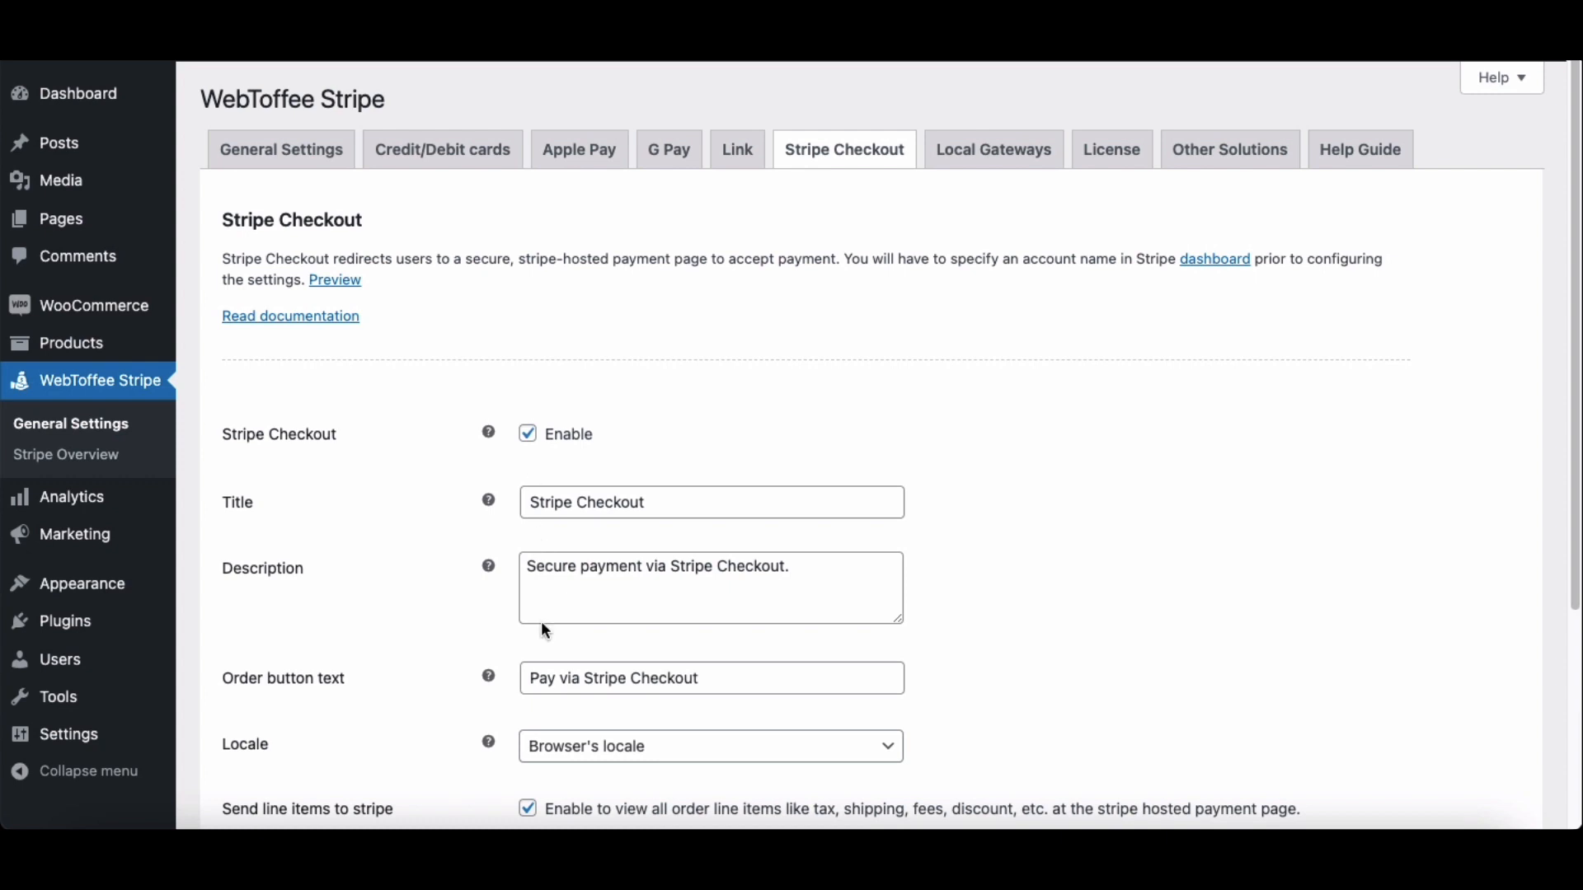
pyautogui.moveTo(542, 707)
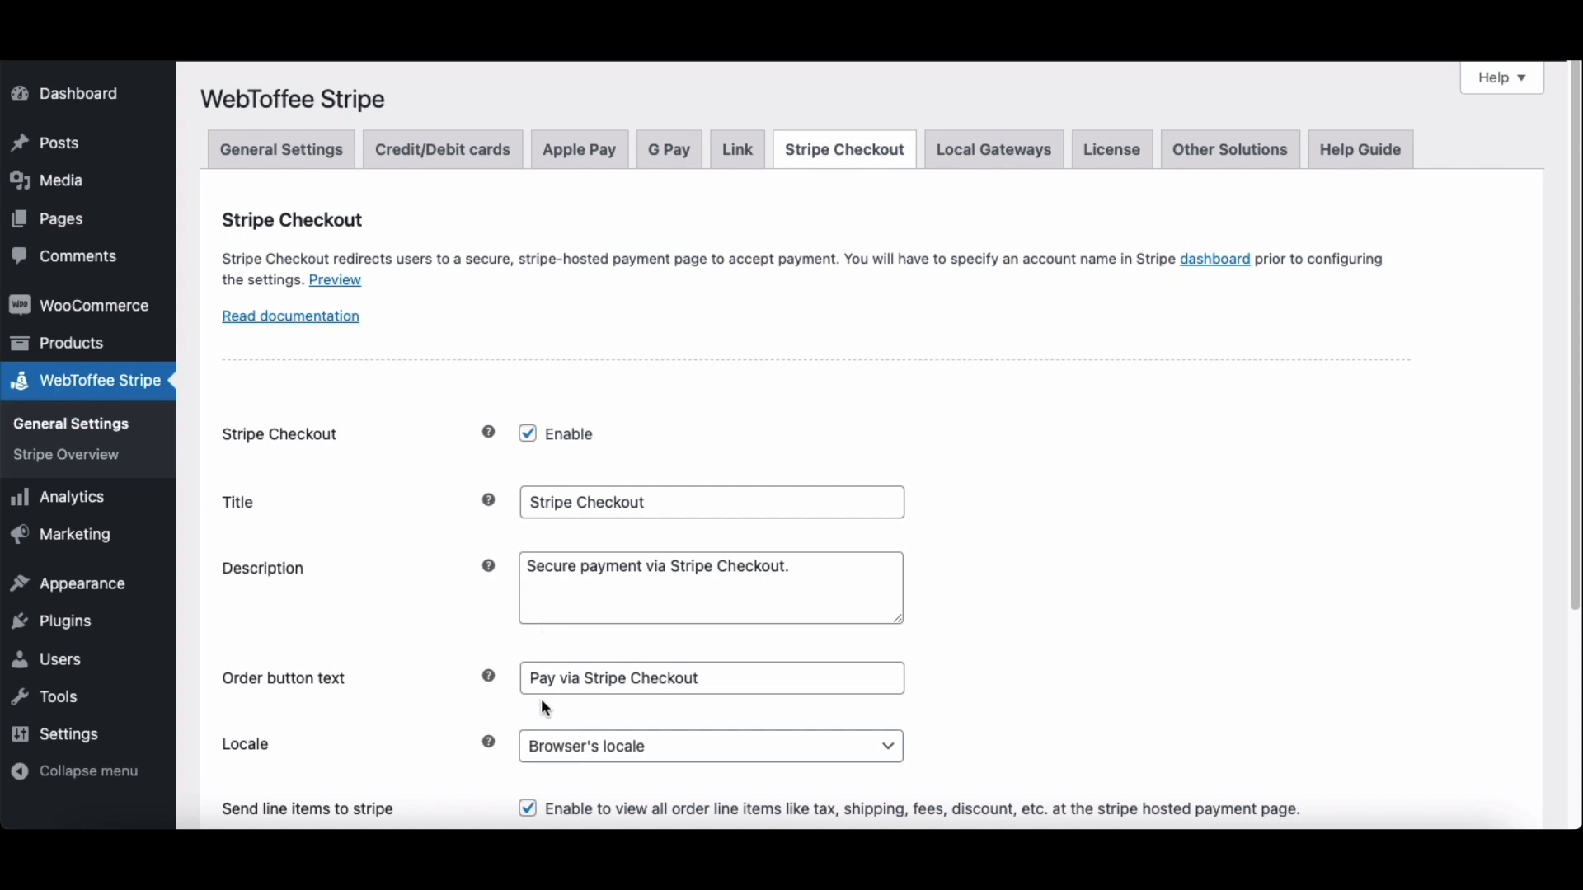
# Step: Review the Stripe Checkout locale, line items and address options, then save changes
pyautogui.scroll(-3)
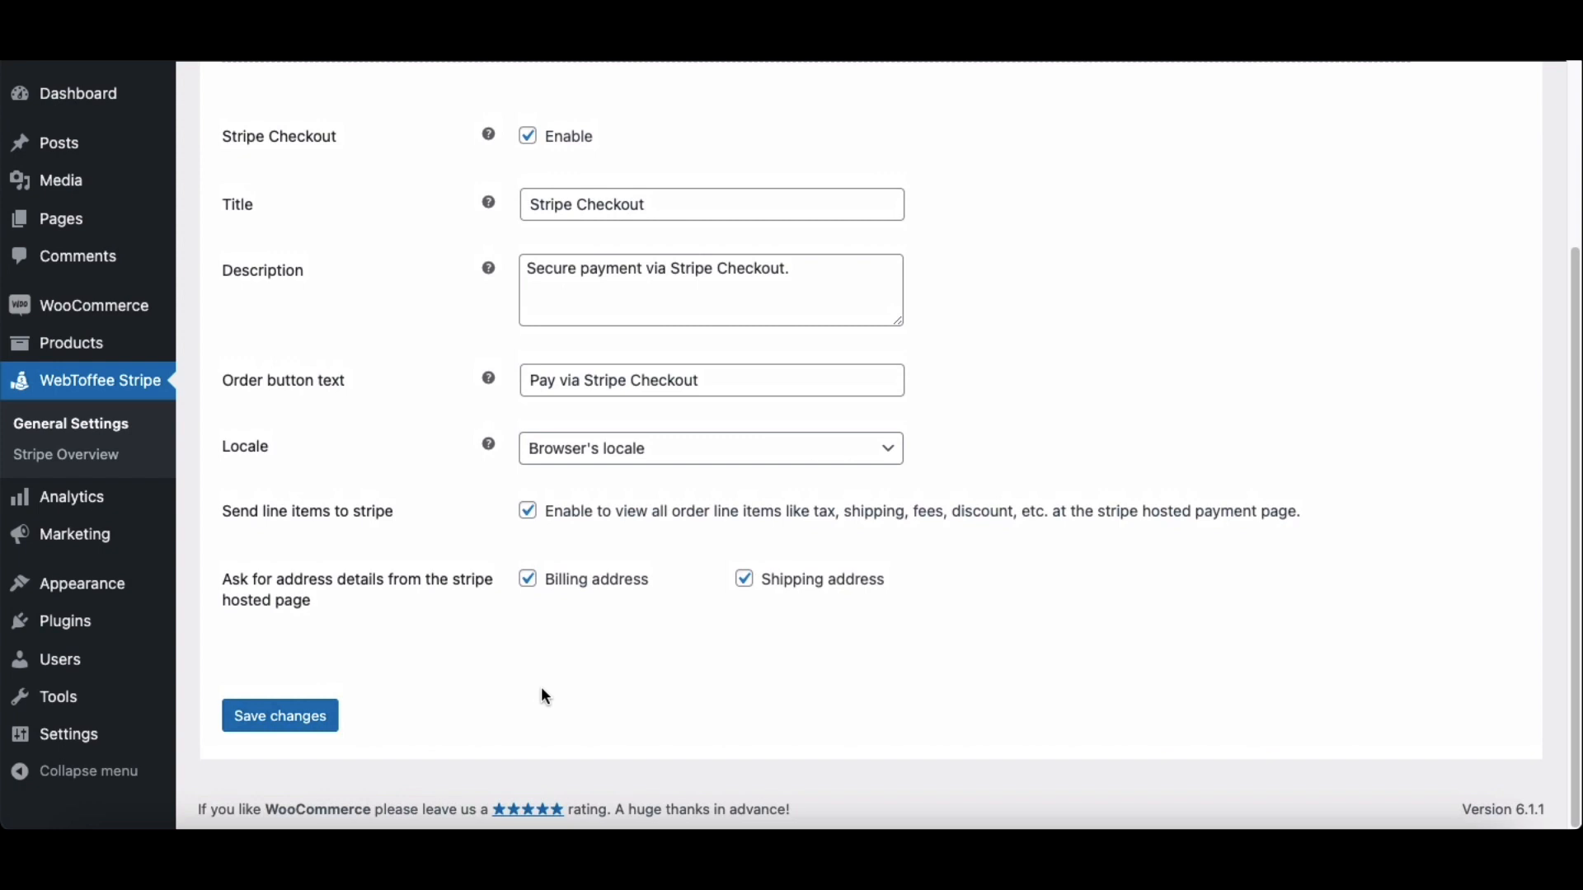
pyautogui.click(709, 449)
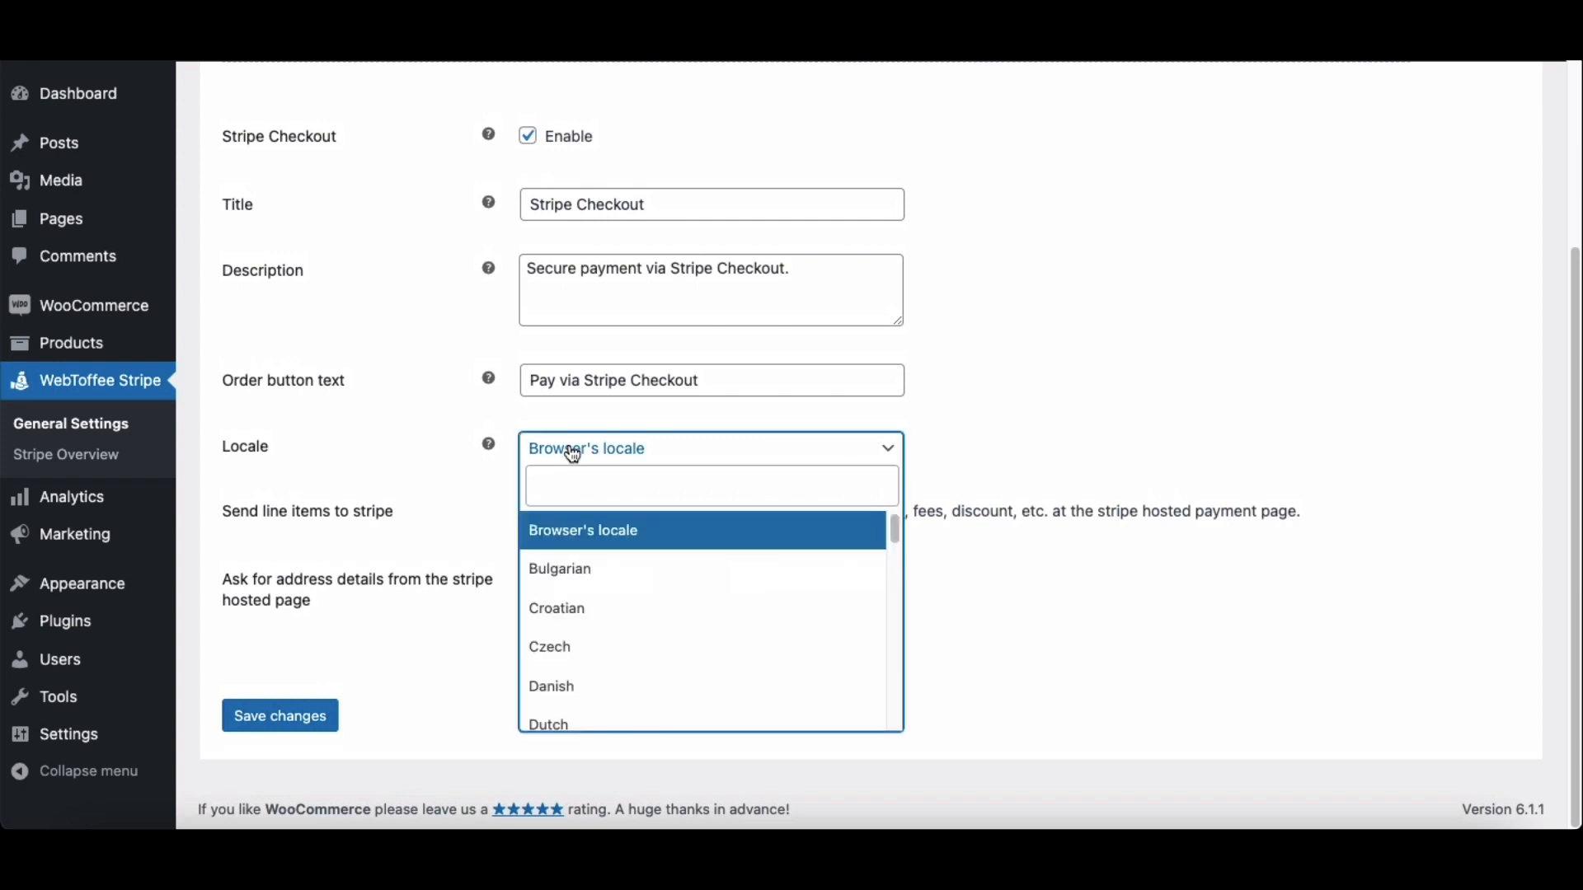
pyautogui.scroll(-3)
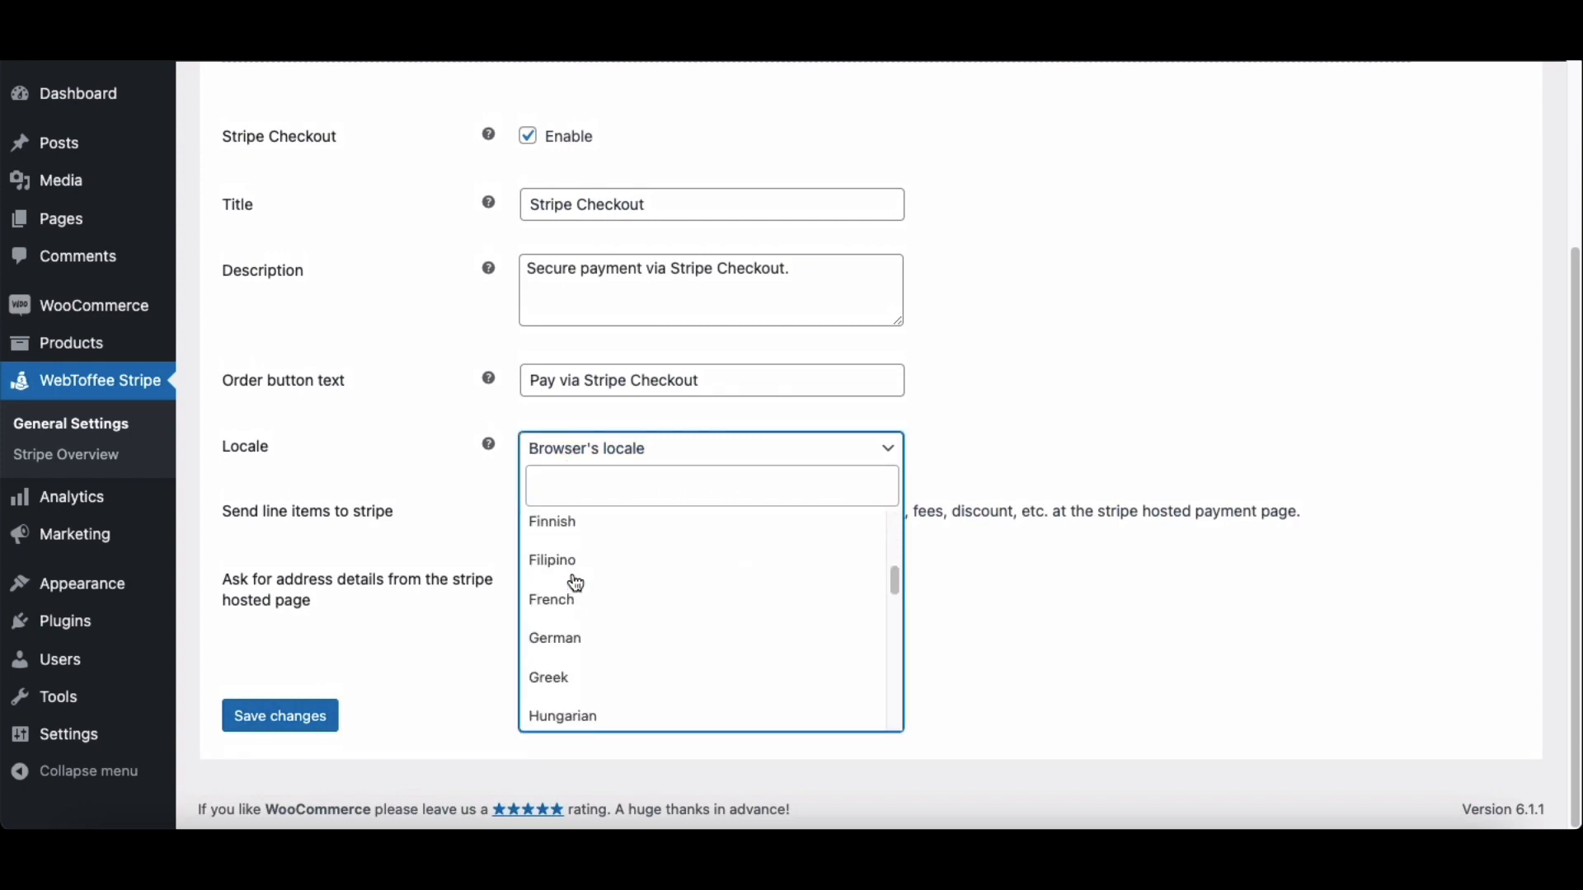
pyautogui.scroll(-3)
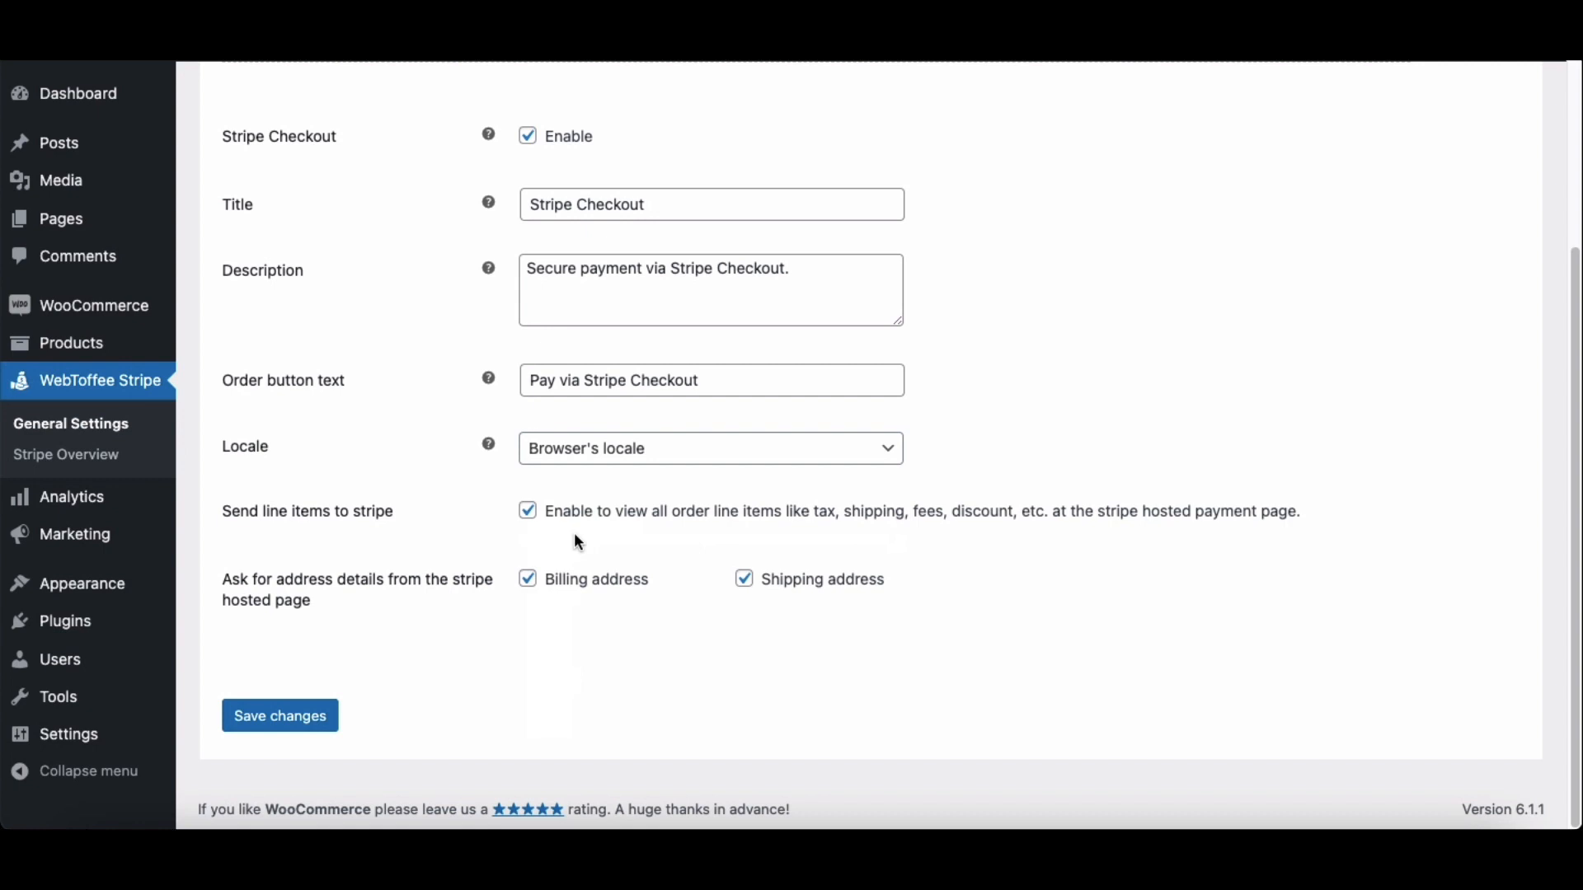
pyautogui.moveTo(533, 530)
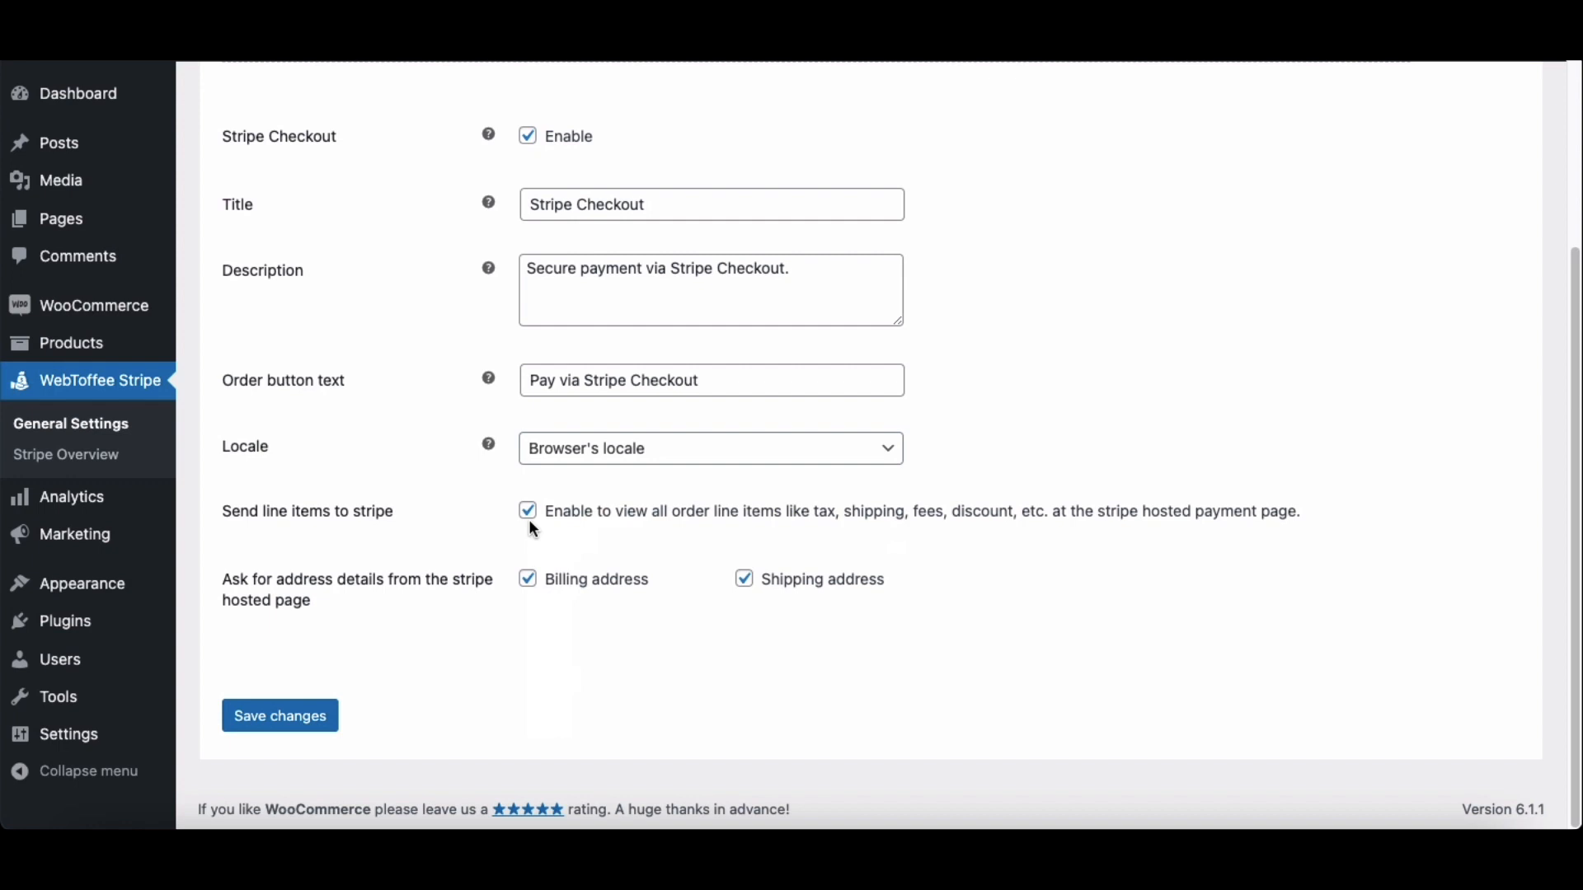
pyautogui.moveTo(532, 604)
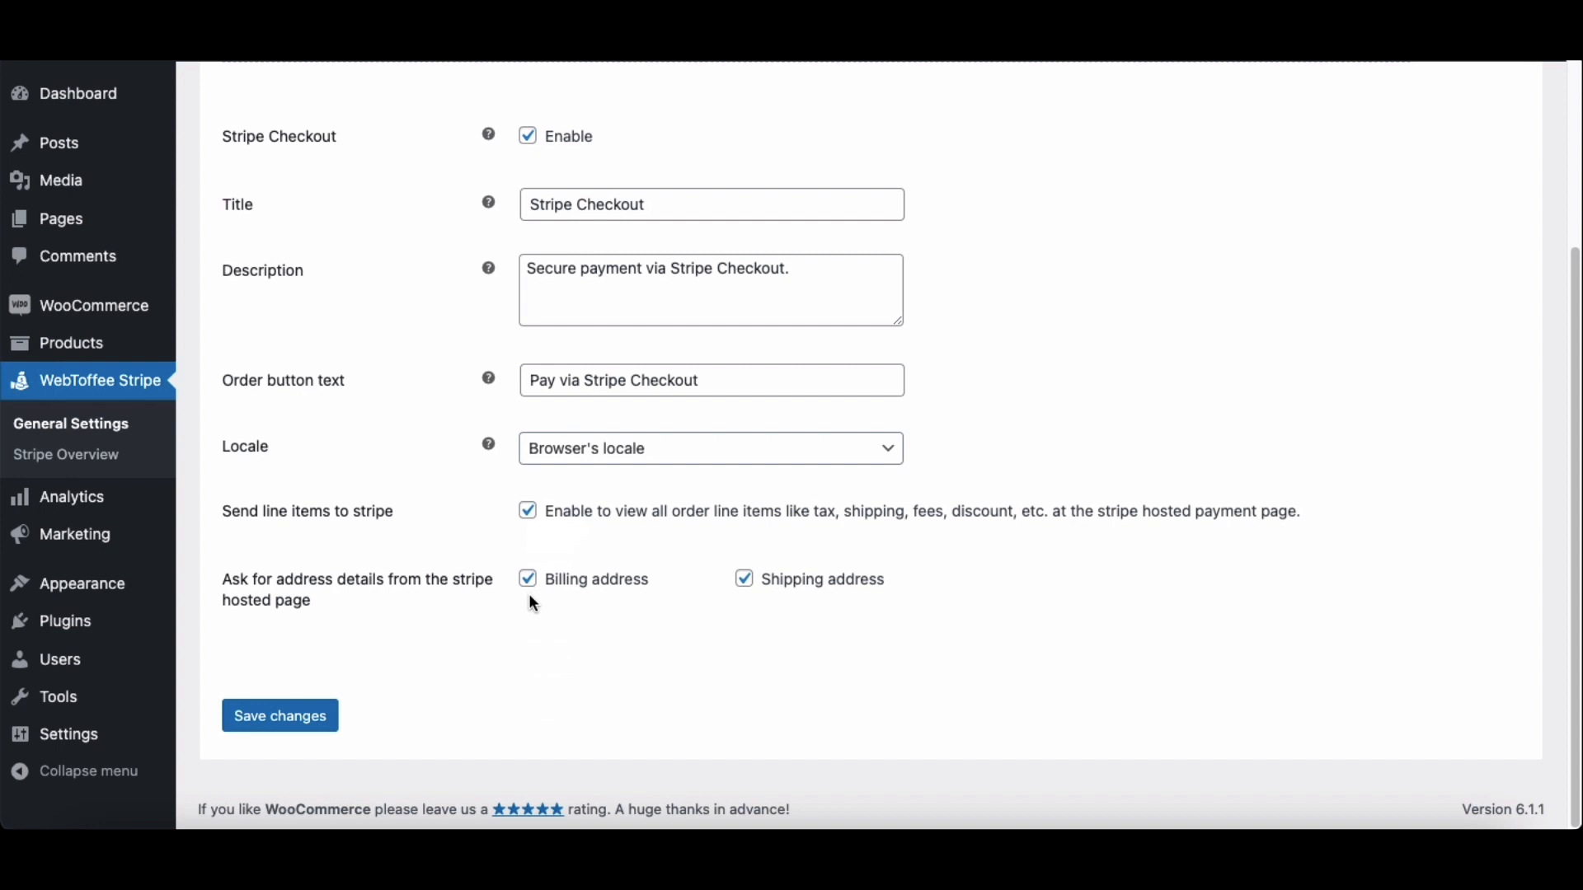
pyautogui.click(281, 715)
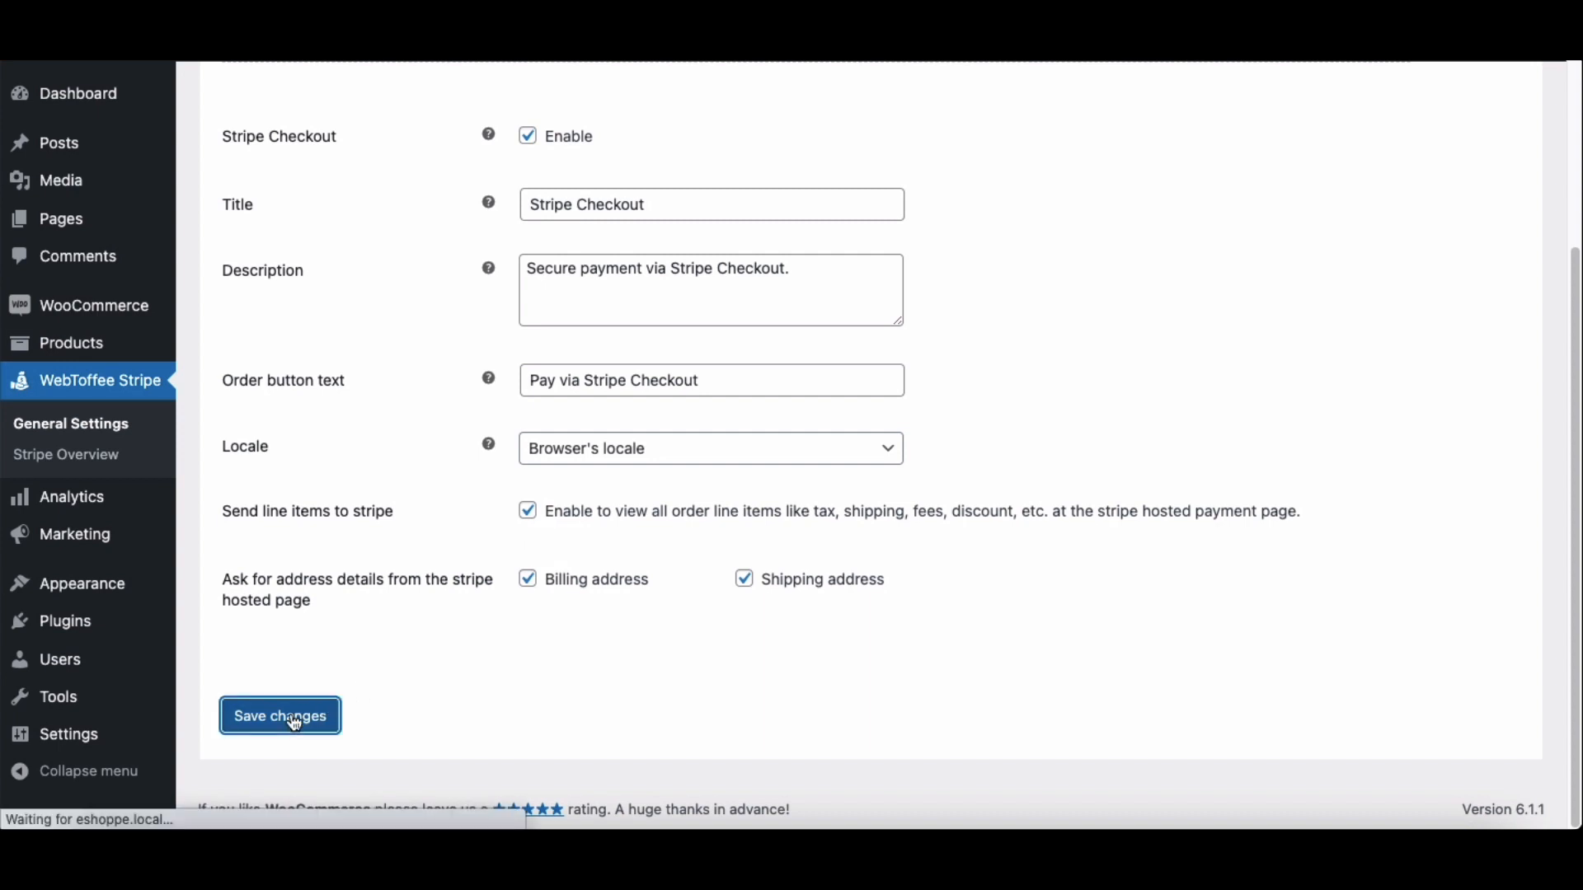
# Step: Add the Amaze Watch to the cart and proceed from the cart to checkout
pyautogui.click(280, 716)
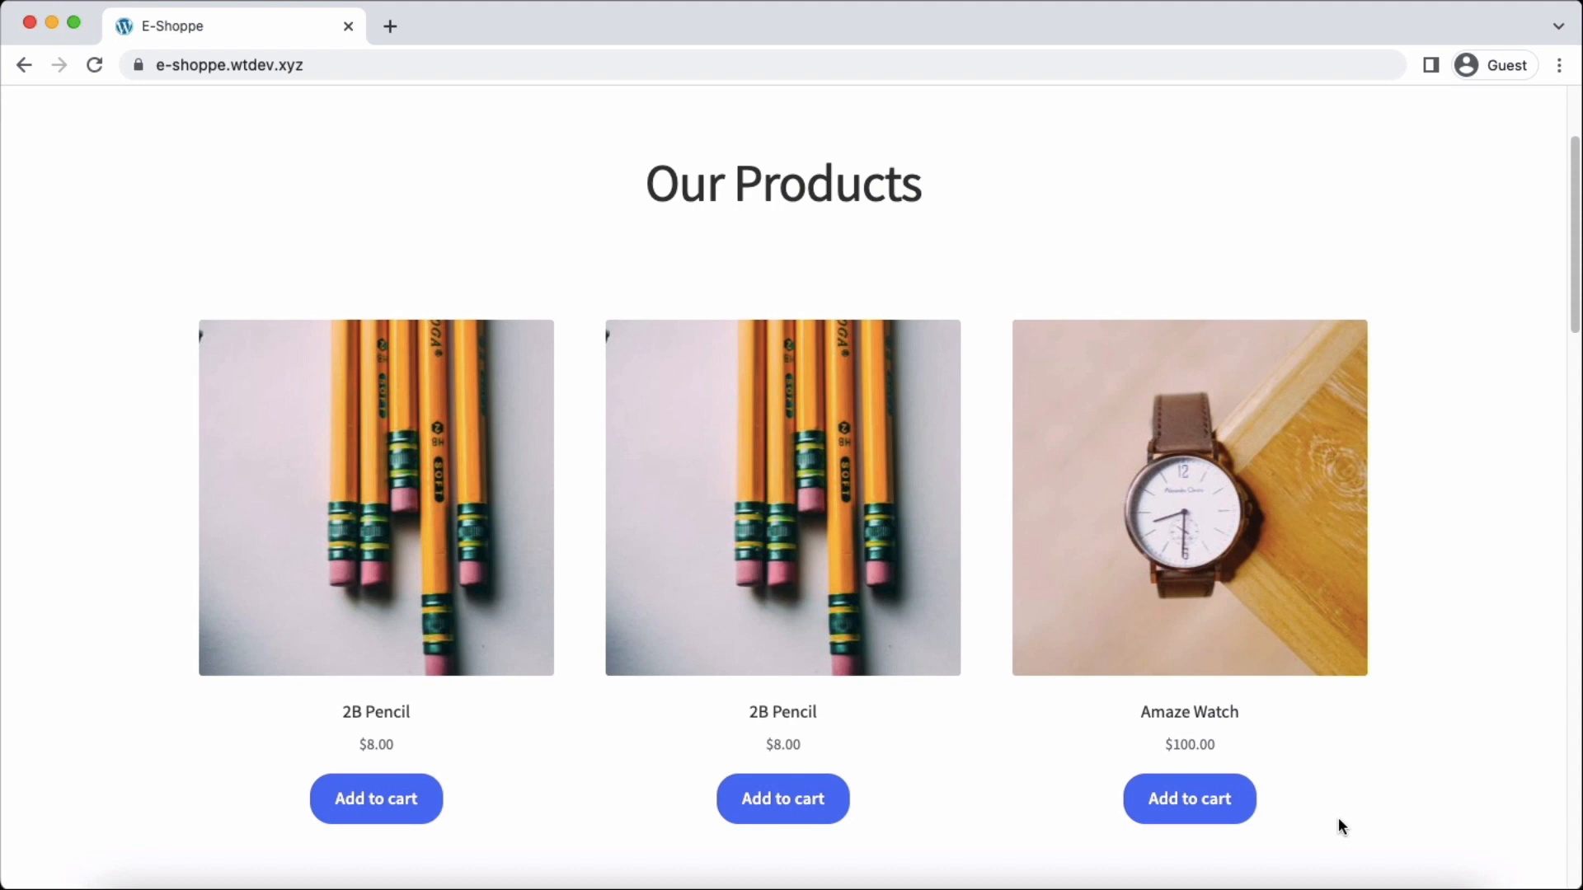
pyautogui.click(1189, 798)
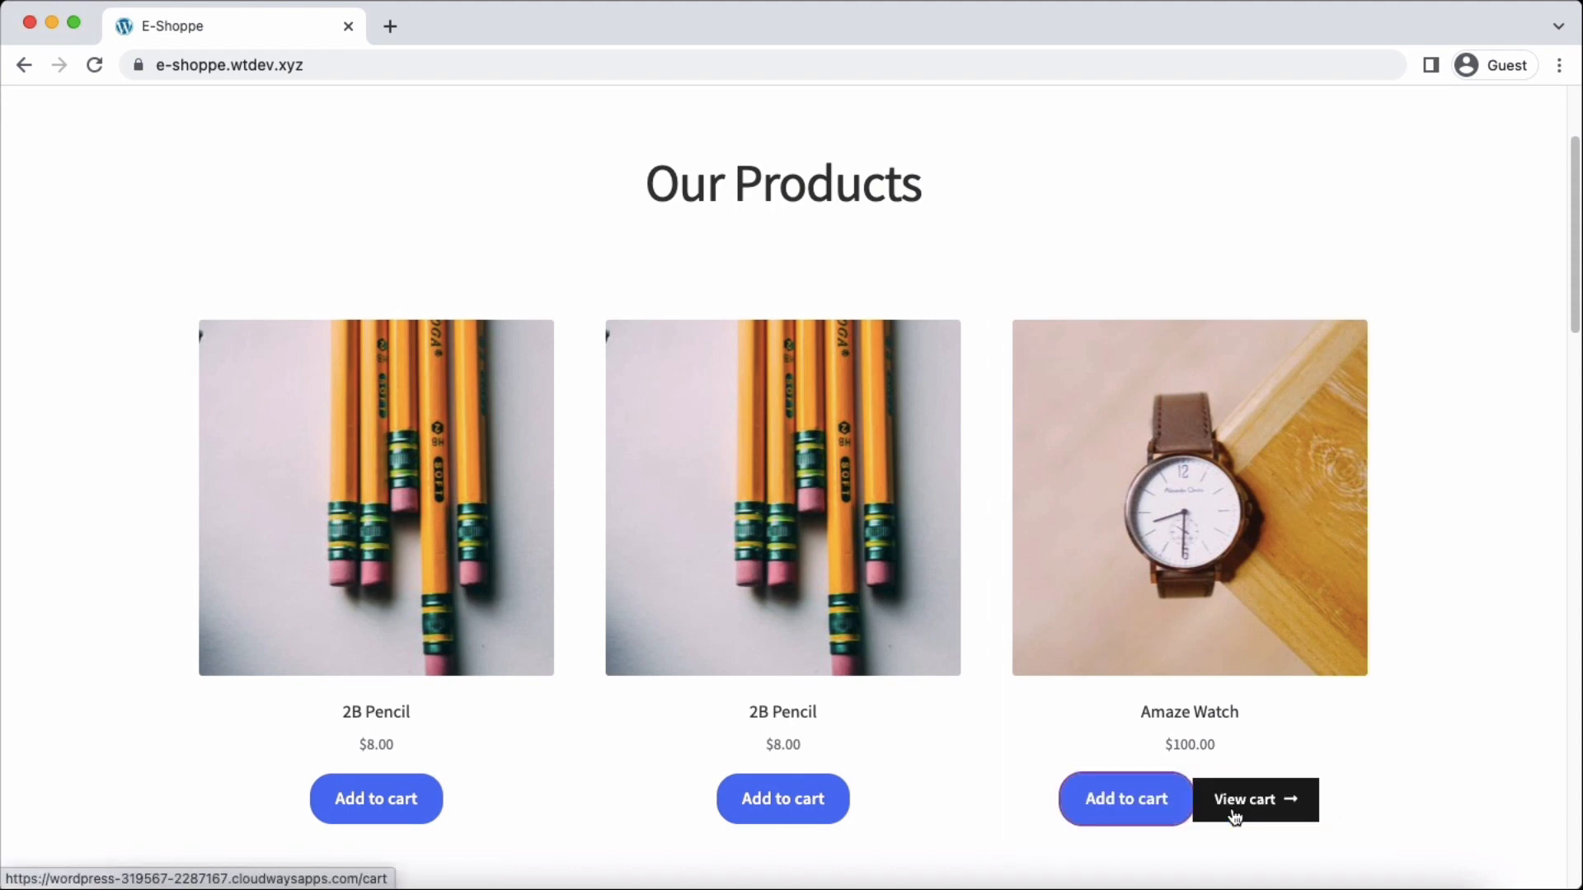
pyautogui.click(1255, 798)
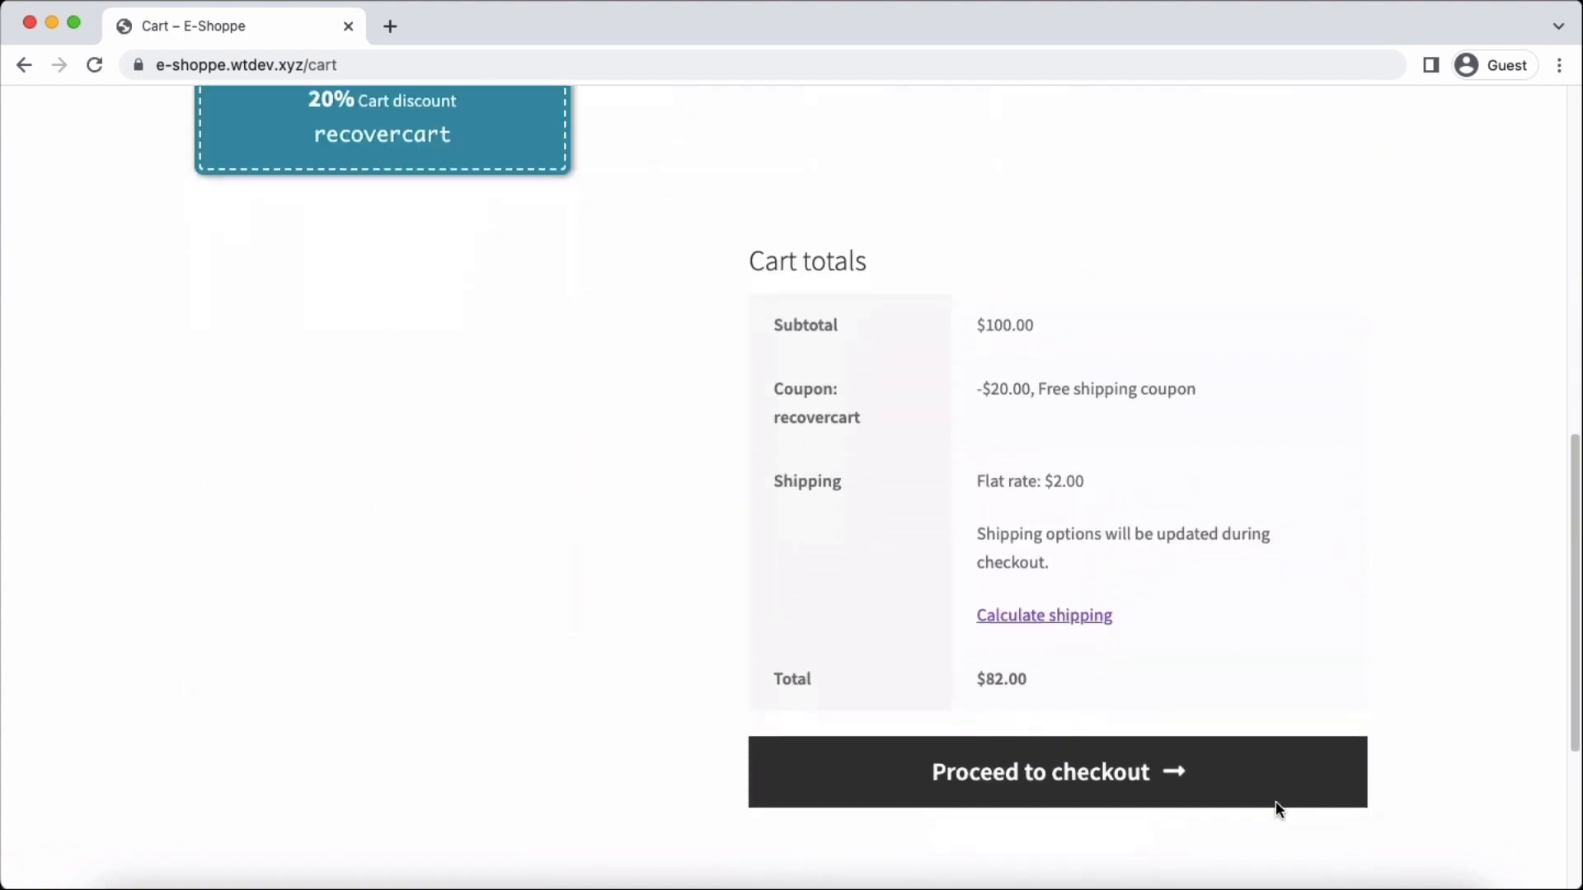
pyautogui.click(1055, 772)
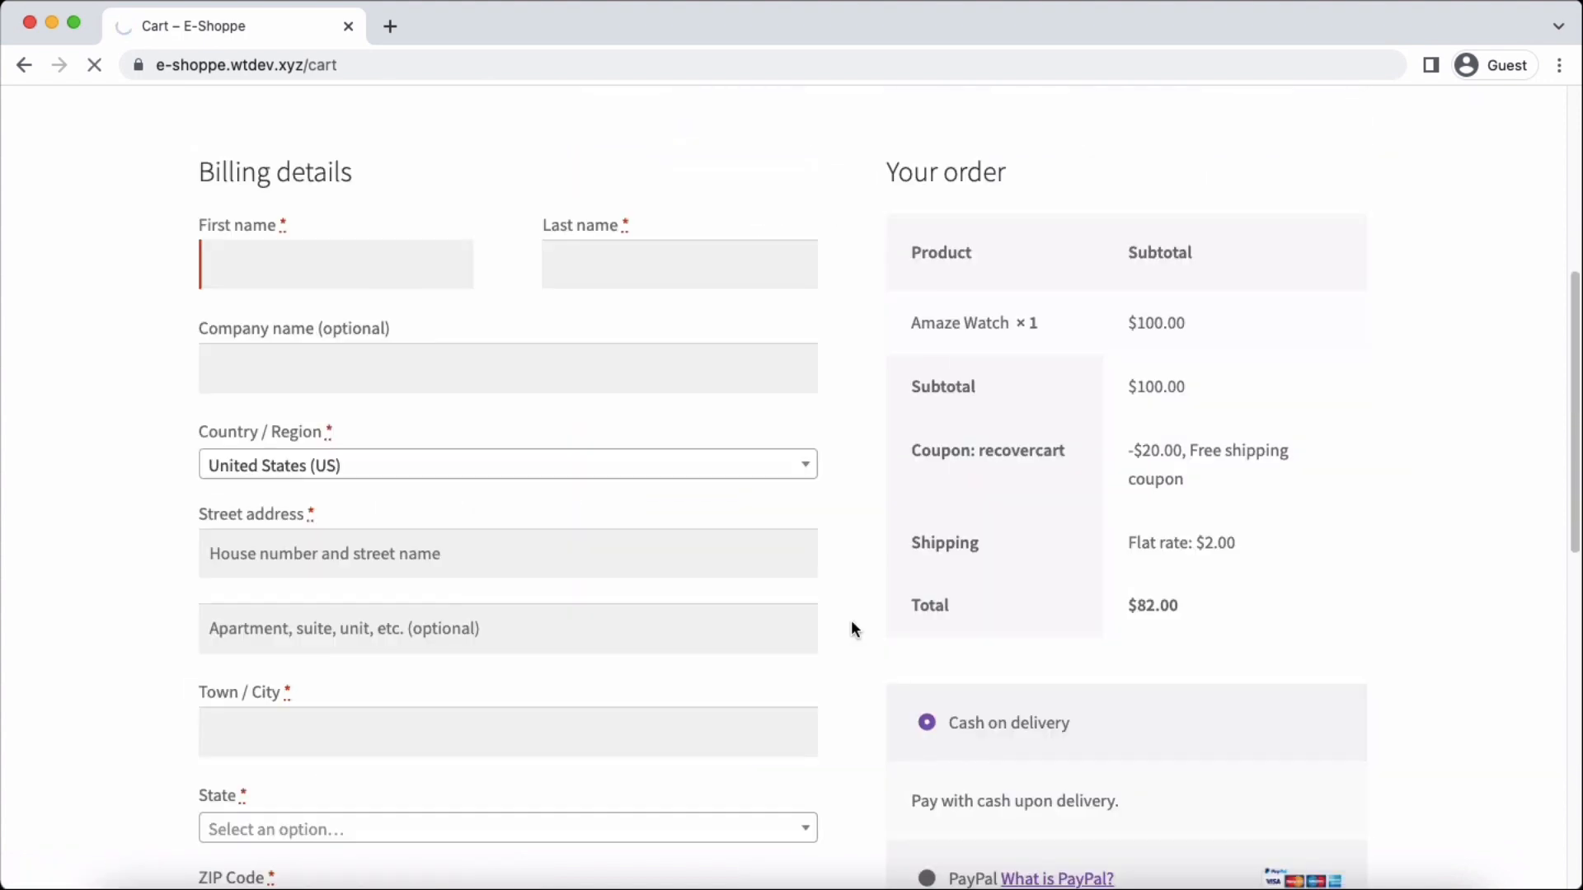
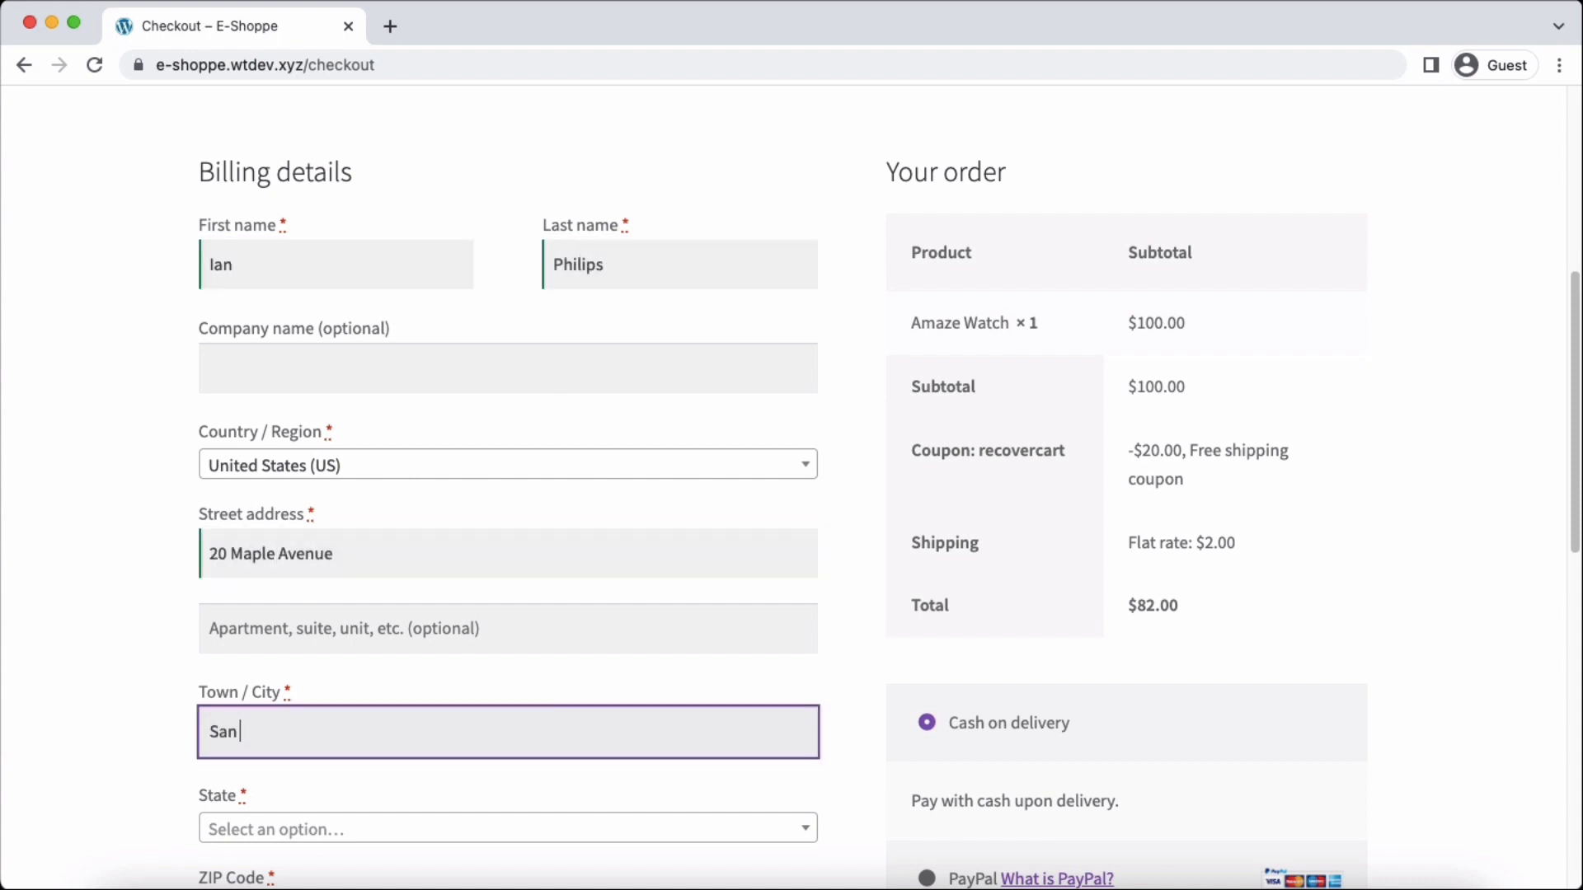
pyautogui.scroll(-3)
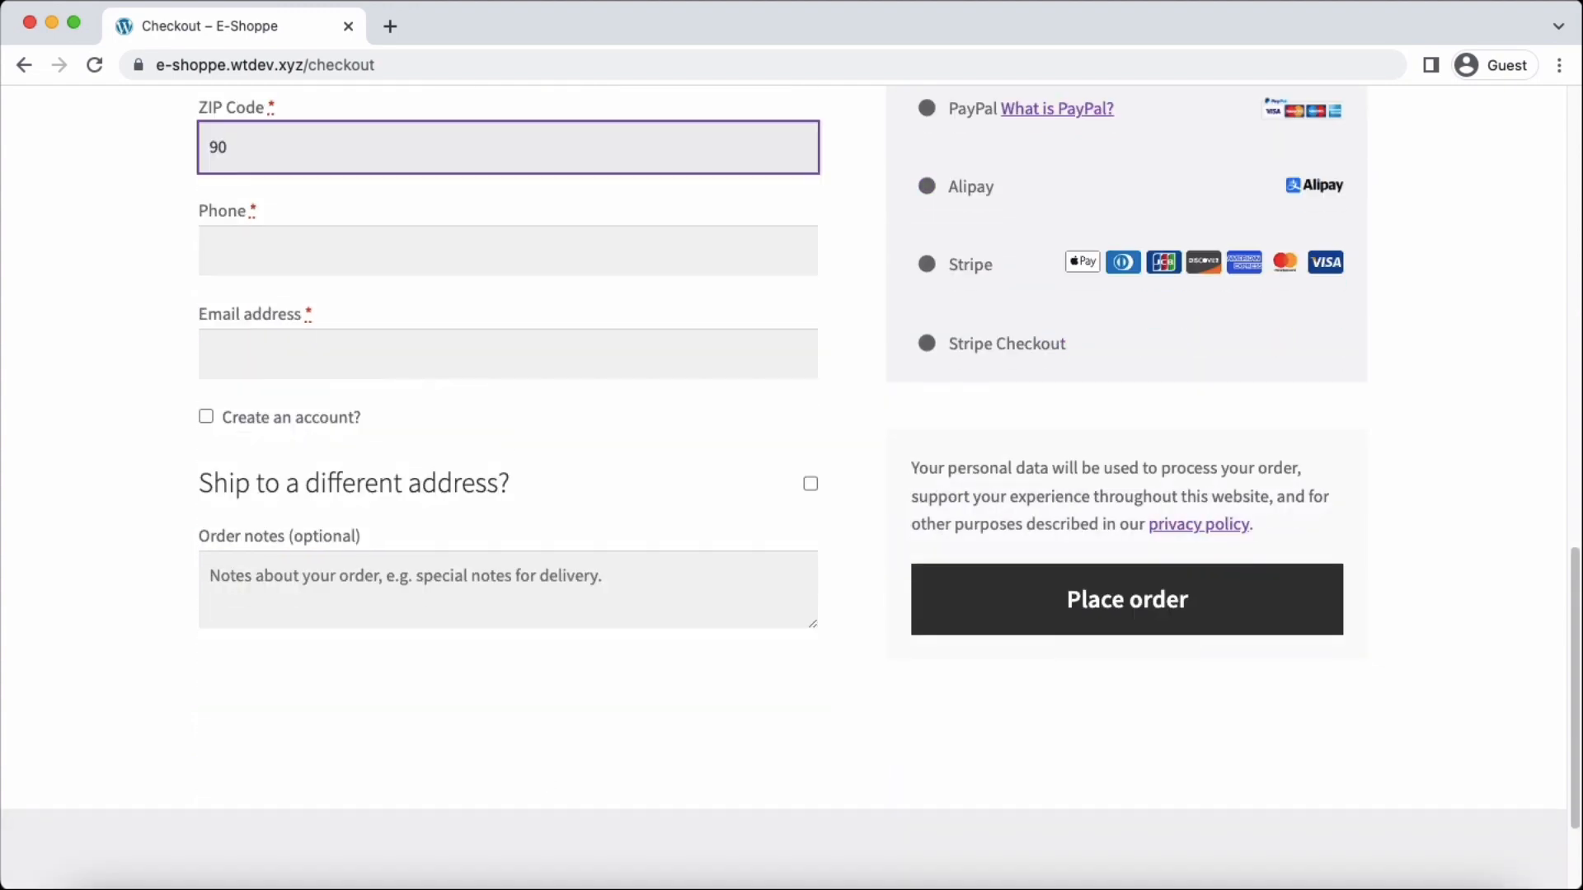
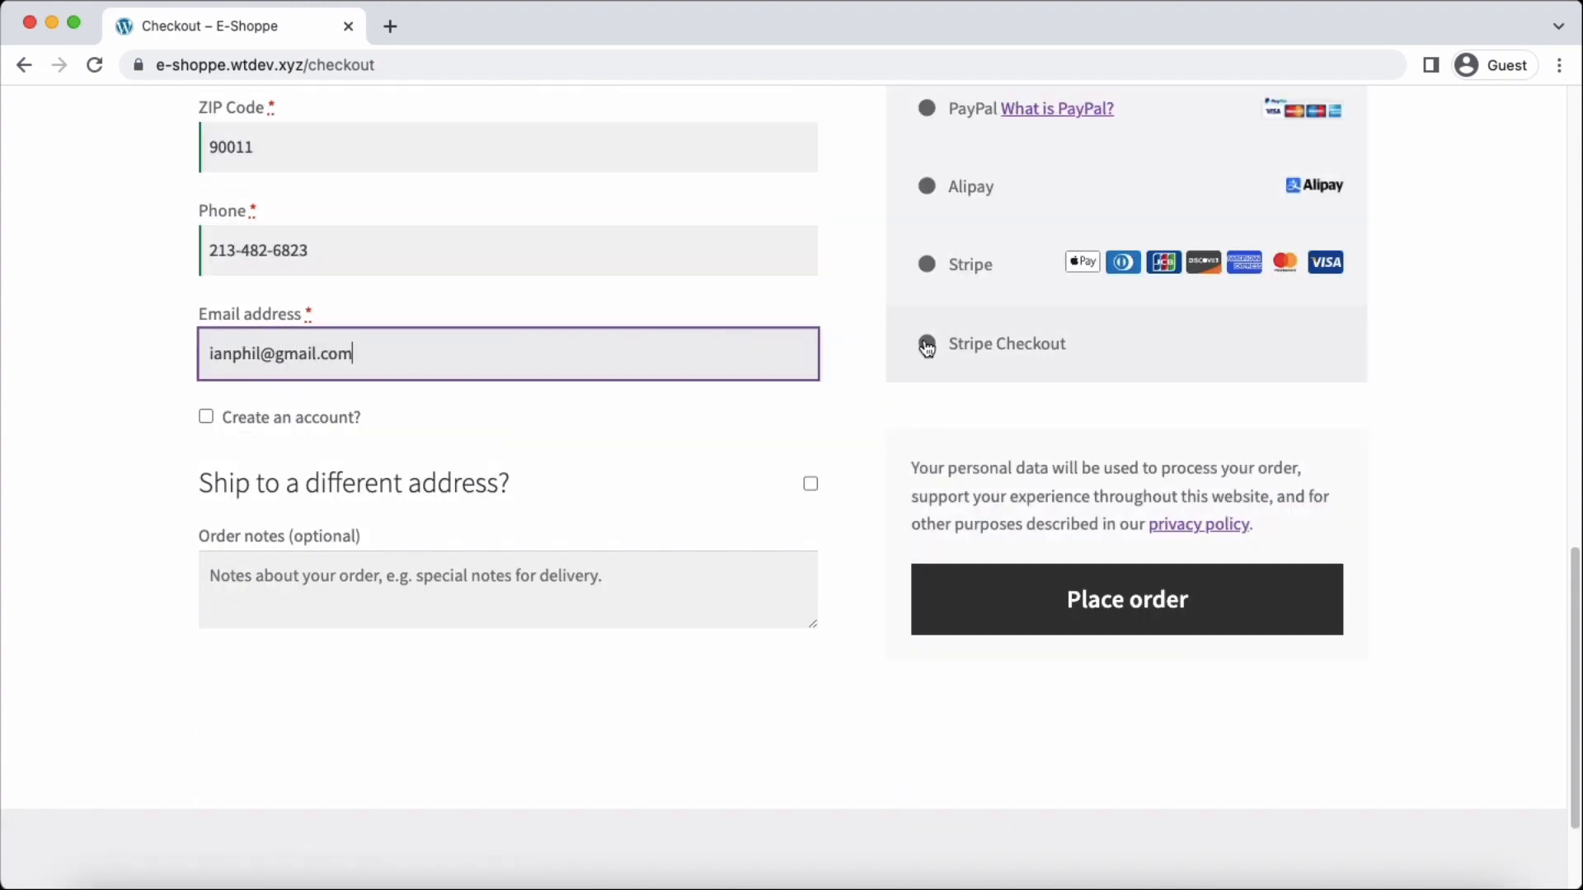
# Step: Choose Stripe Checkout as payment and submit the US$82.00 order to Stripe
pyautogui.click(925, 343)
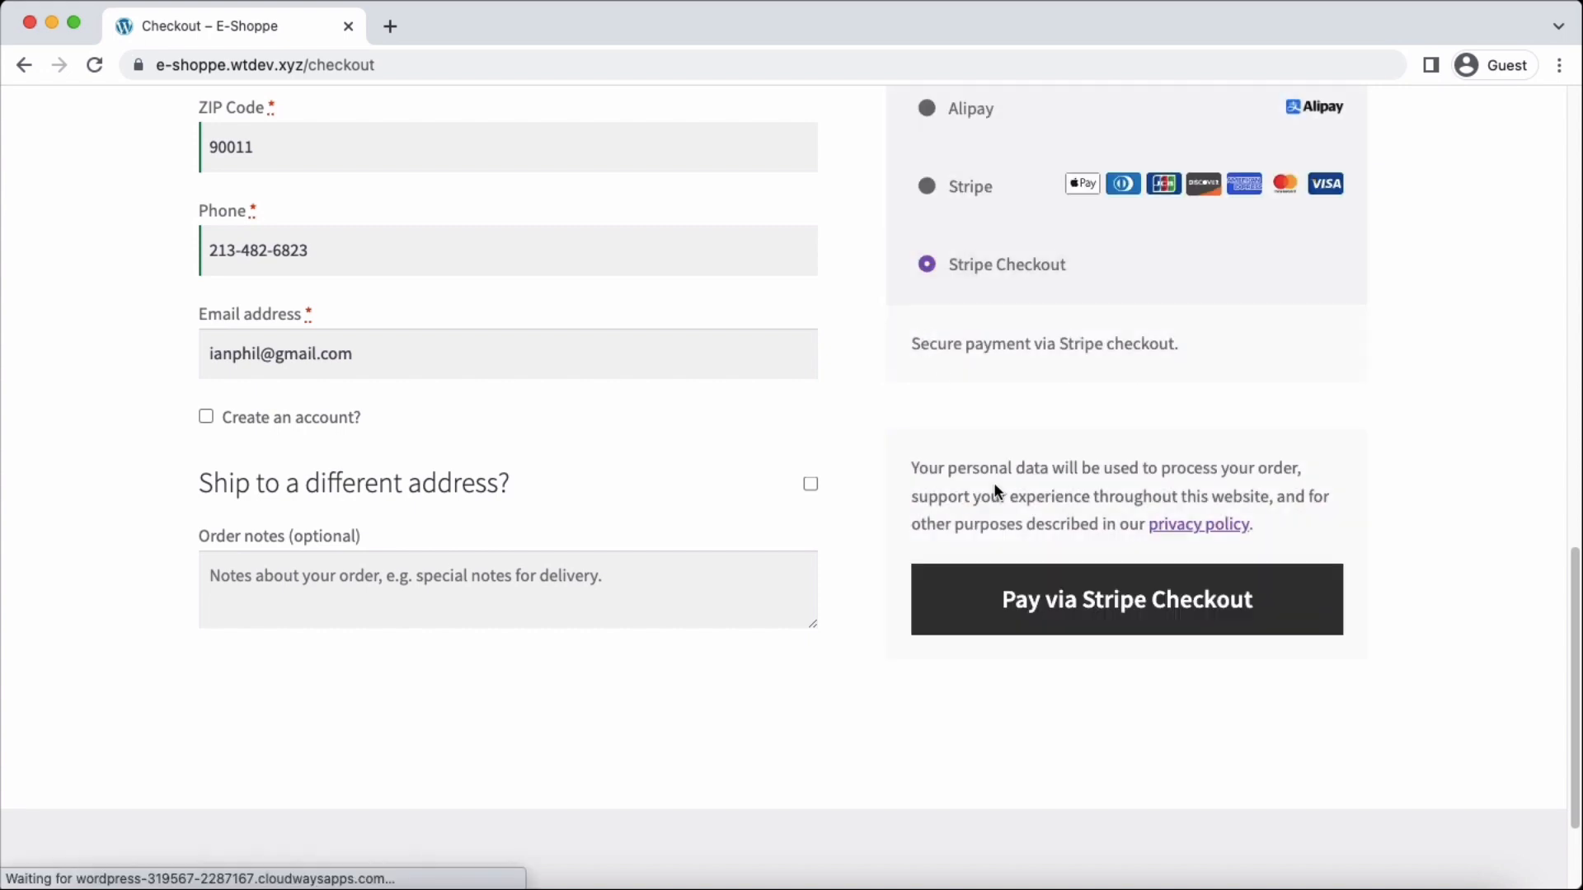
pyautogui.click(1126, 599)
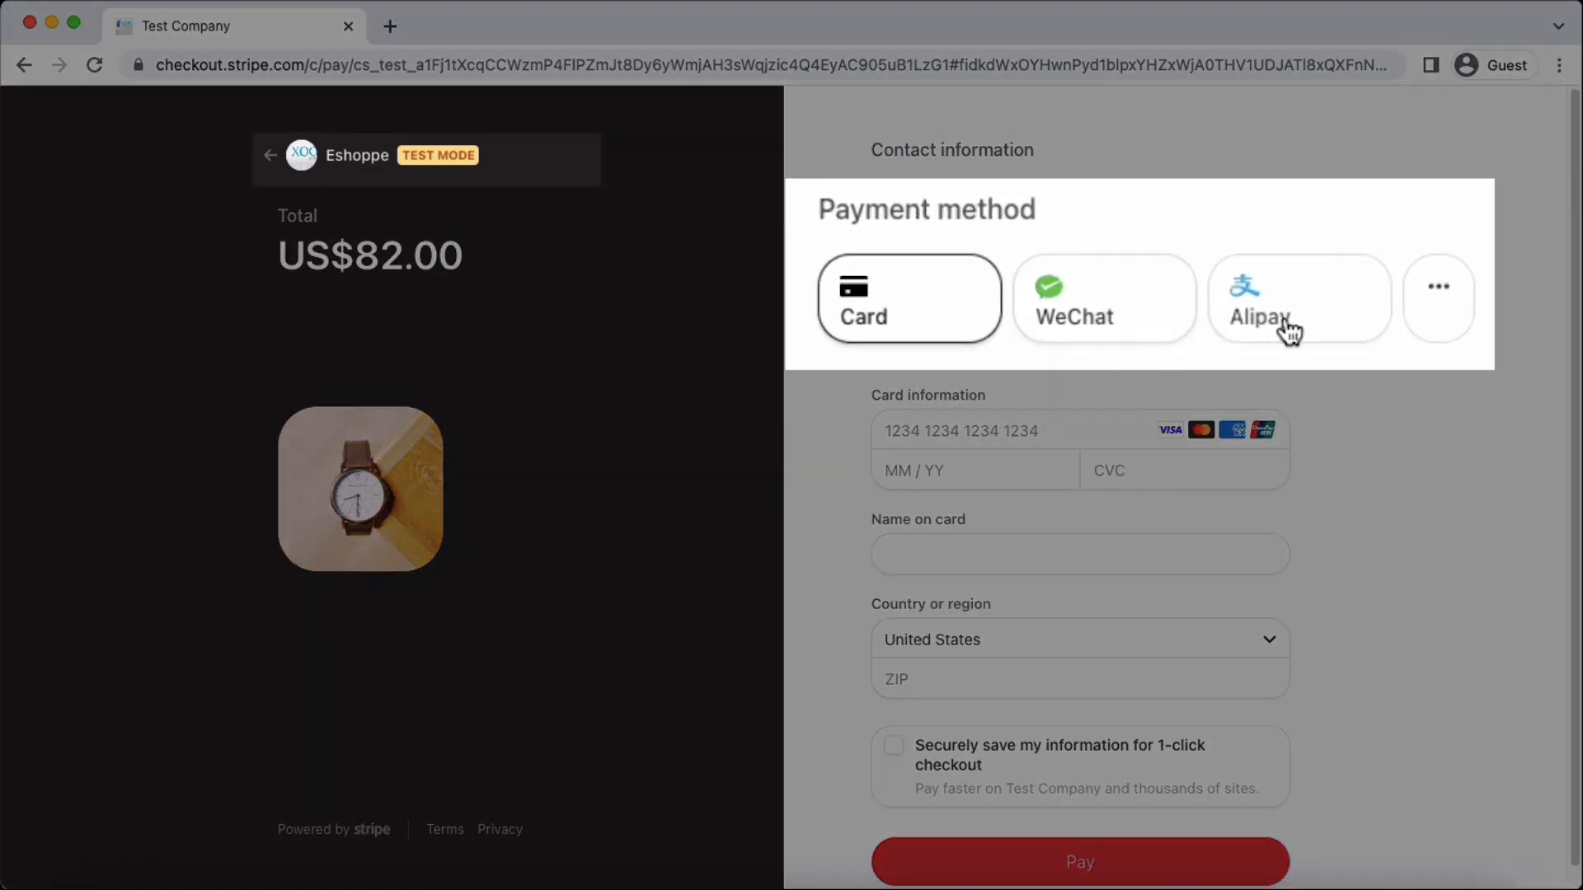
pyautogui.click(1436, 285)
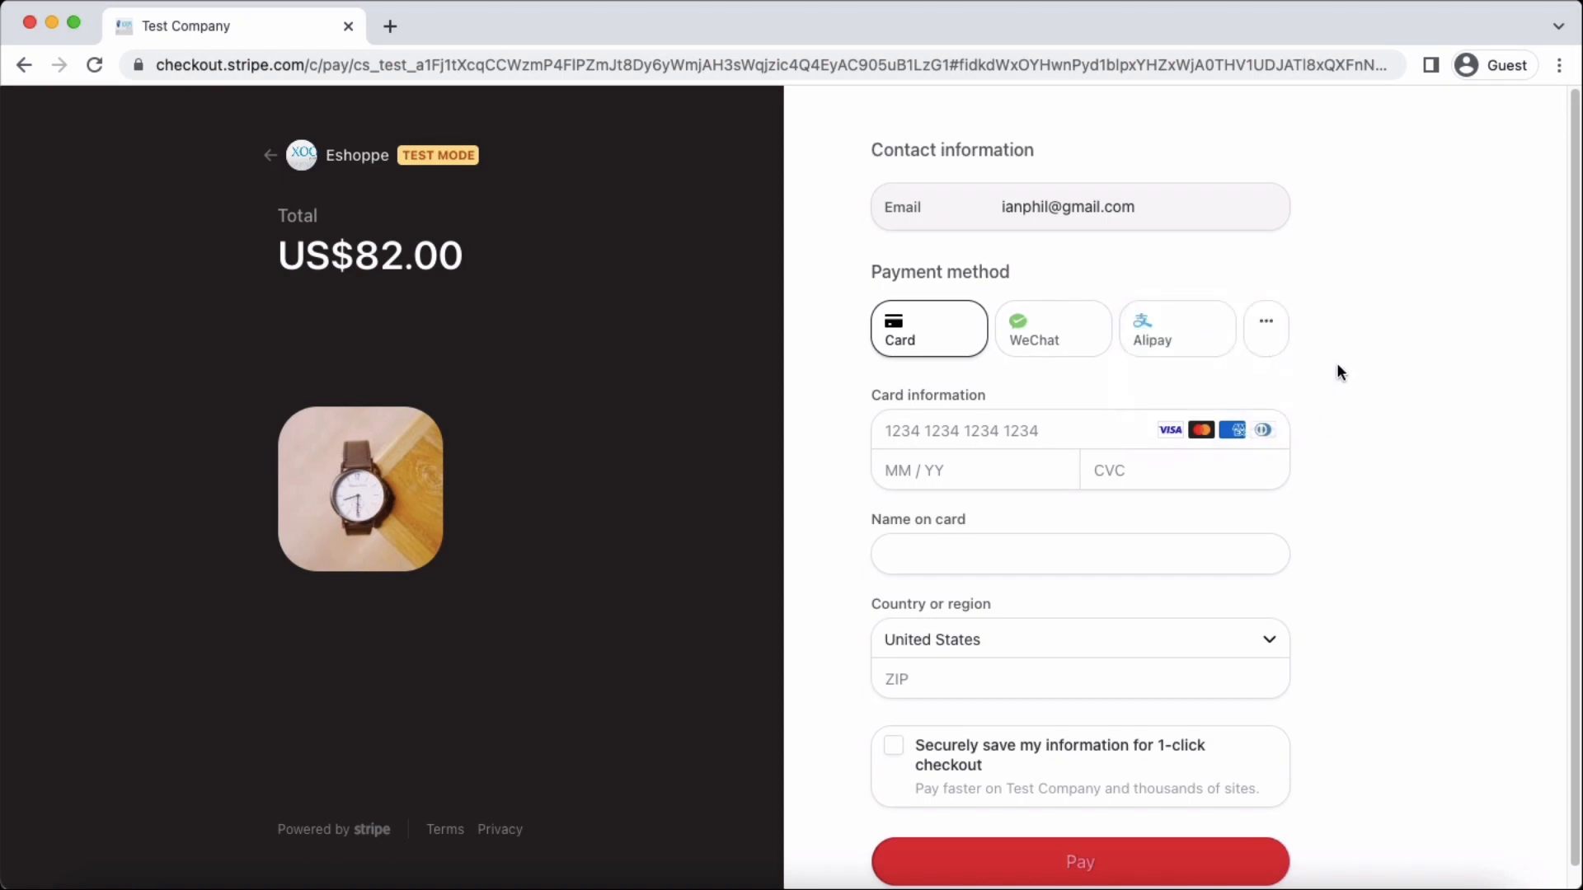
pyautogui.write('4242 4242 4242 42')
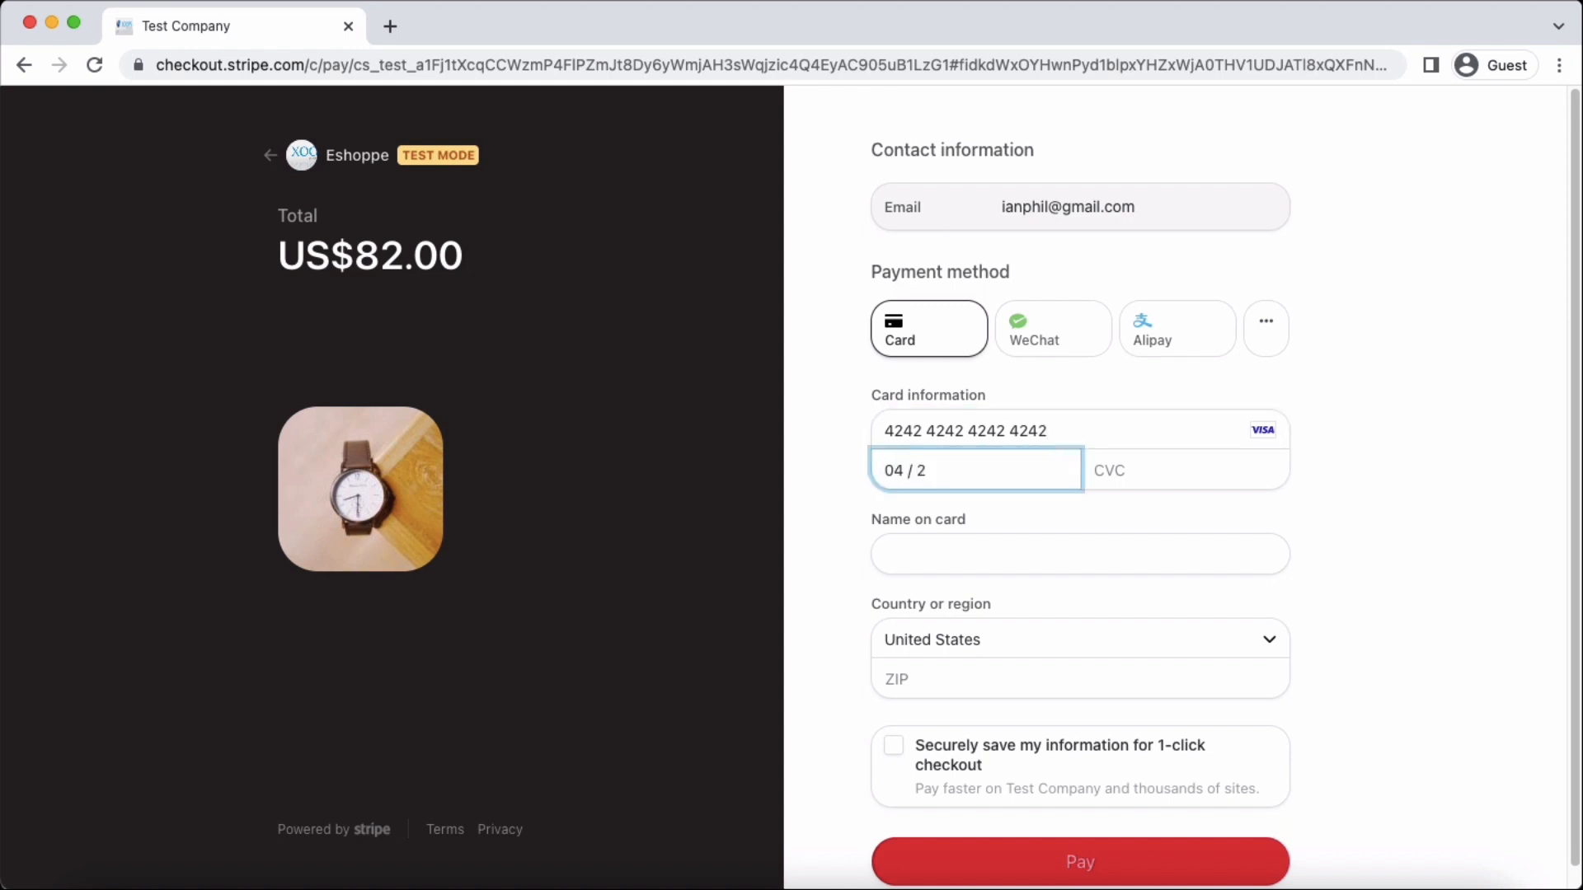
pyautogui.write('424')
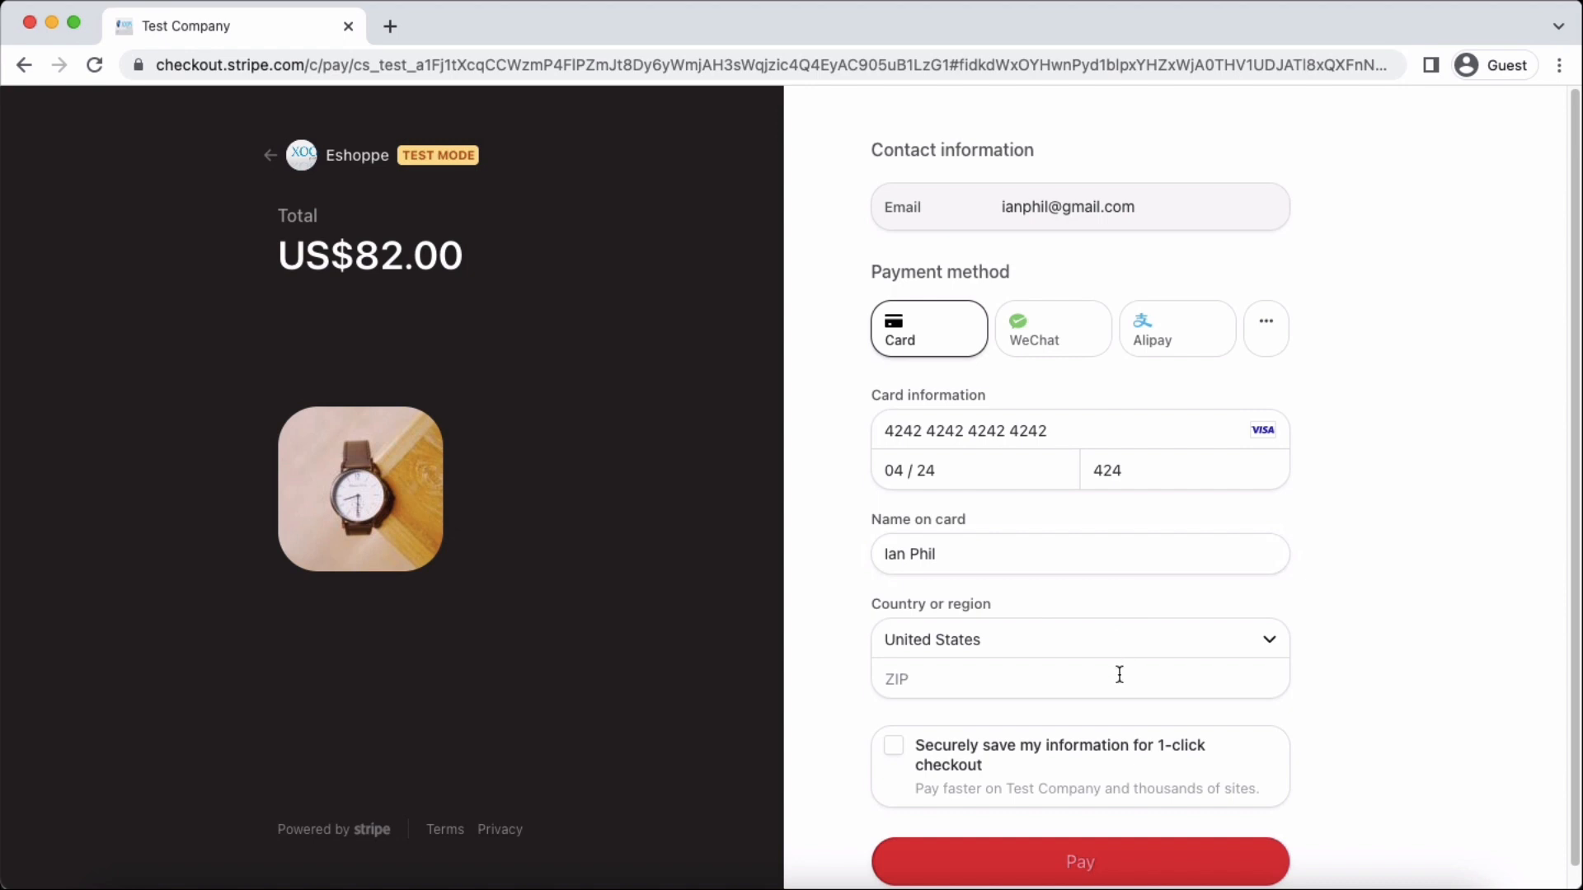
pyautogui.click(1078, 860)
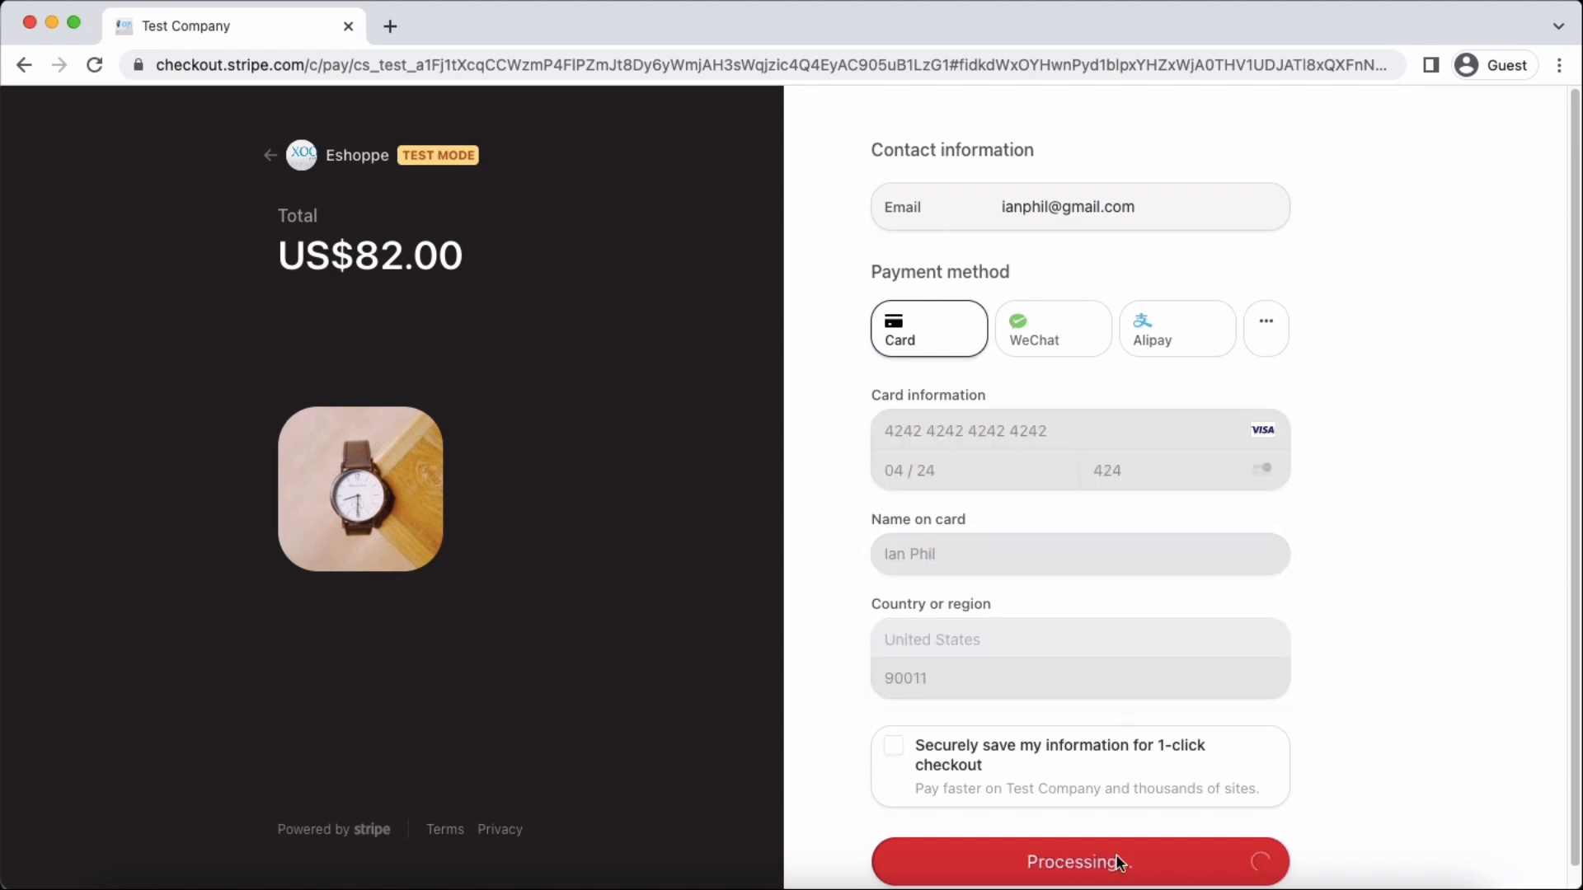
pyautogui.click(1079, 862)
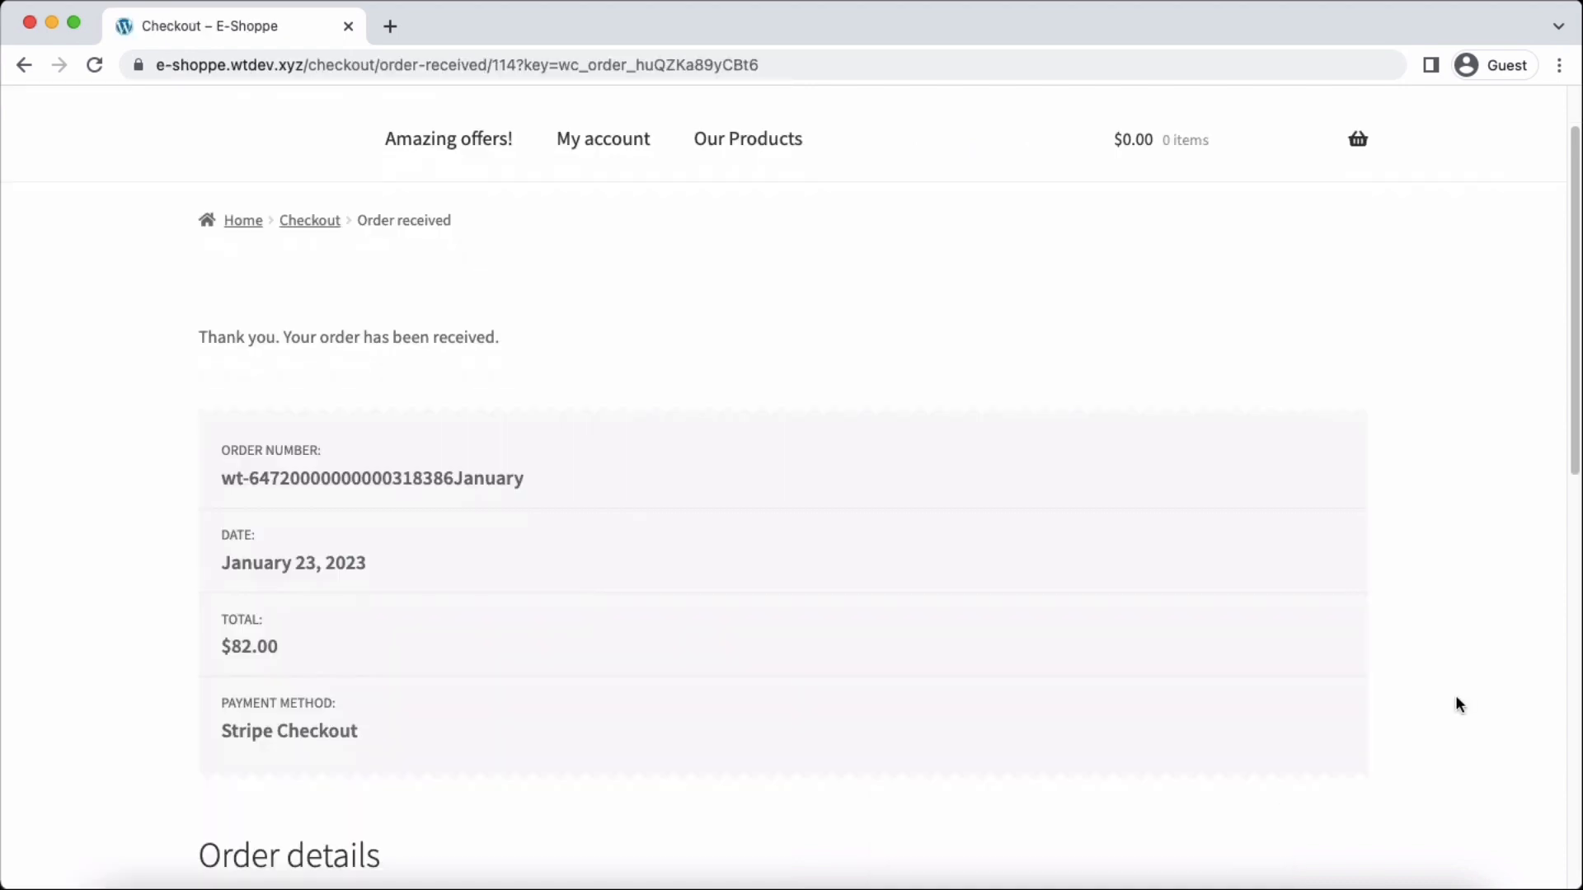
pyautogui.scroll(-3)
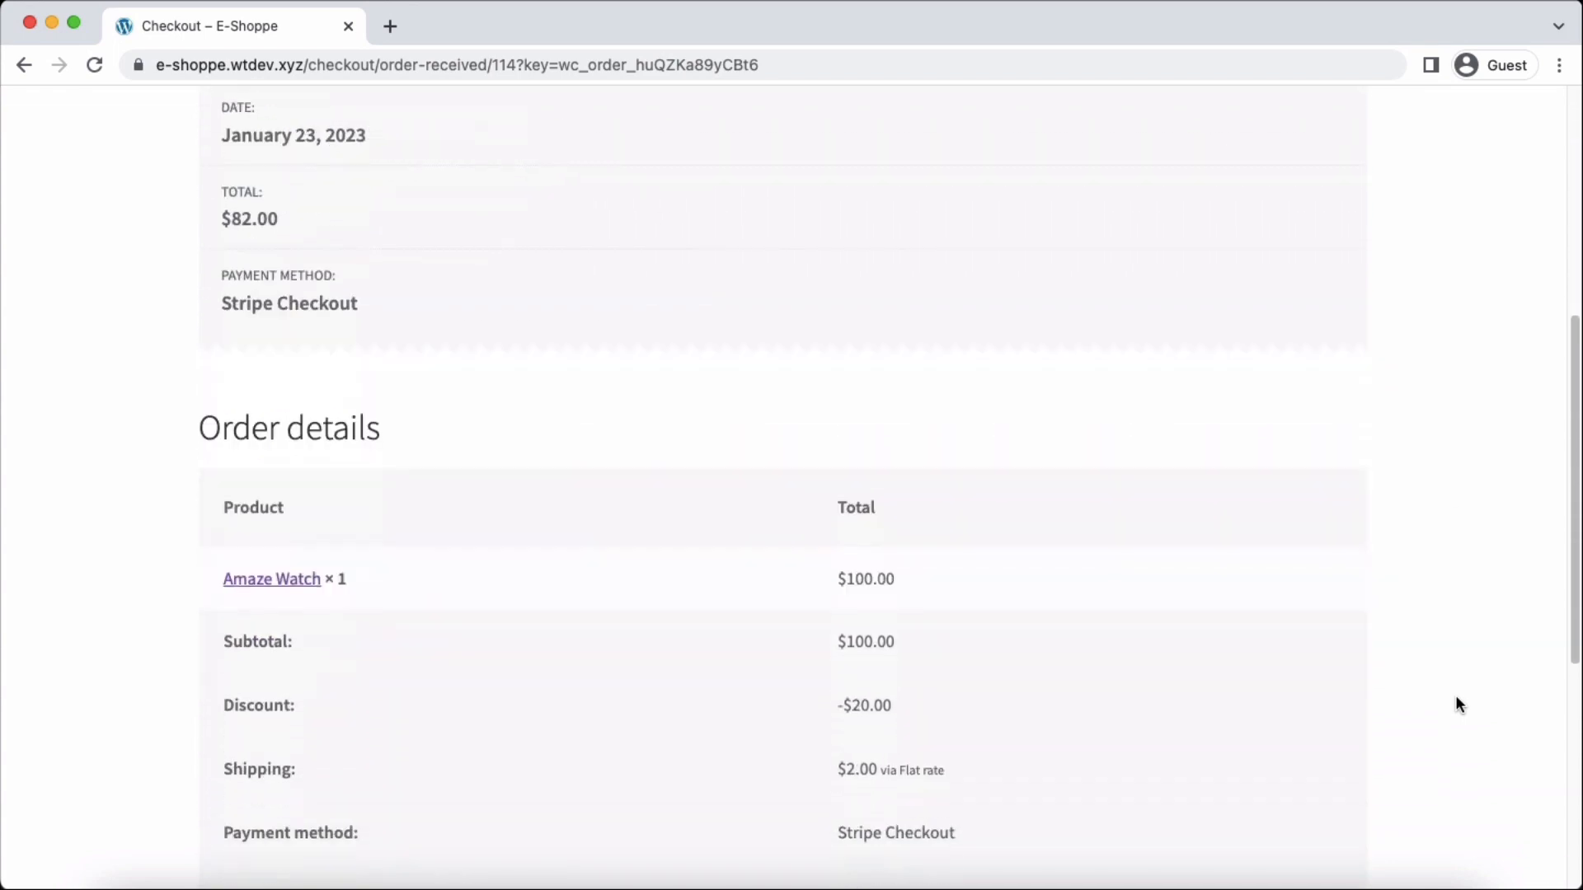
pyautogui.scroll(-3)
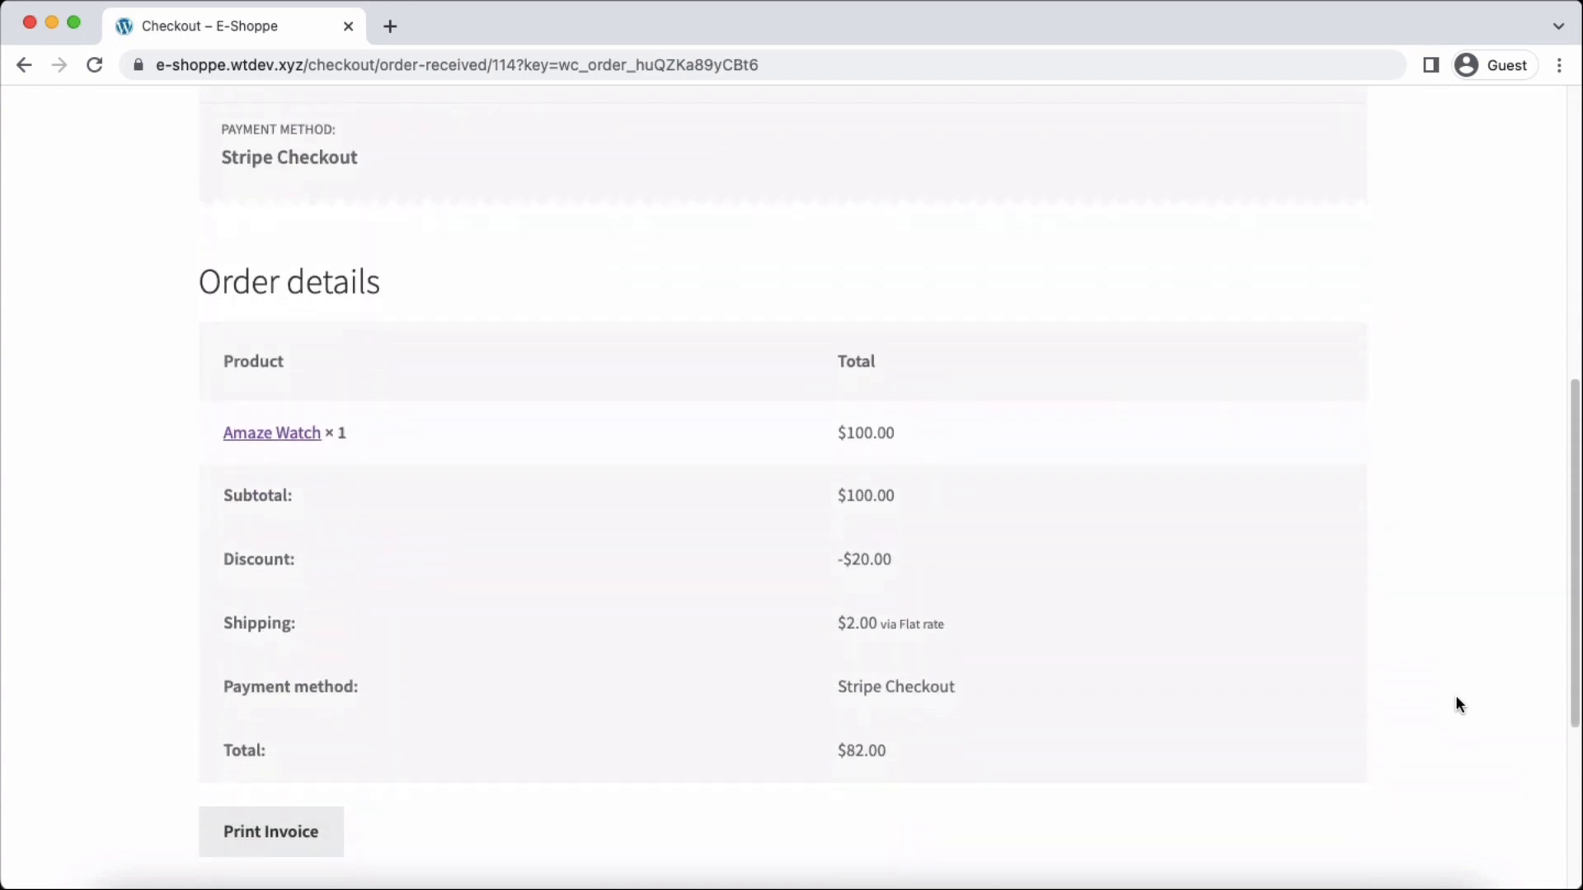